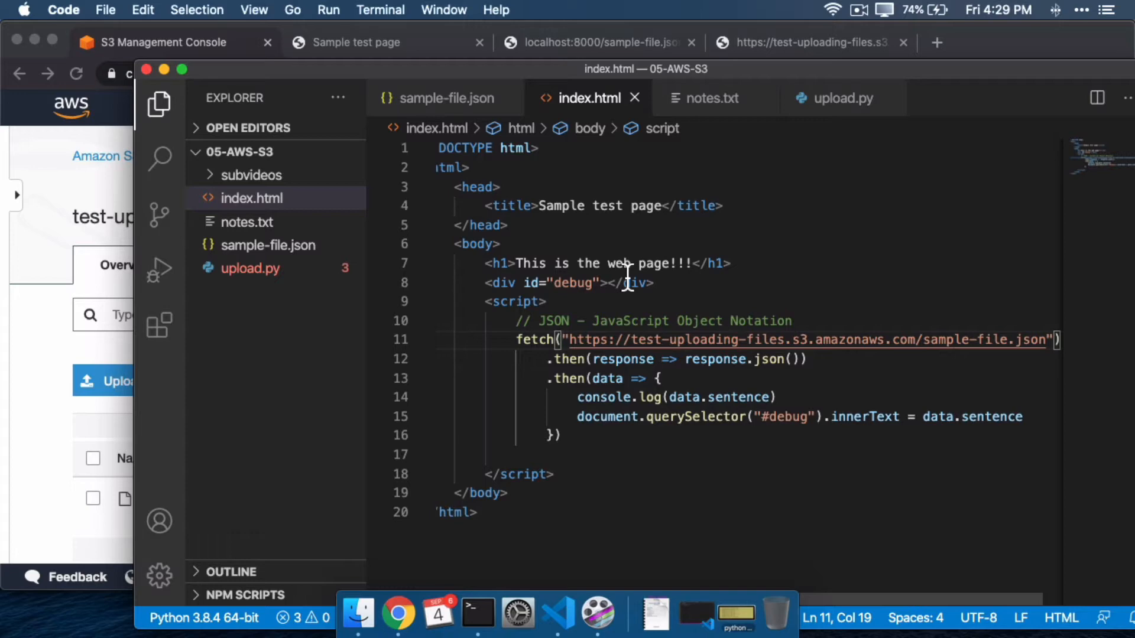
mouse_move(665, 340)
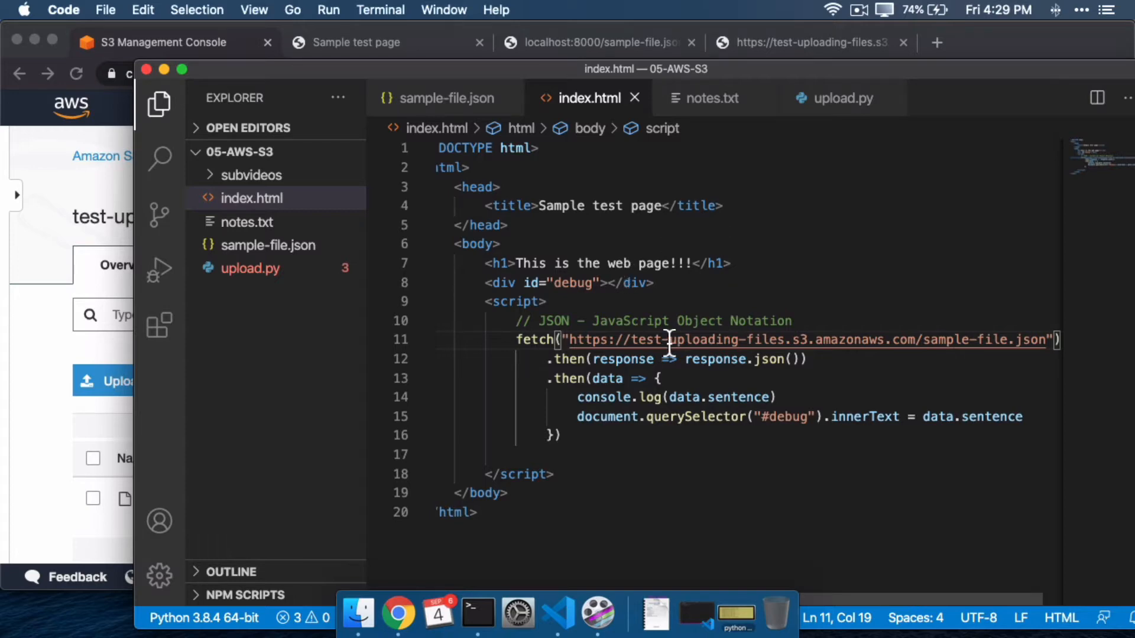
mouse_move(546, 359)
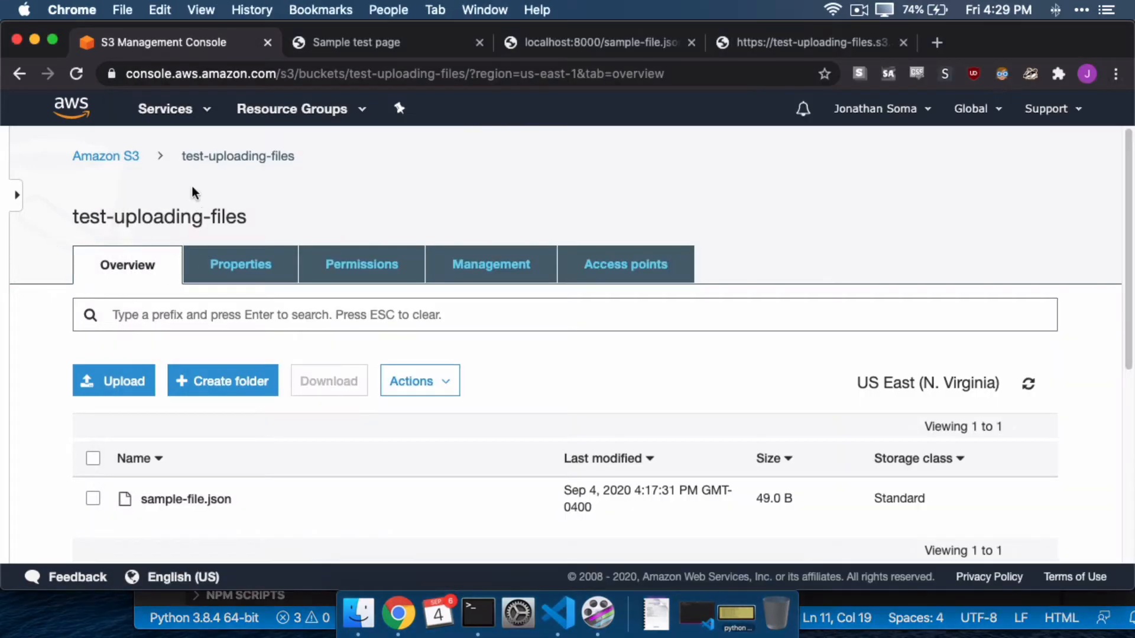
mouse_move(152, 204)
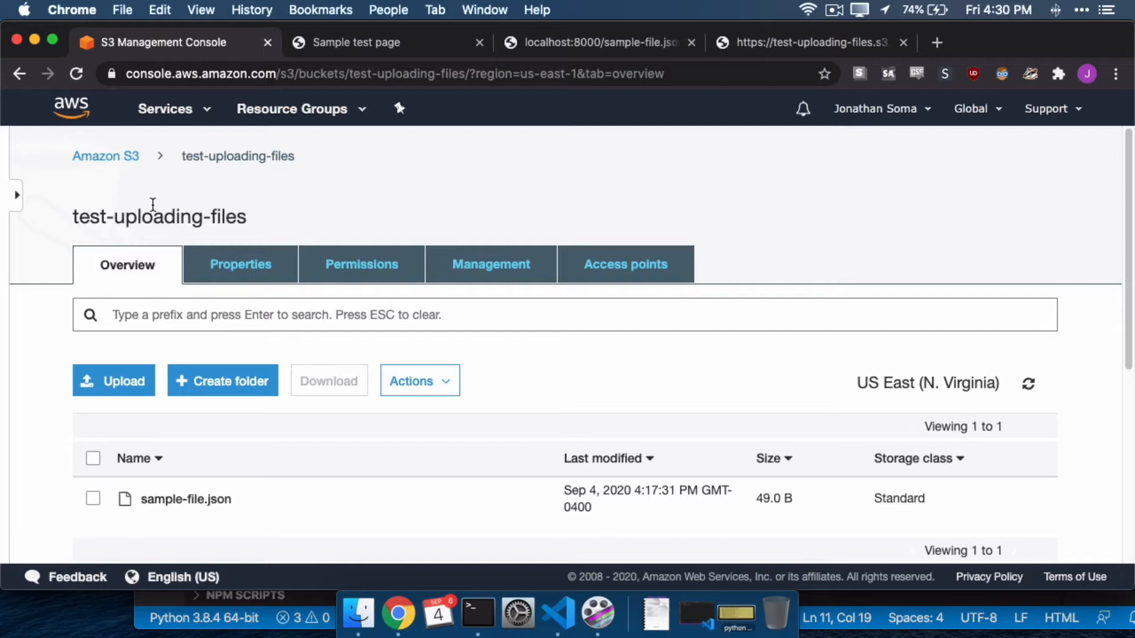
mouse_move(433, 192)
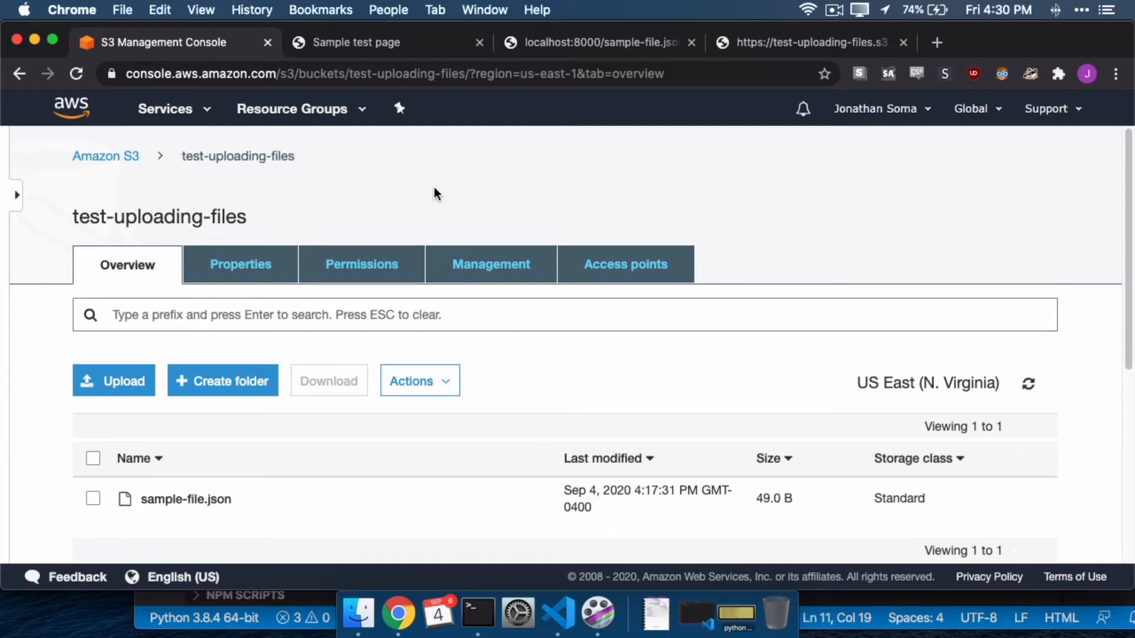
Inspect the bucket's CORS rules under Permissions, then view sample-file.json at its S3 URL.
click(360, 264)
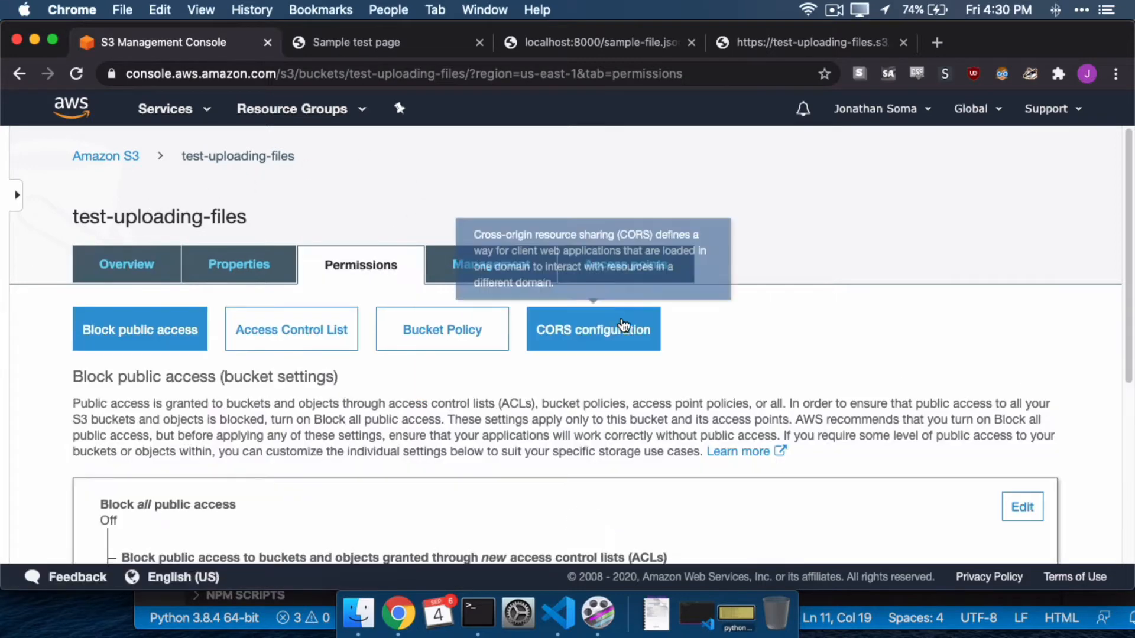
click(593, 329)
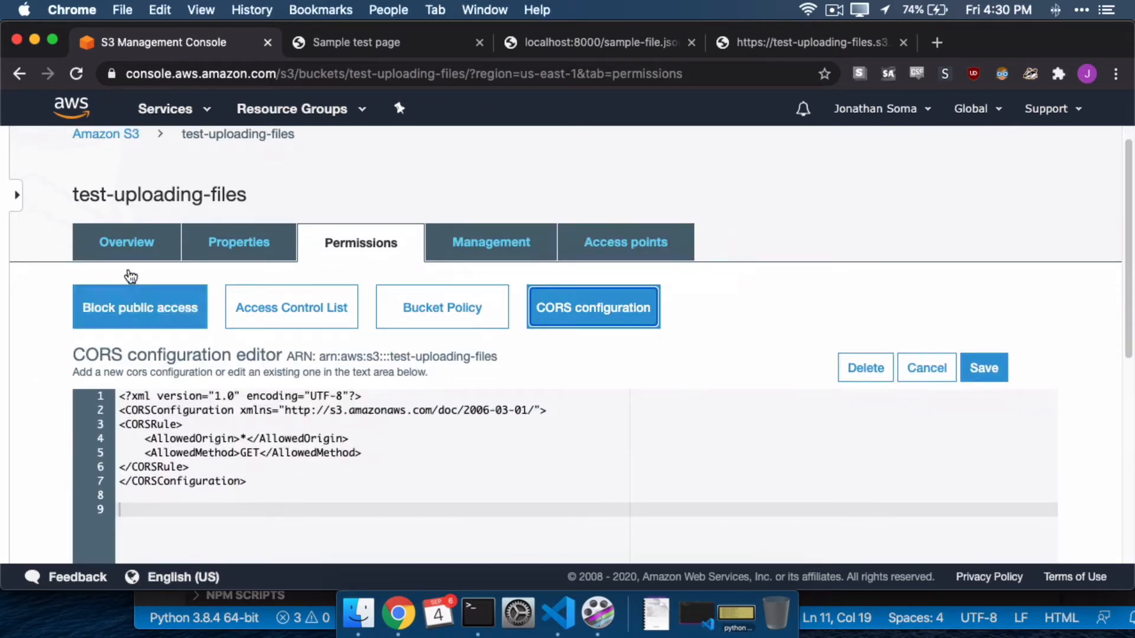
click(126, 241)
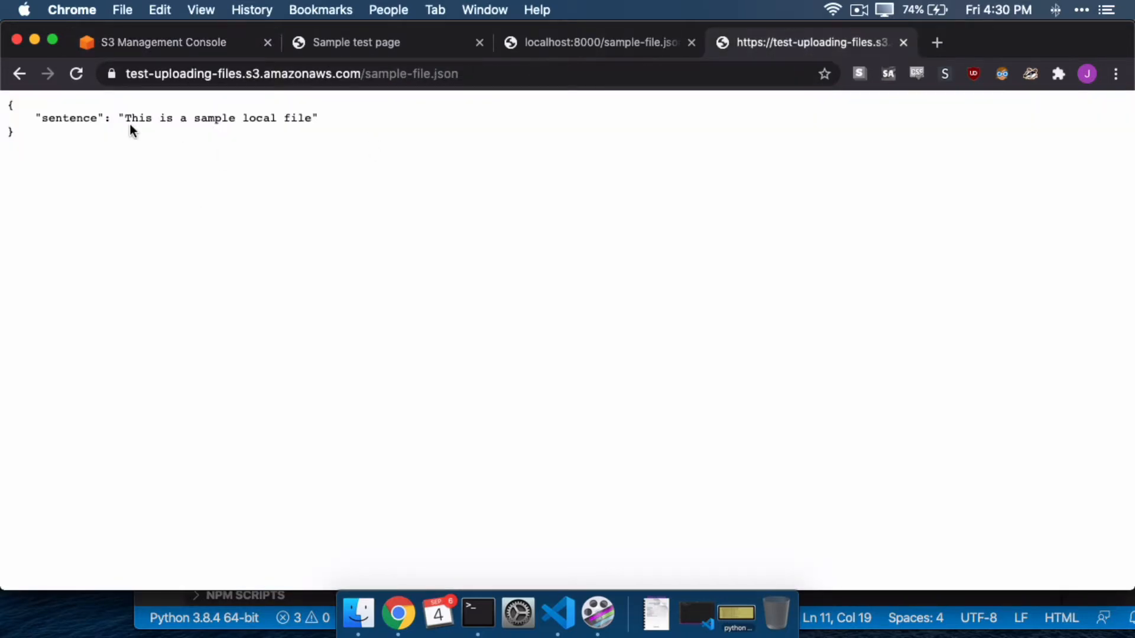
mouse_move(356, 43)
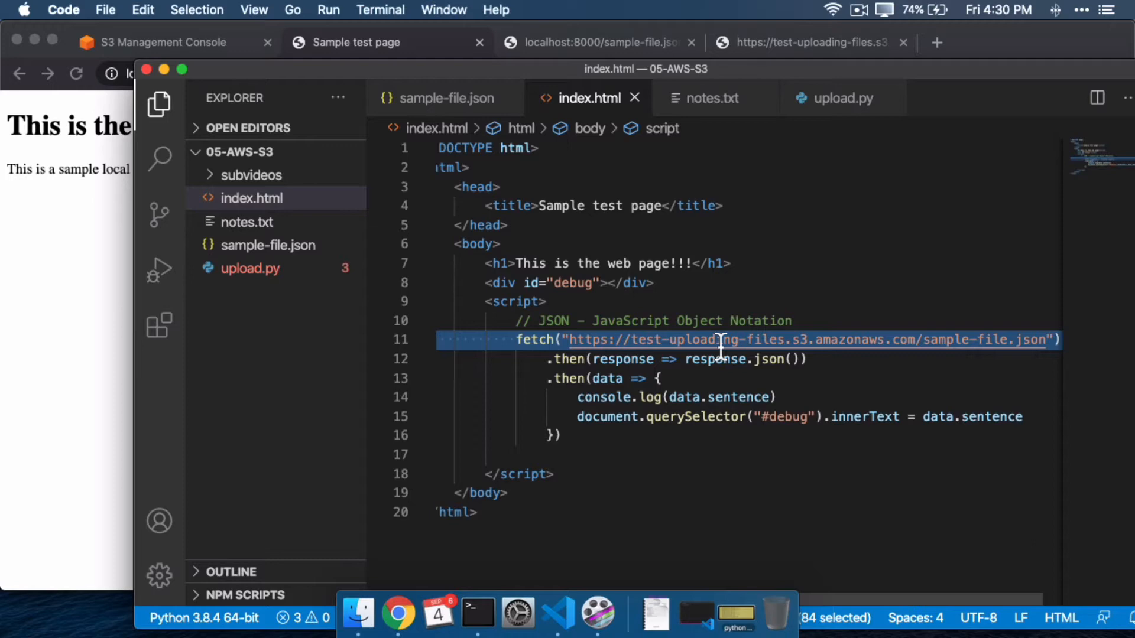
Review the fetch call's S3 URL for sample-file.json in index.html, then return to the localhost:8000 page.
click(716, 340)
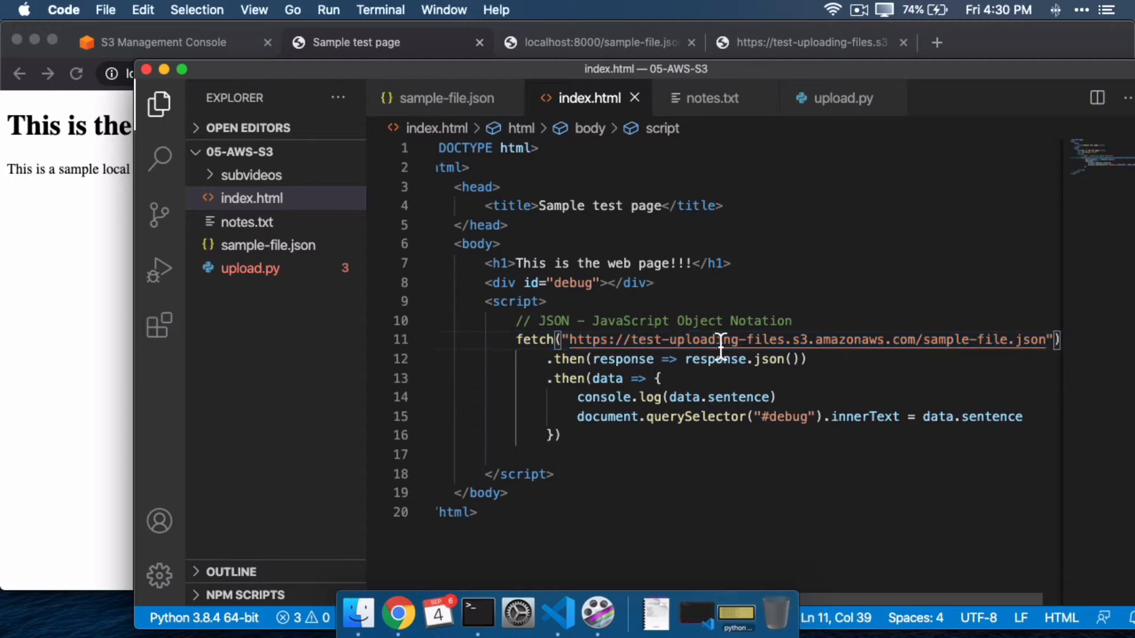
mouse_move(923, 355)
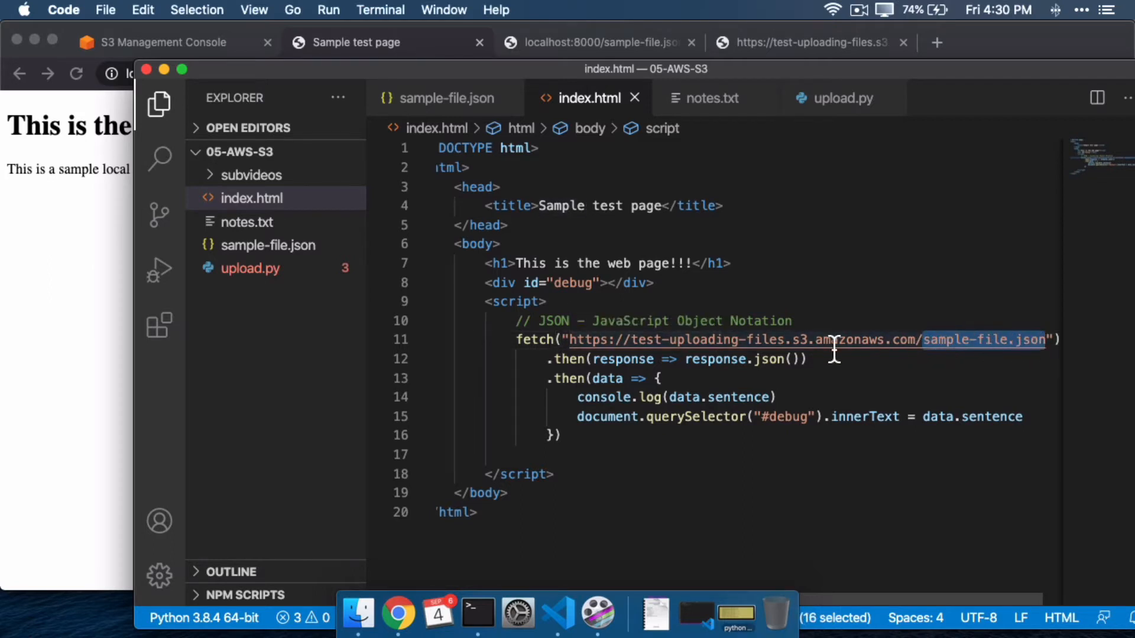
mouse_move(691, 372)
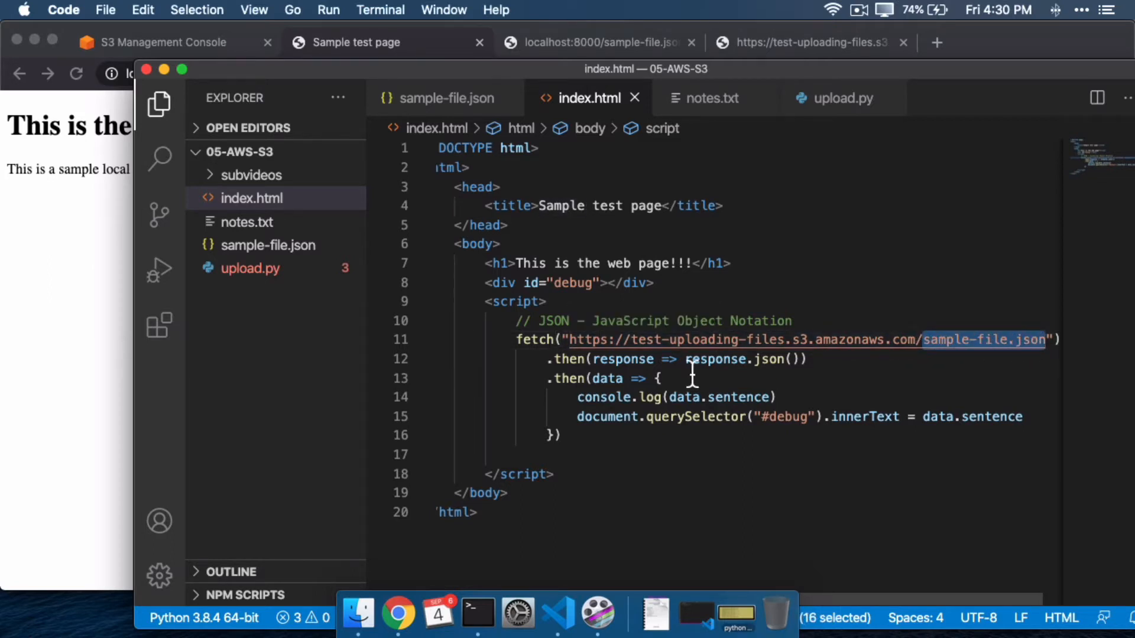
mouse_move(662, 253)
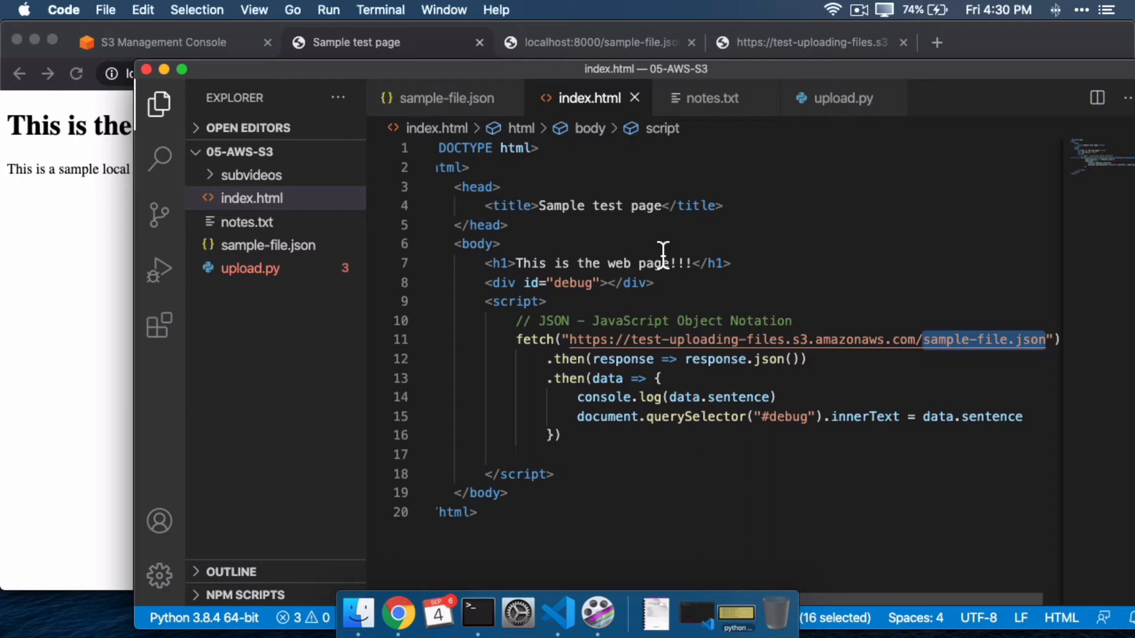
click(1020, 339)
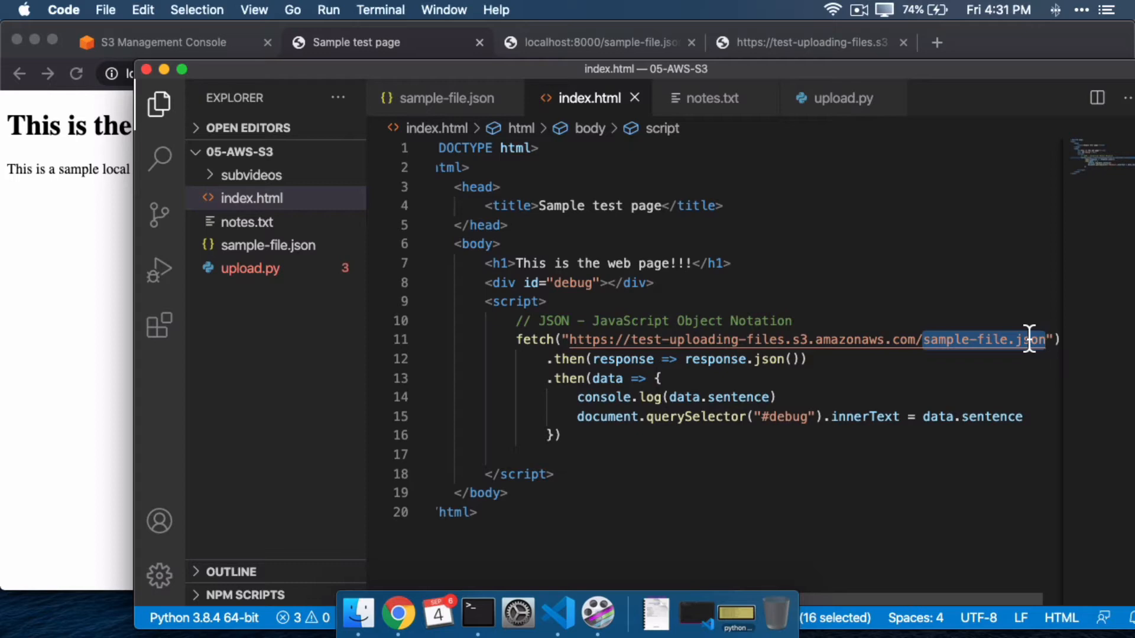
mouse_move(503, 268)
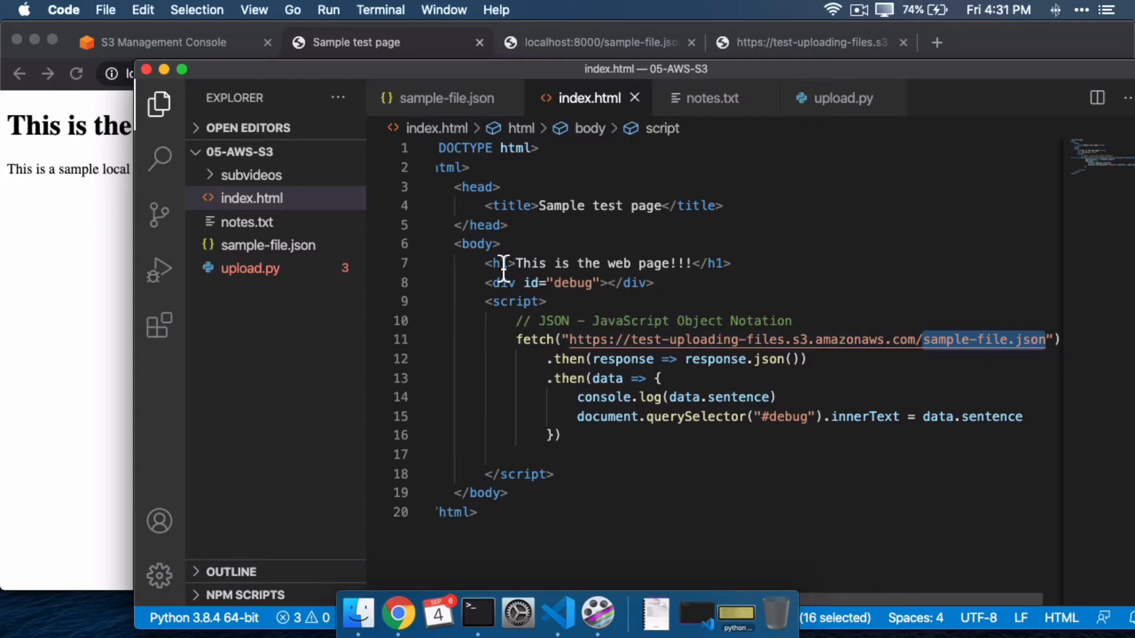
mouse_move(723, 446)
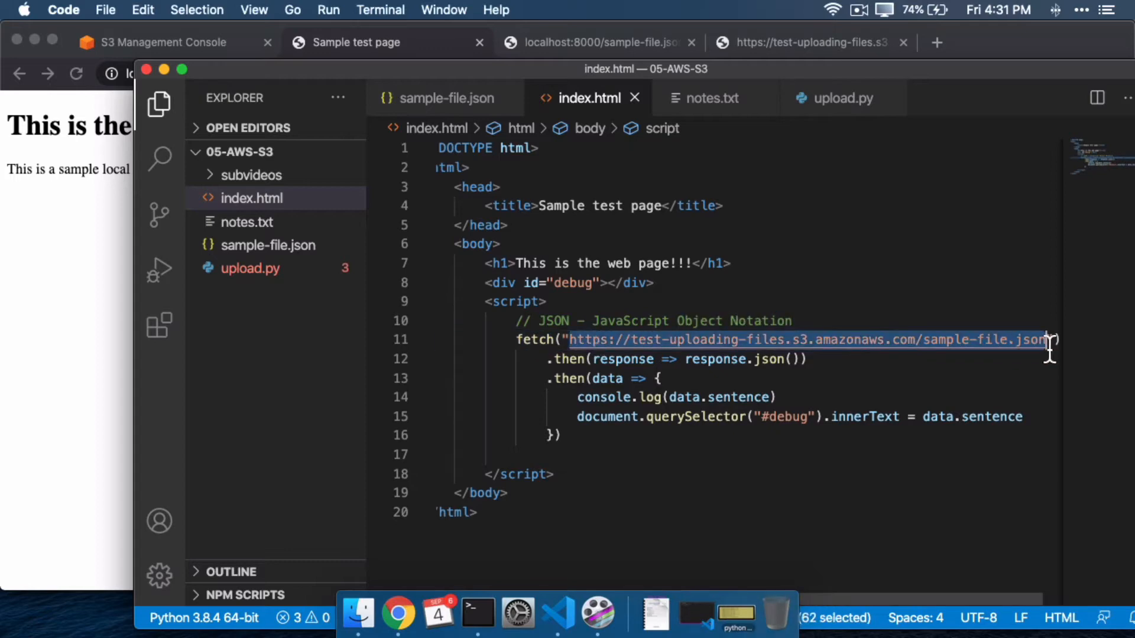
click(549, 301)
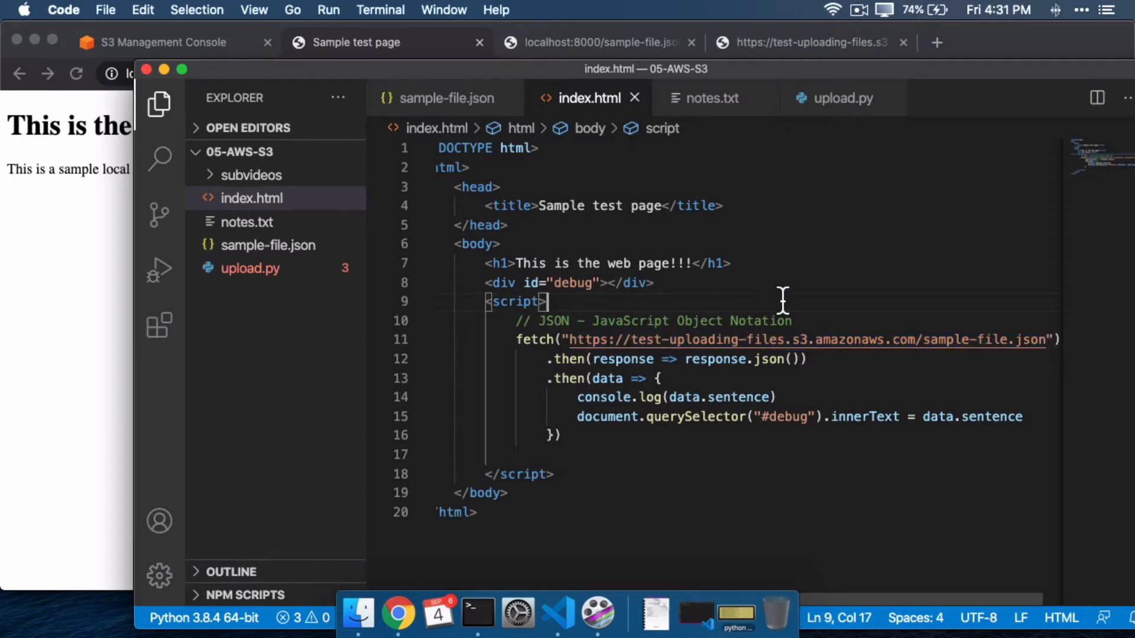
click(485, 321)
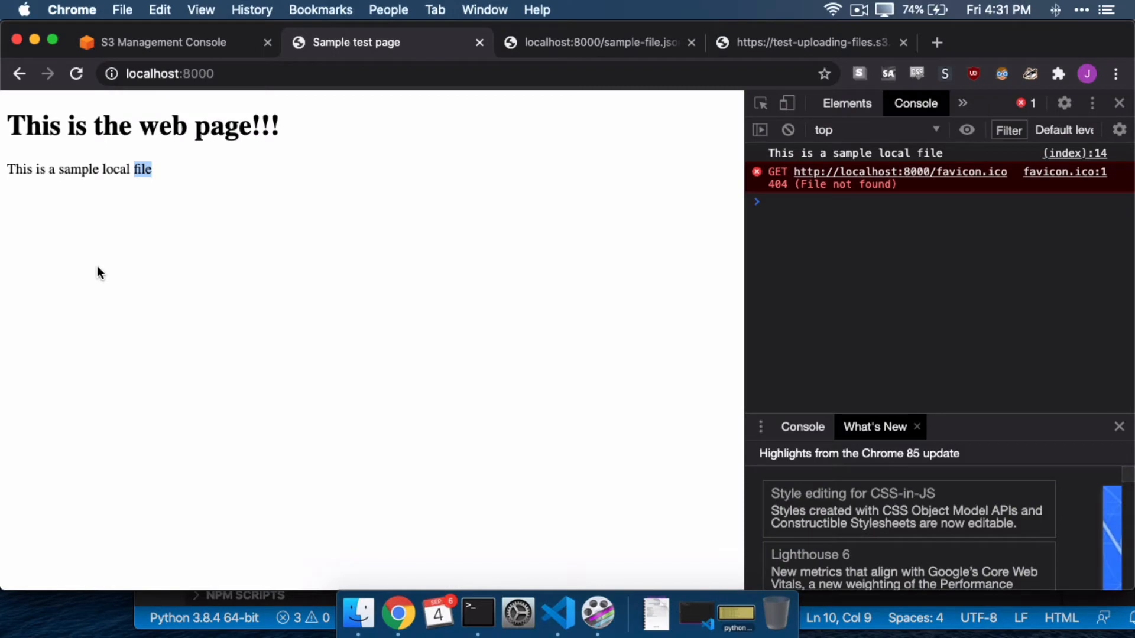
Search Google for "boto3" and reach the Boto3 documentation home page.
click(941, 42)
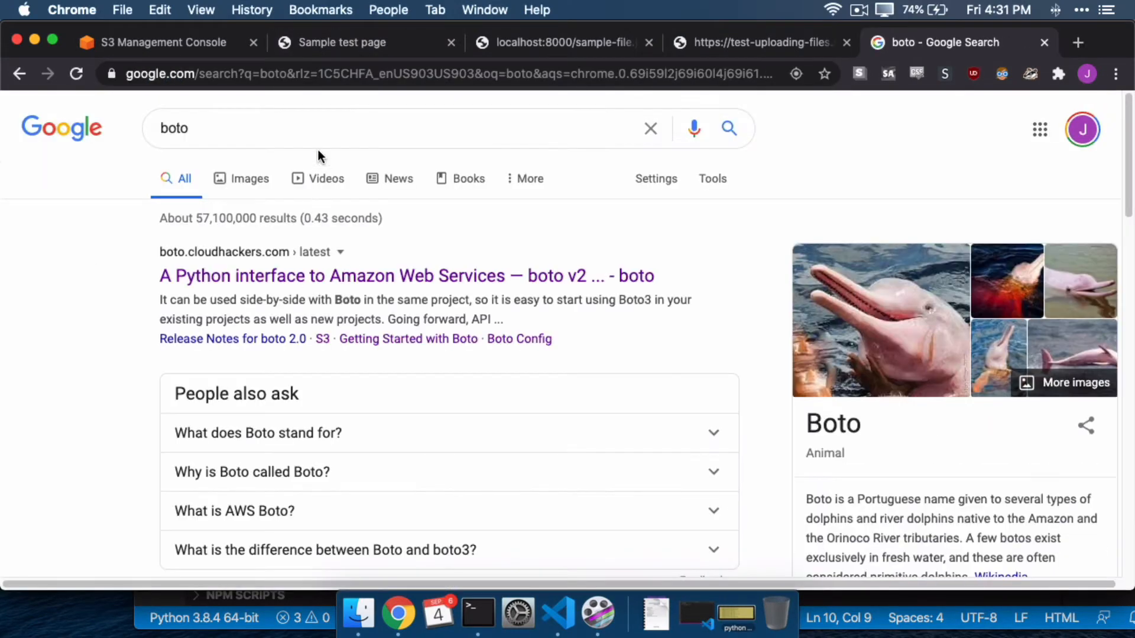
mouse_move(447, 282)
text(3)
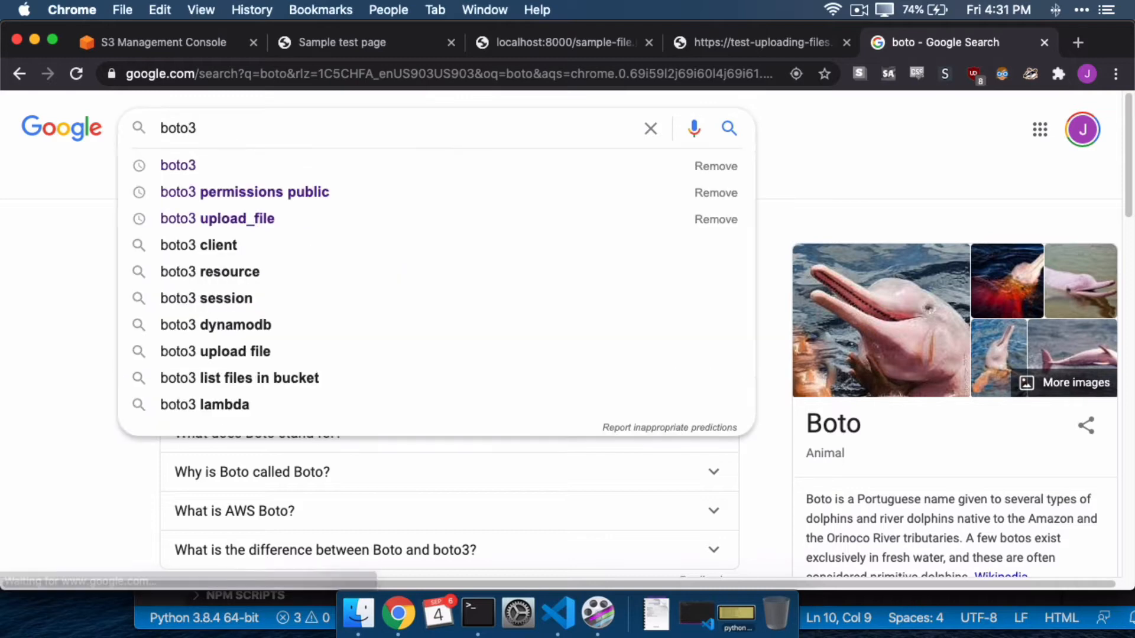
click(179, 166)
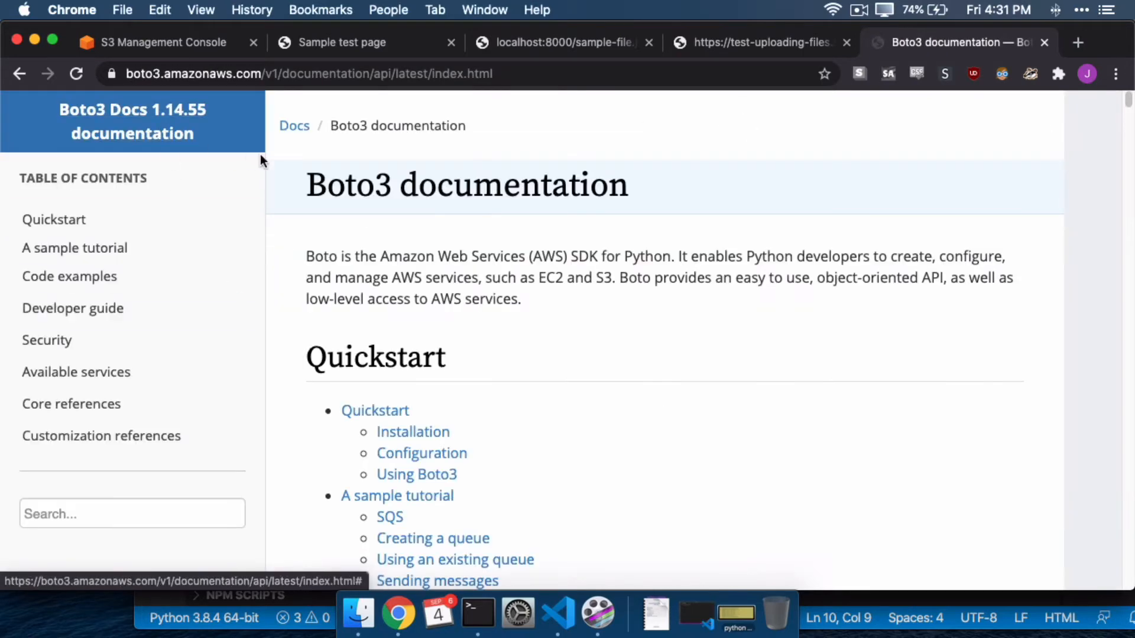
mouse_move(368, 180)
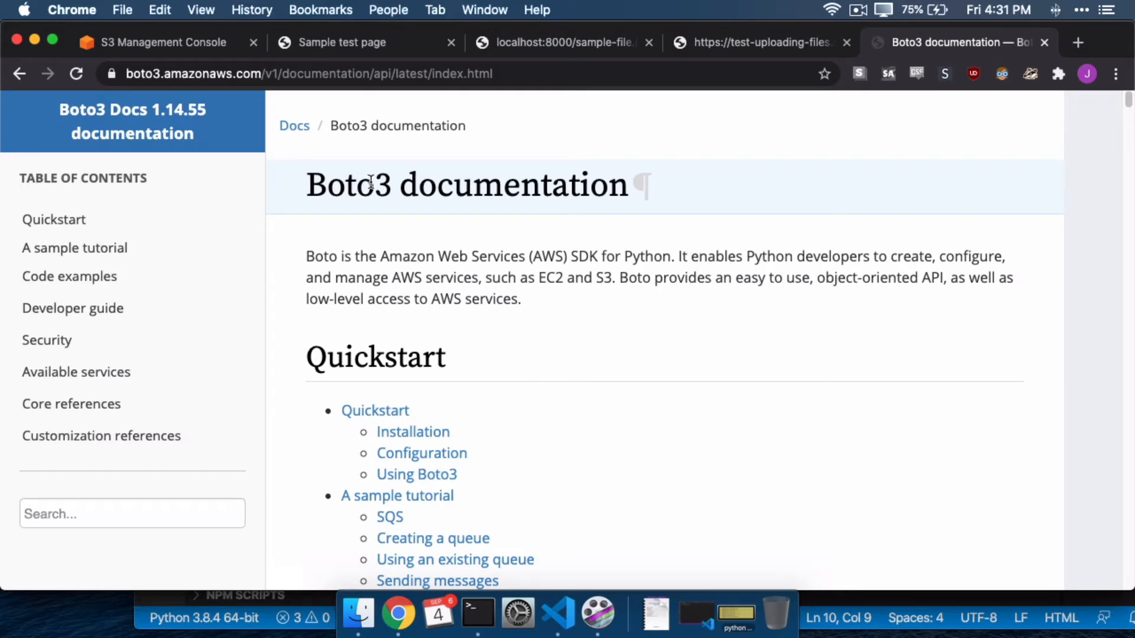
Navigate from the Boto3 docs home to the Amazon S3 examples and its Uploading files page.
double_click(347, 185)
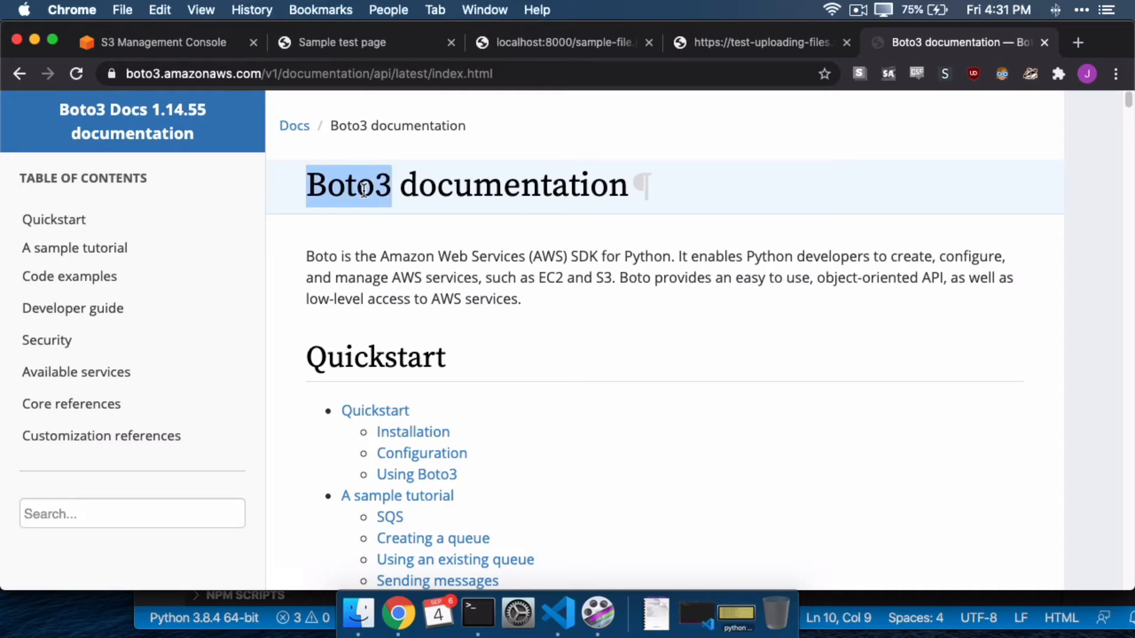
scroll(up, 3)
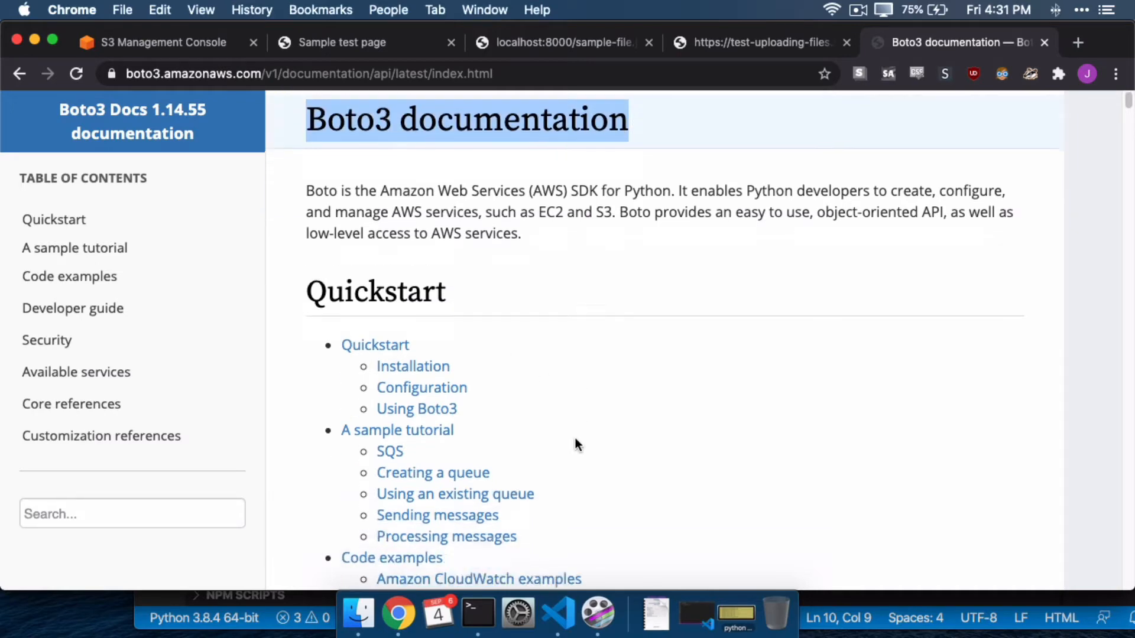
scroll(down, 3)
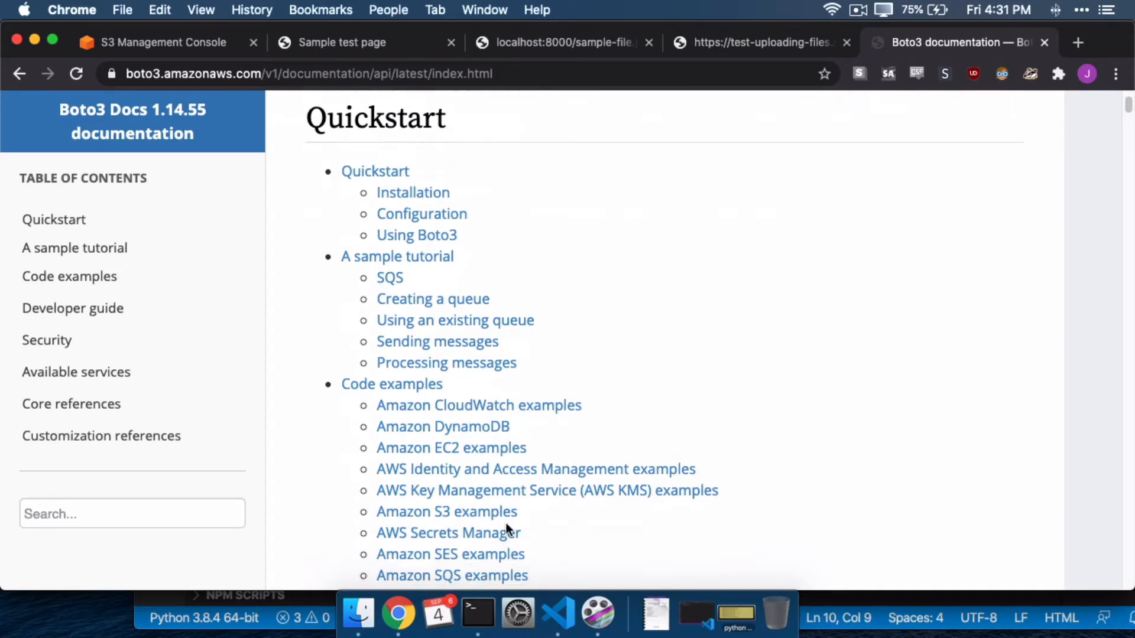
click(445, 512)
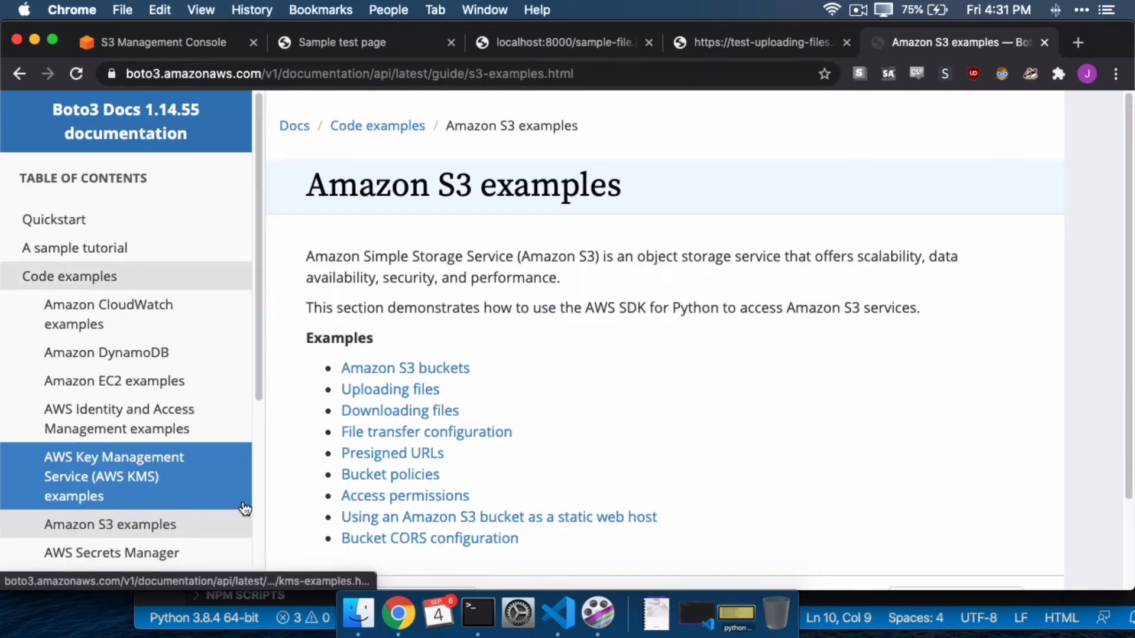
mouse_move(369, 416)
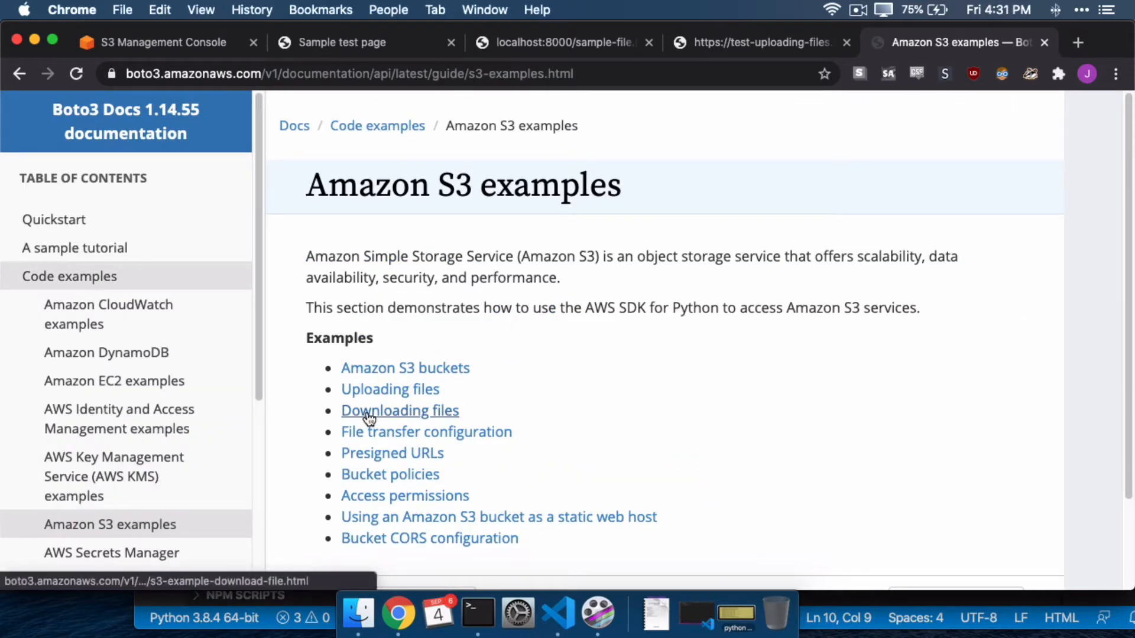
click(389, 389)
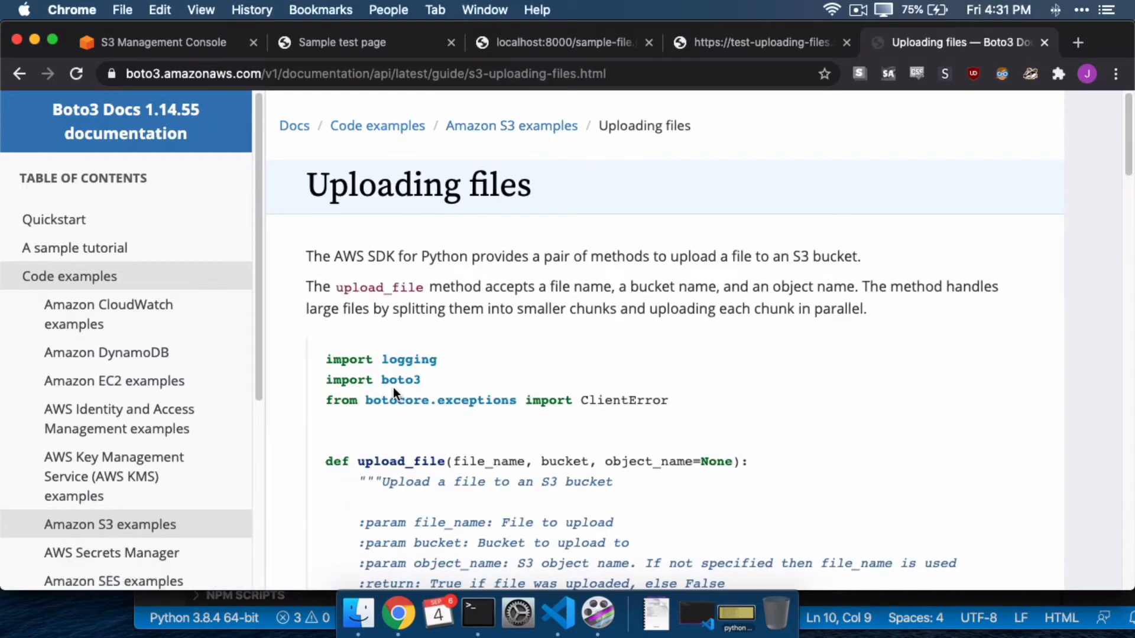
mouse_move(430, 324)
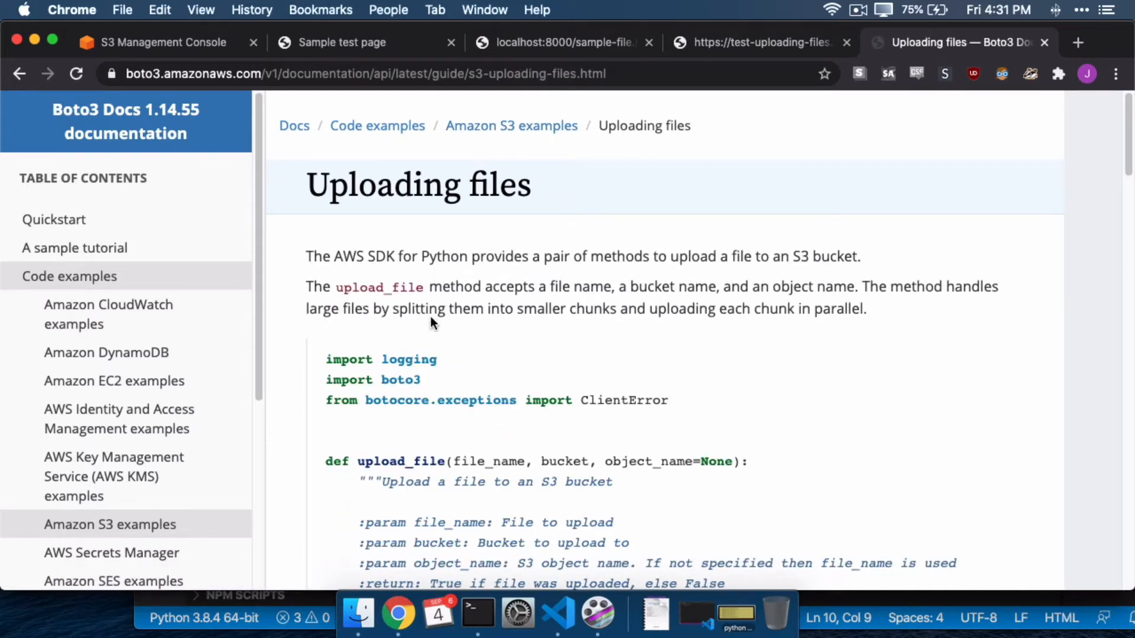
Read the upload_file code example, then bring the upload.py script back to the front.
scroll(down, 3)
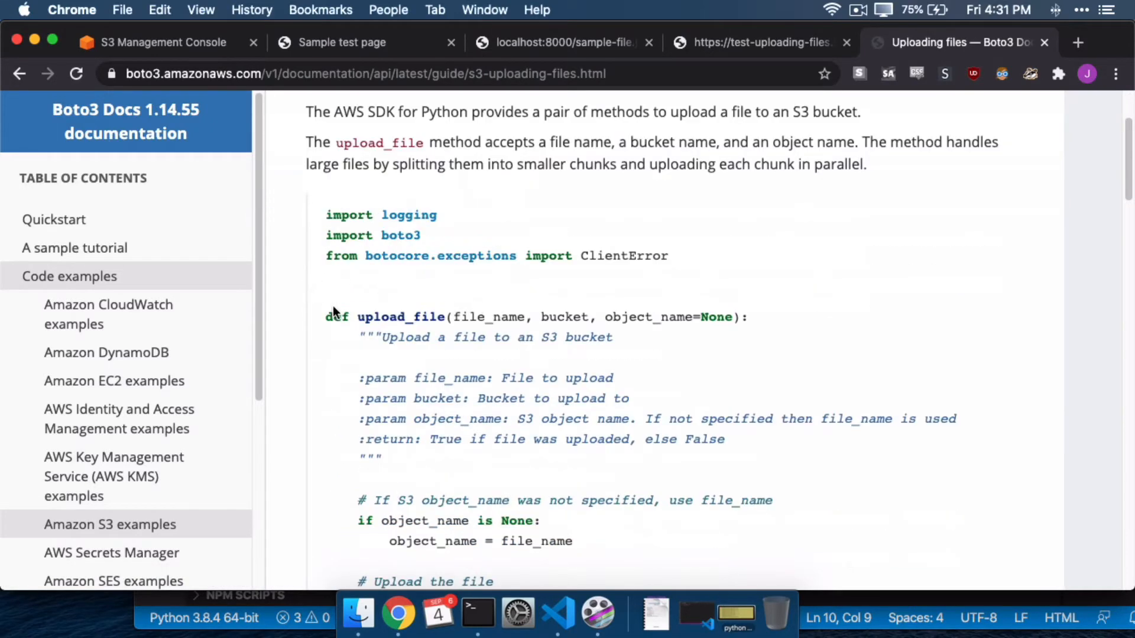
scroll(up, 3)
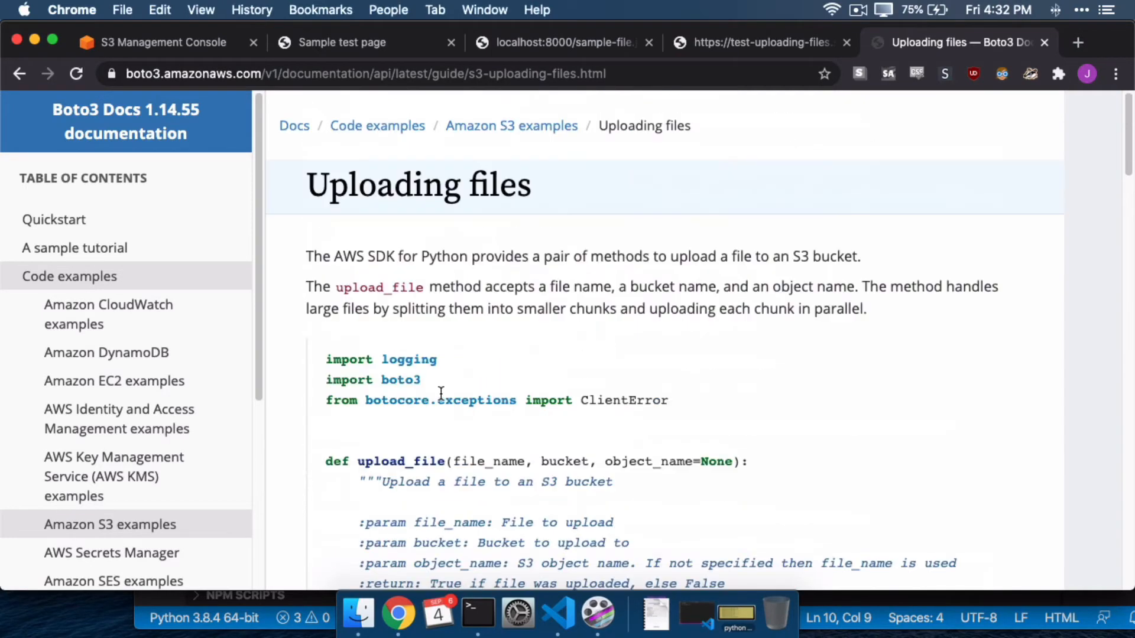
click(556, 615)
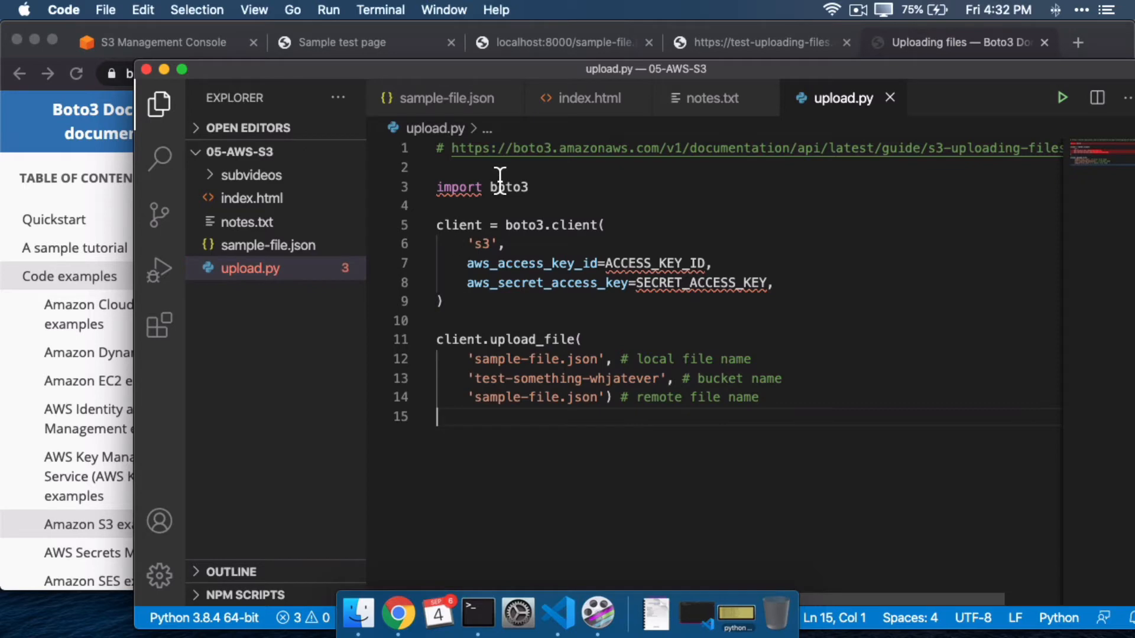
Add the comment '# pip install boto3' above the import in upload.py.
click(398, 615)
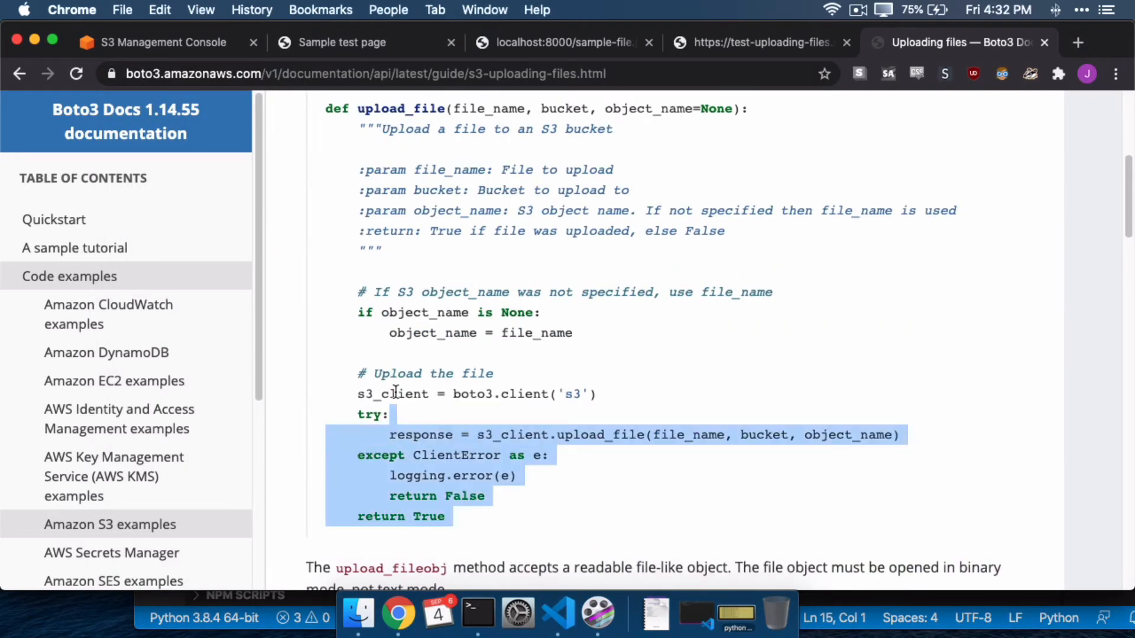
click(555, 617)
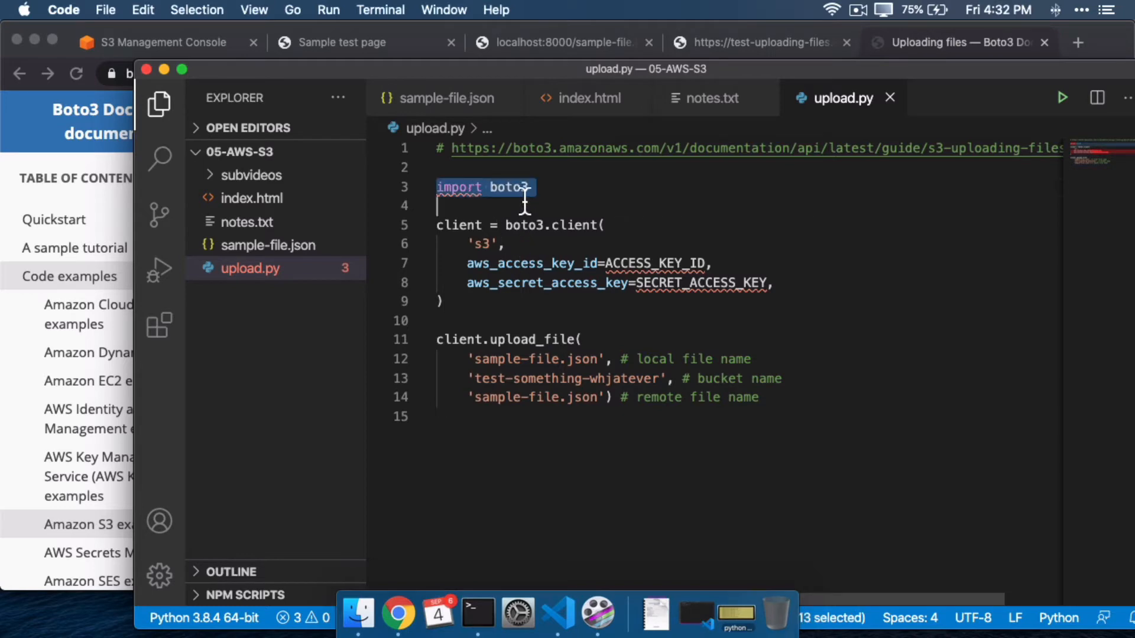
text(# p)
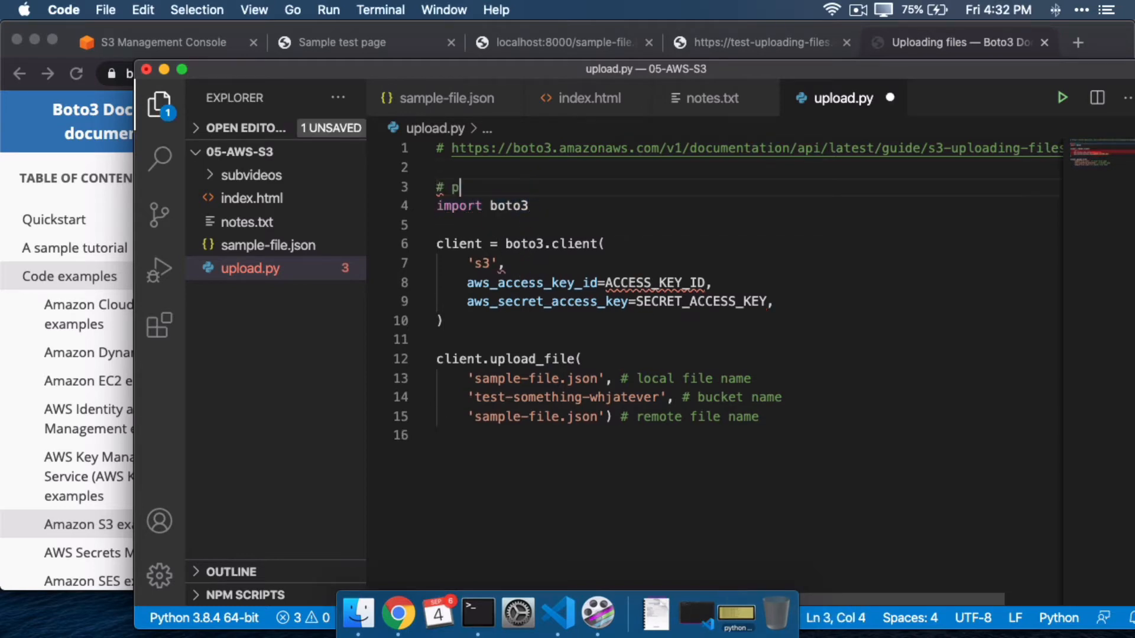
text(ip install boto3)
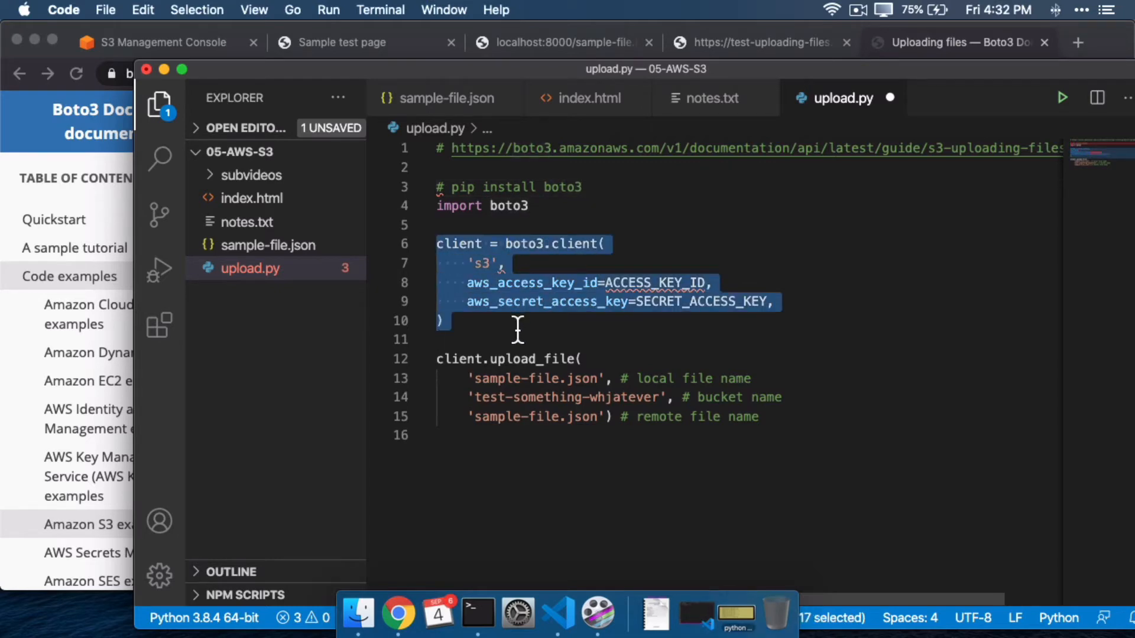
click(508, 397)
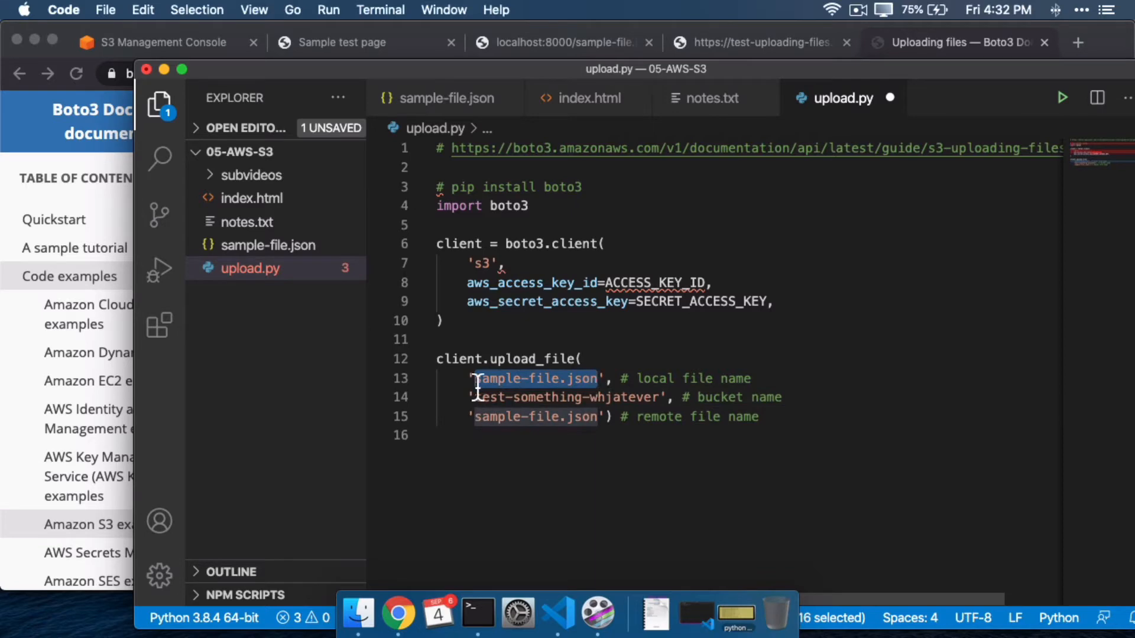
mouse_move(782, 55)
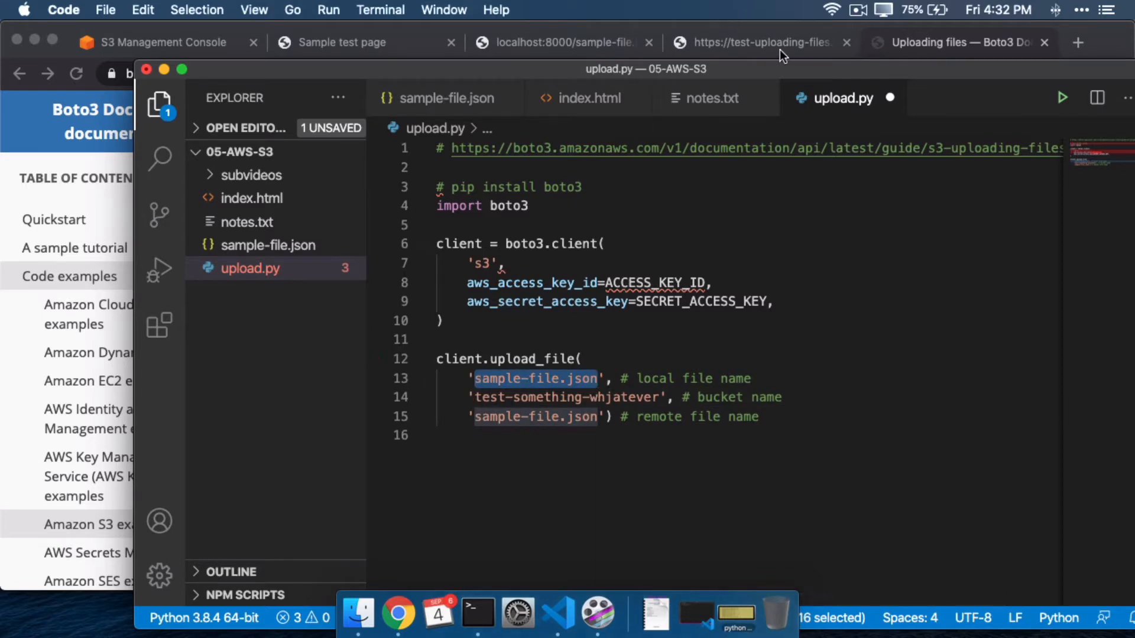
Set the bucket name to test-uploading-files from the S3 page and run python upload.py in Terminal.
click(760, 43)
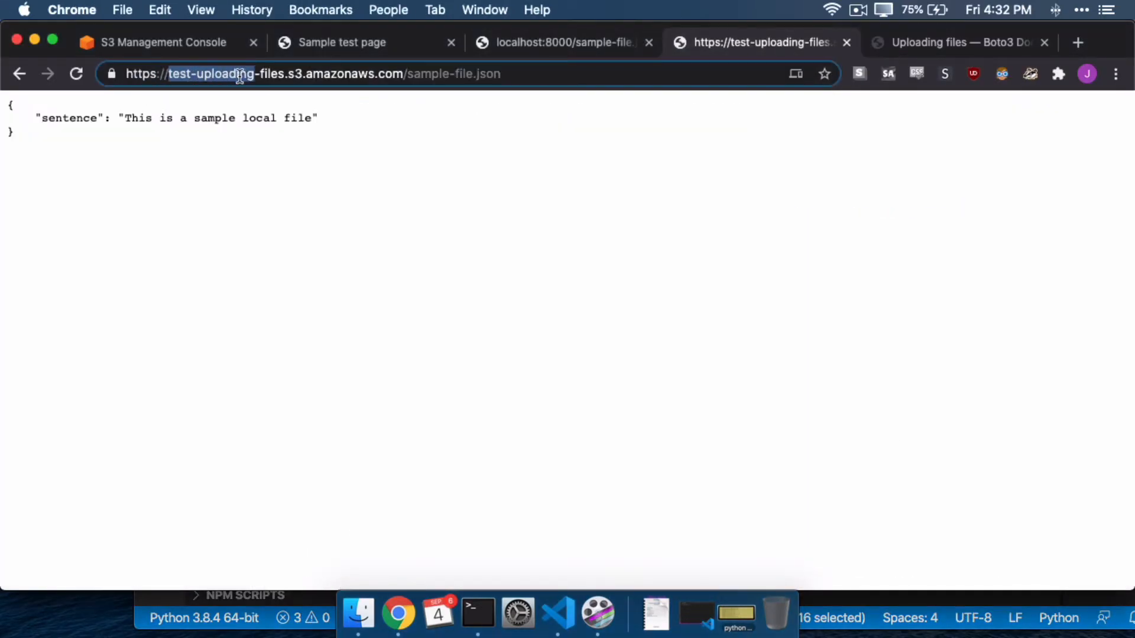
click(556, 614)
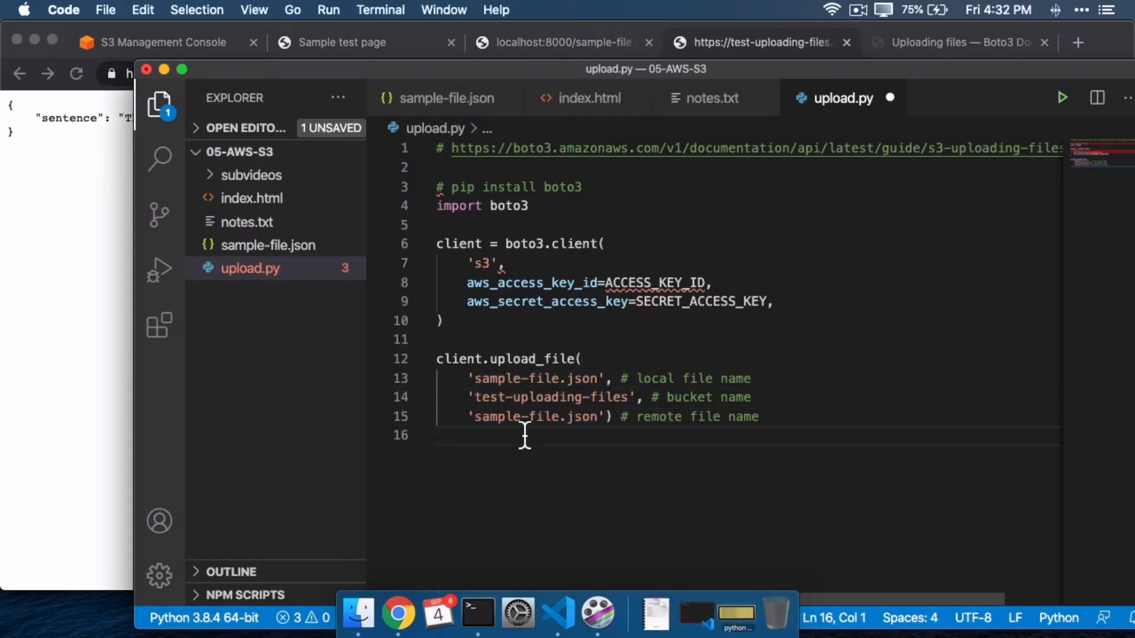
double_click(533, 417)
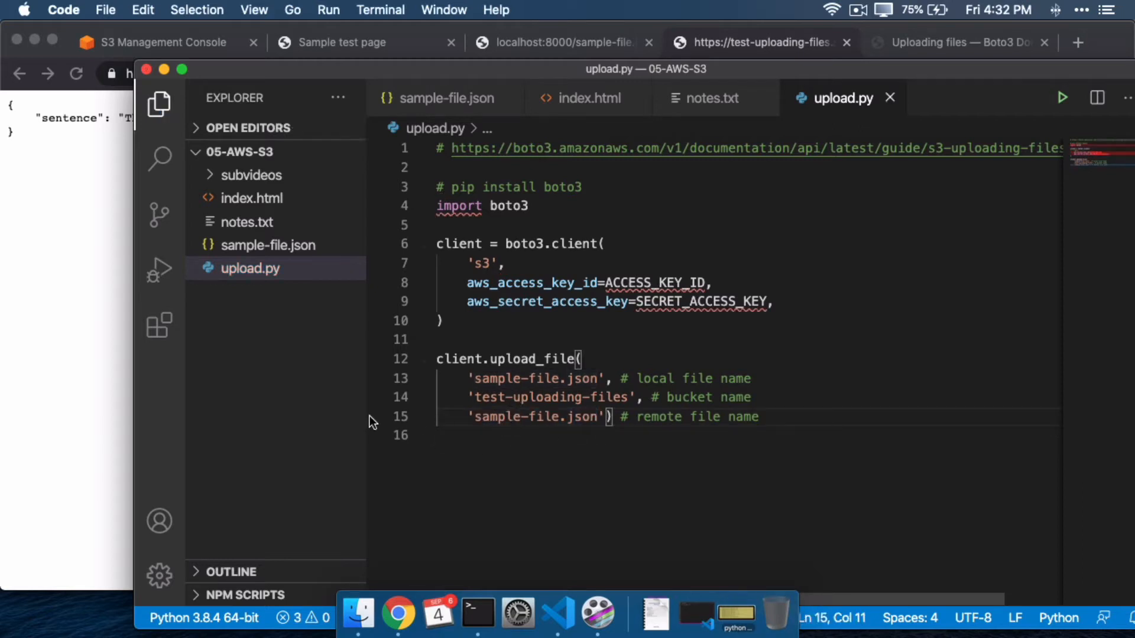
mouse_move(557, 300)
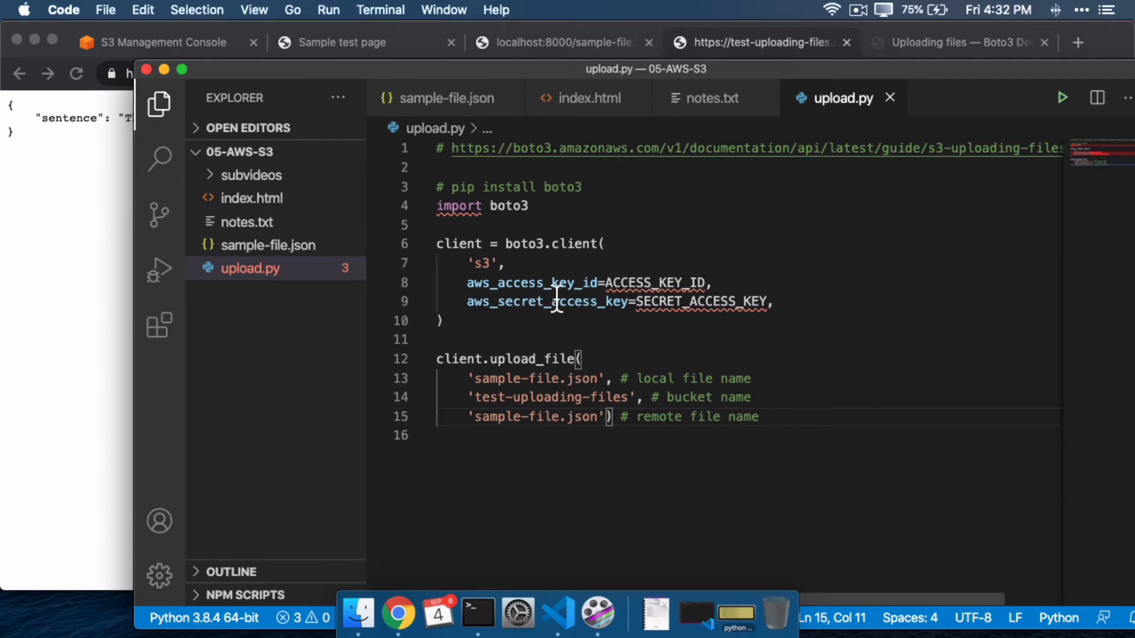
click(475, 615)
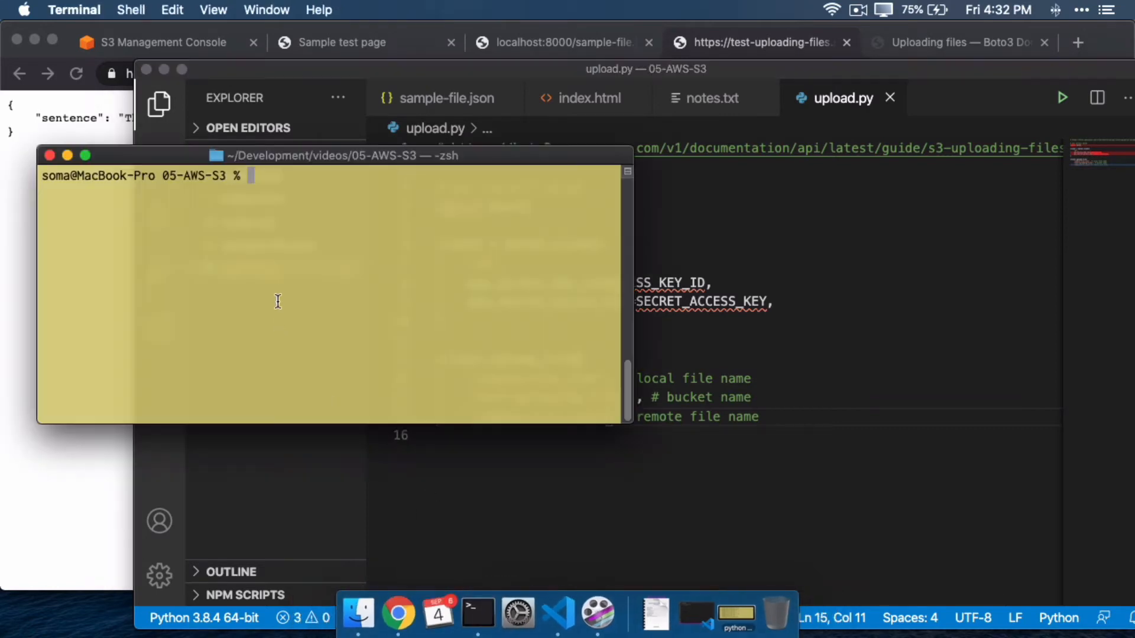
text(python upload.py)
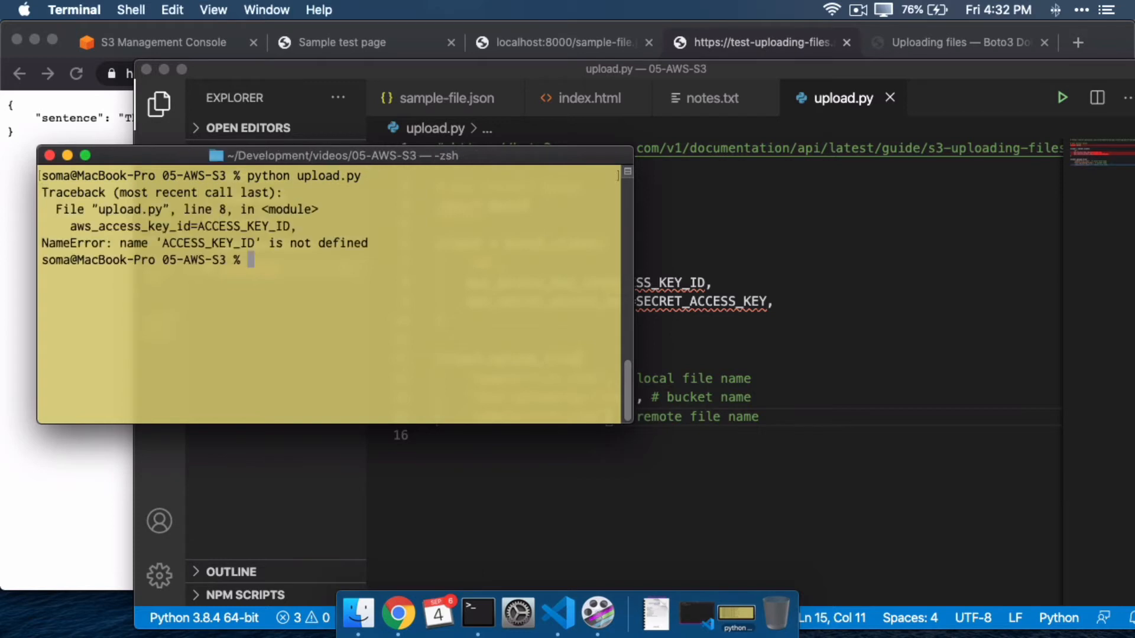
mouse_move(197, 246)
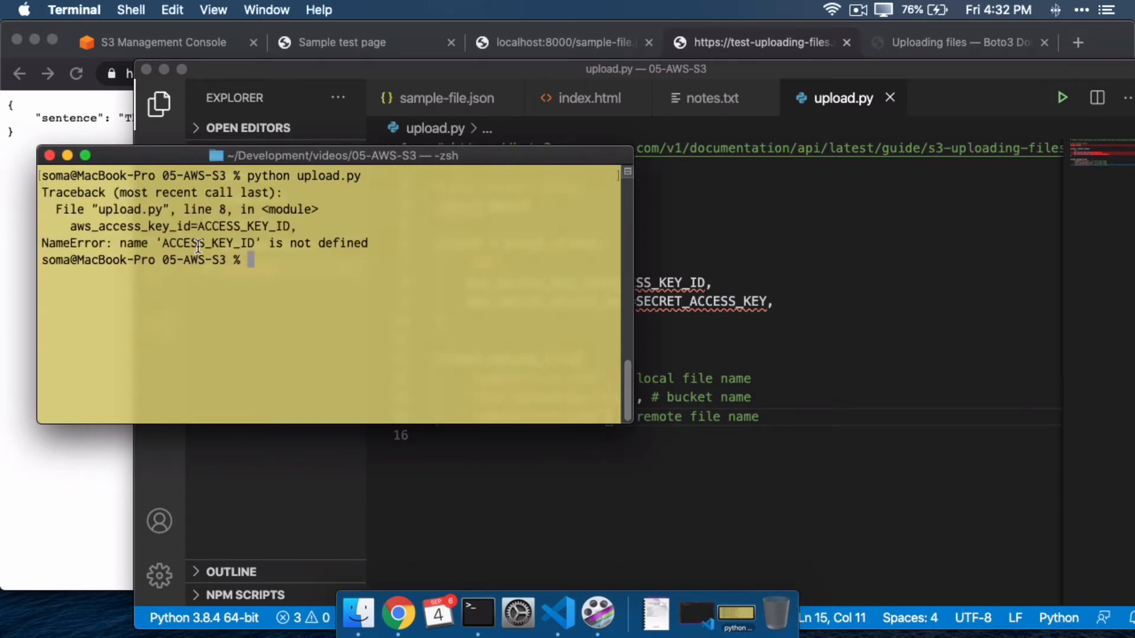
mouse_move(822, 316)
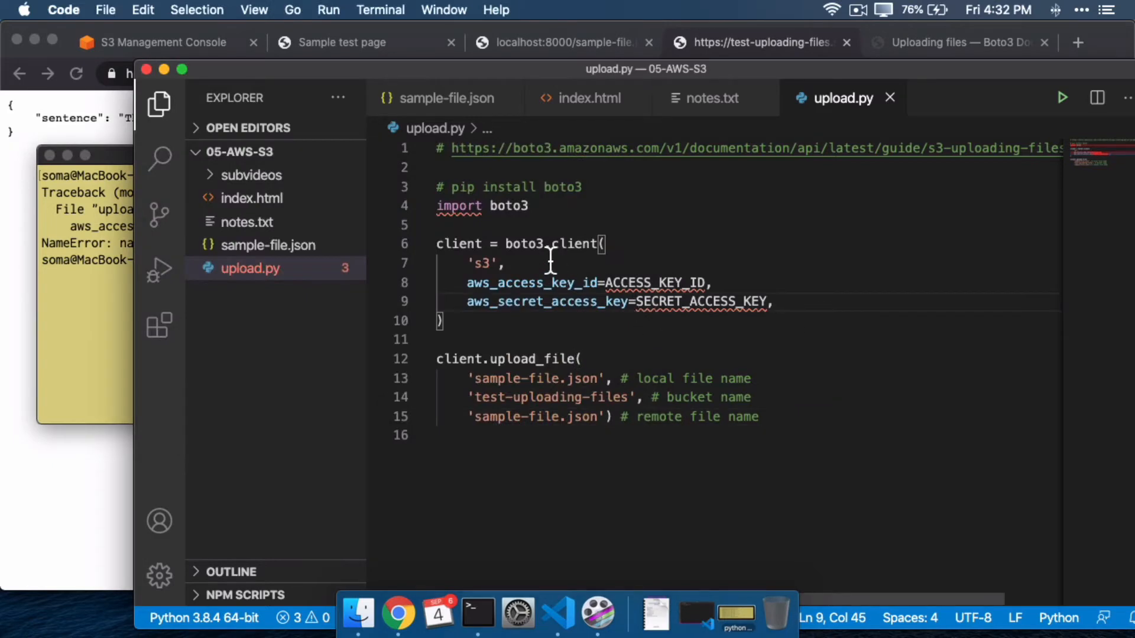
Highlight the 's3' service name in upload.py's boto3 client call while reviewing it.
double_click(481, 264)
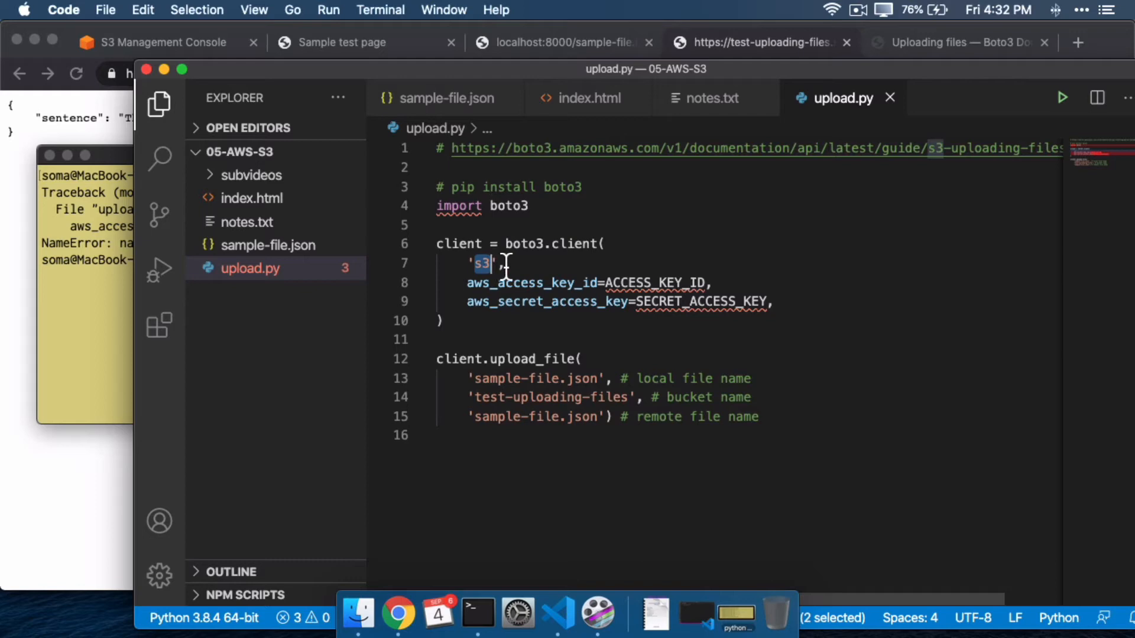
mouse_move(679, 290)
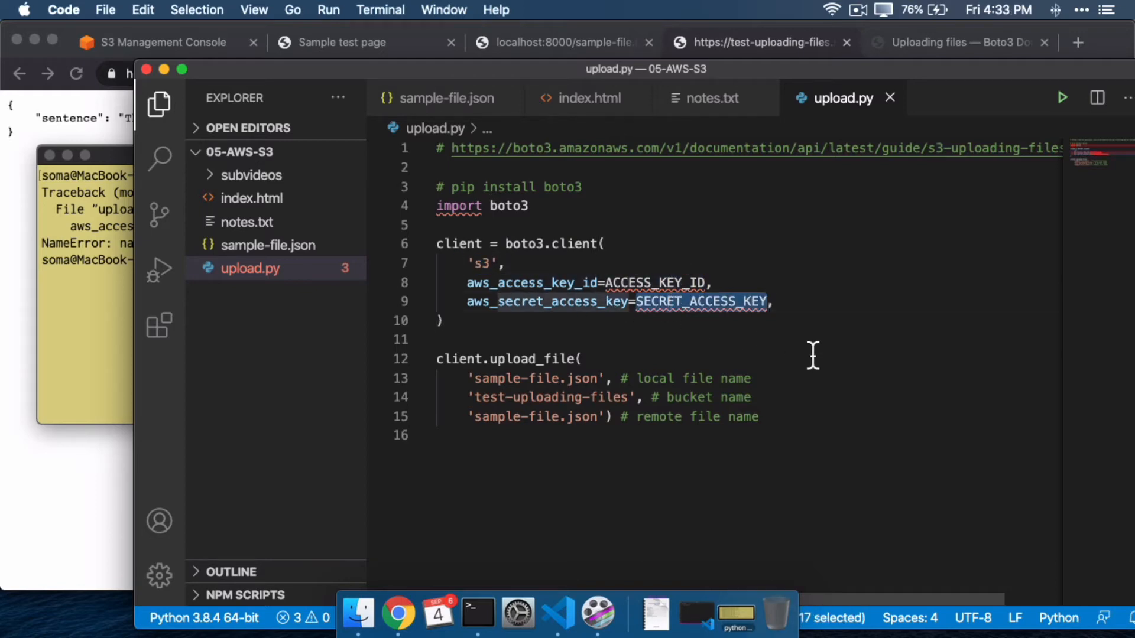
mouse_move(60, 155)
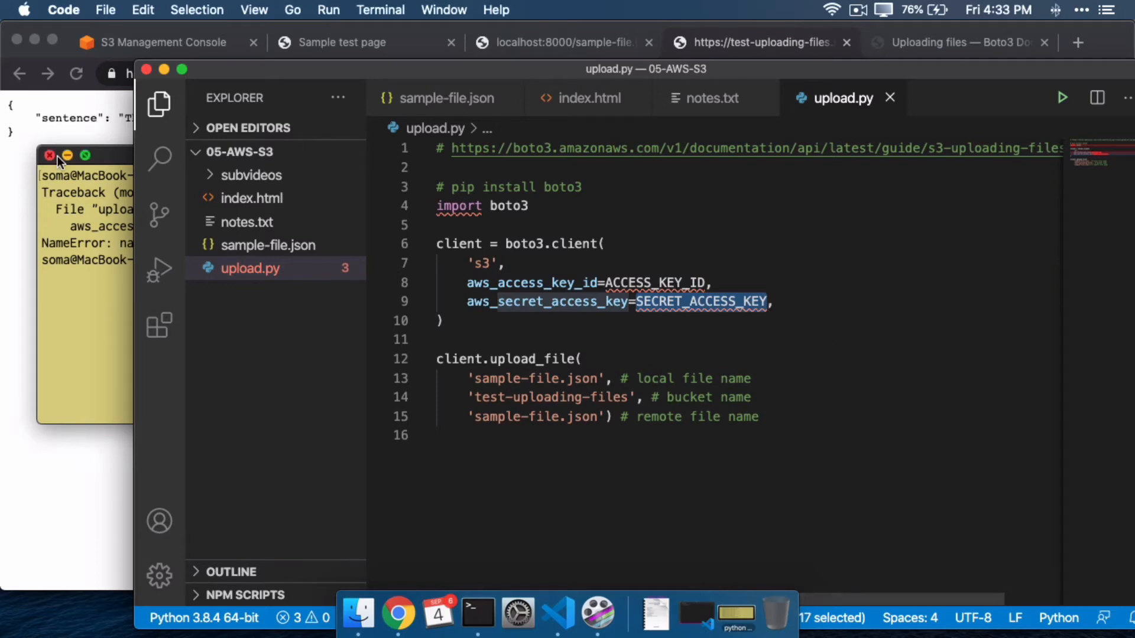
mouse_move(55, 141)
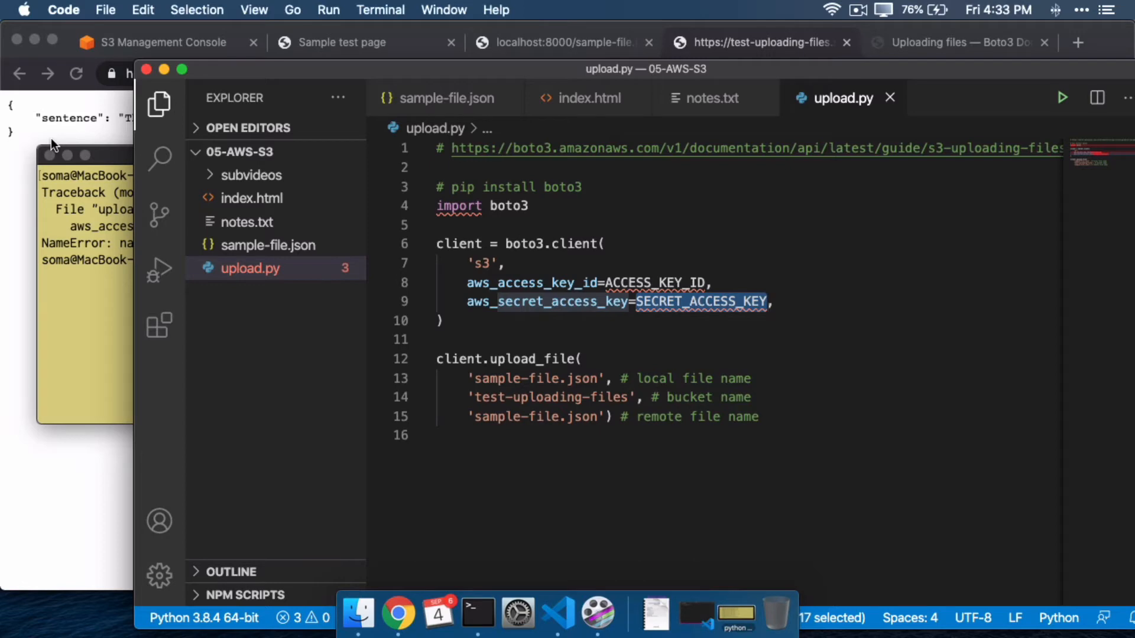
mouse_move(185, 51)
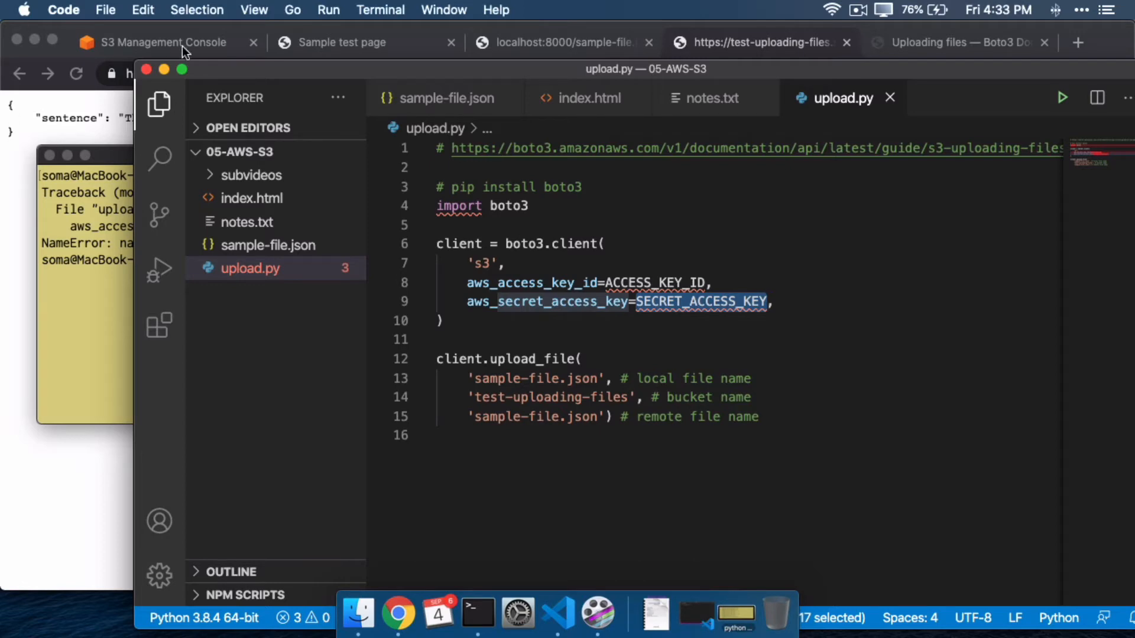
Find IAM in the AWS Services menu and go to the Identity and Access Management dashboard.
click(160, 43)
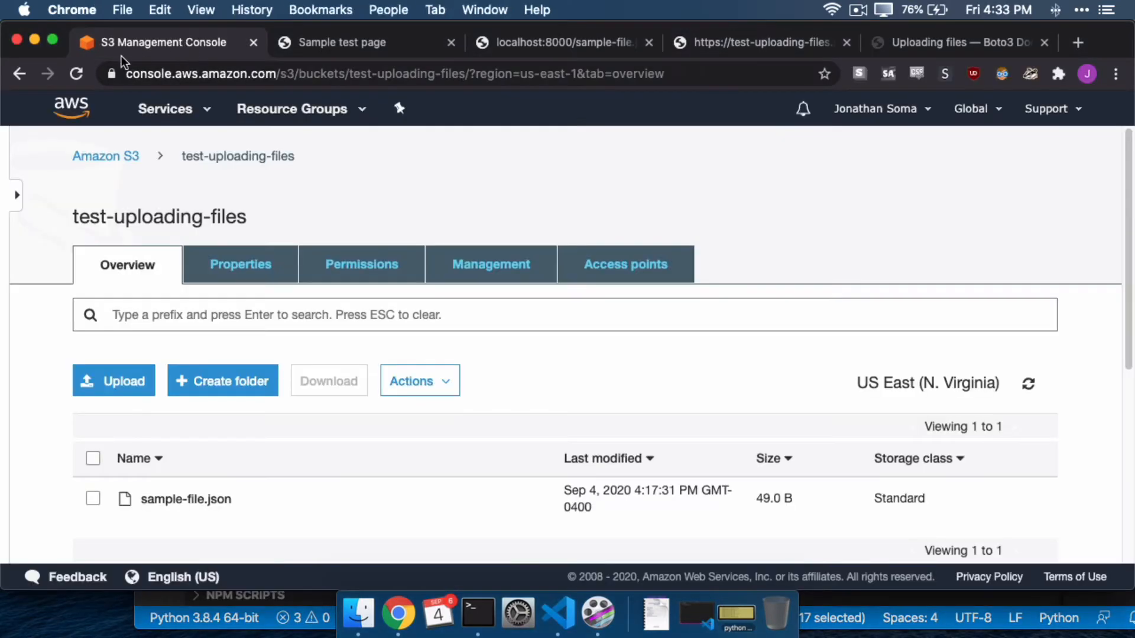
mouse_move(165, 121)
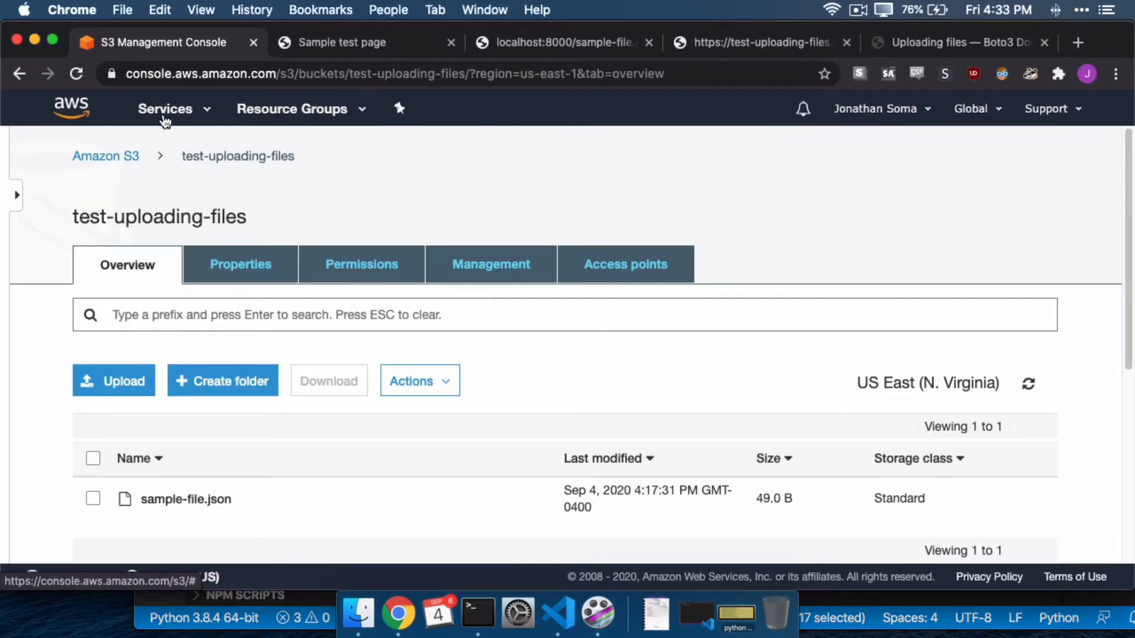
click(166, 108)
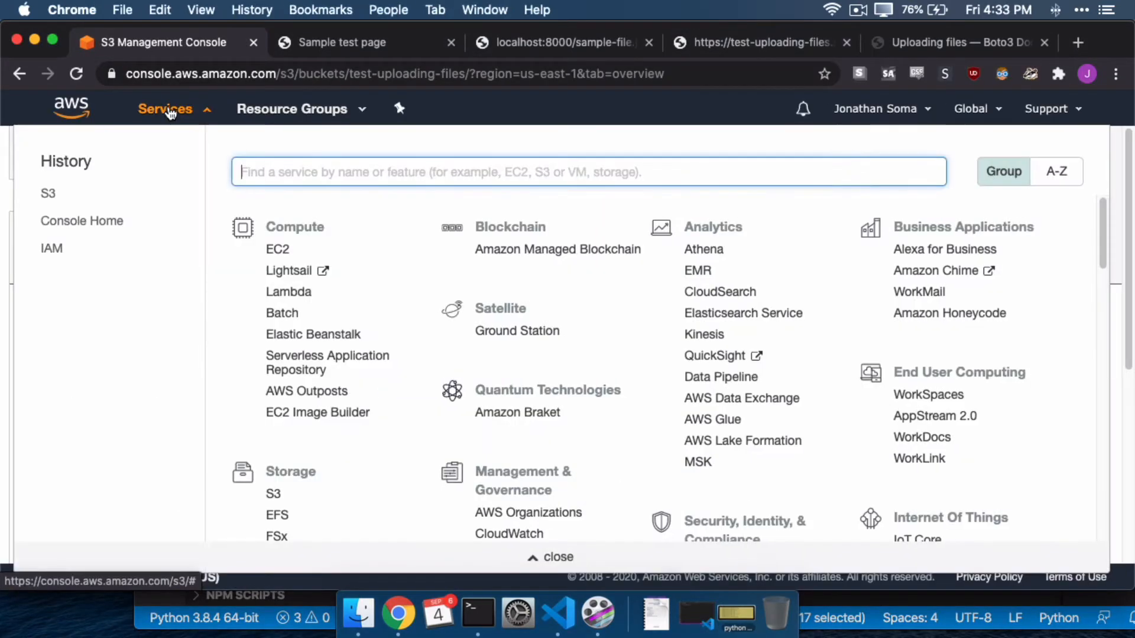
text(iam)
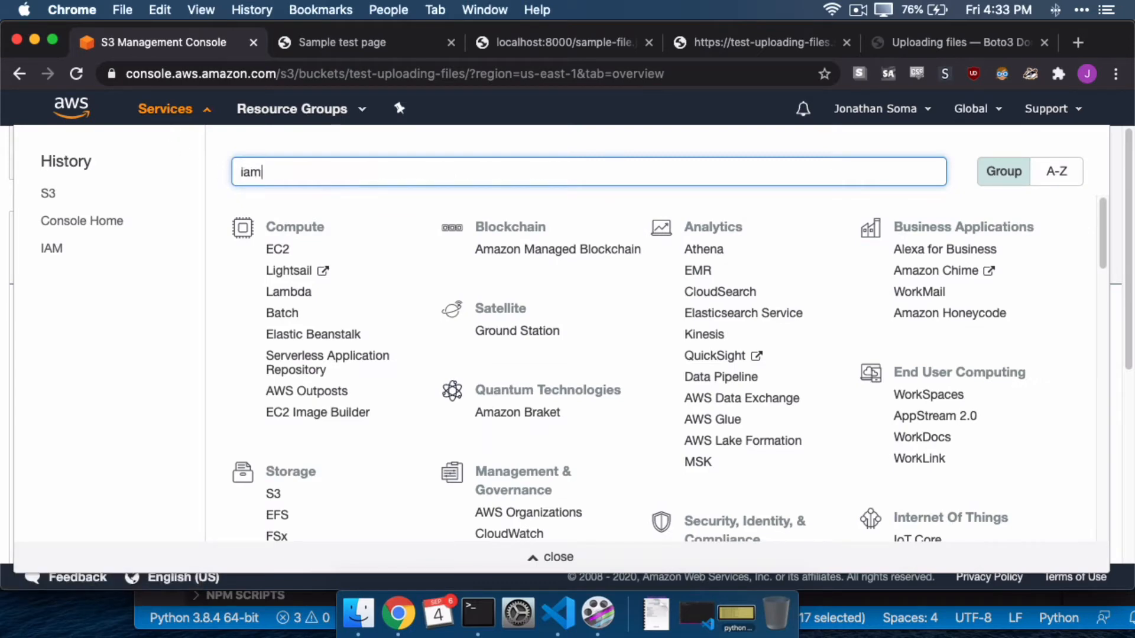
text(iam)
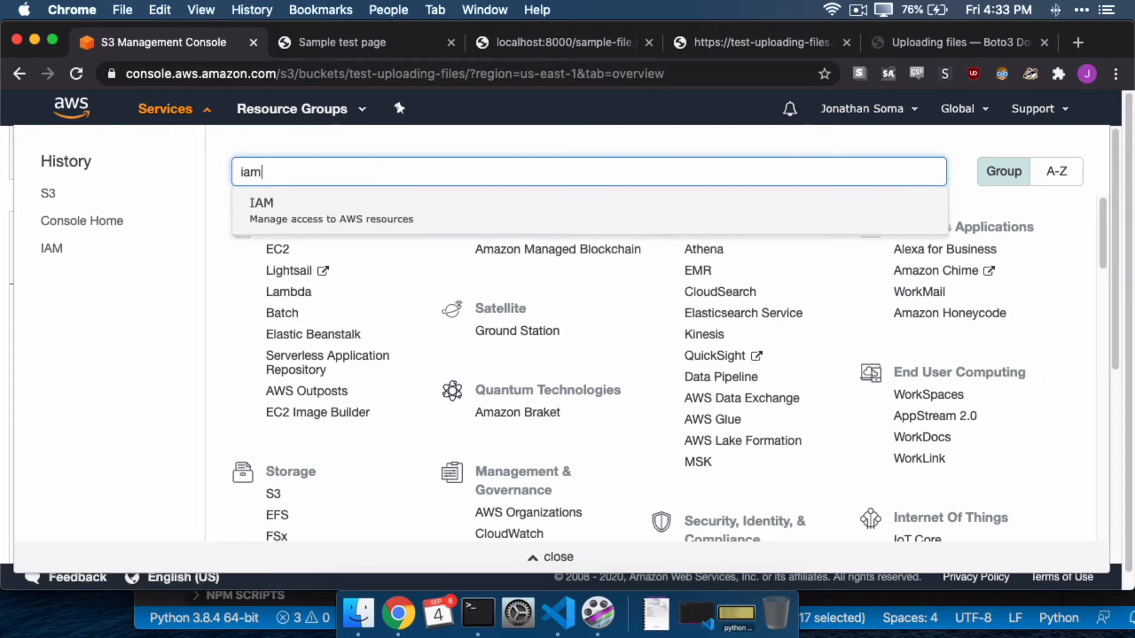
mouse_move(310, 237)
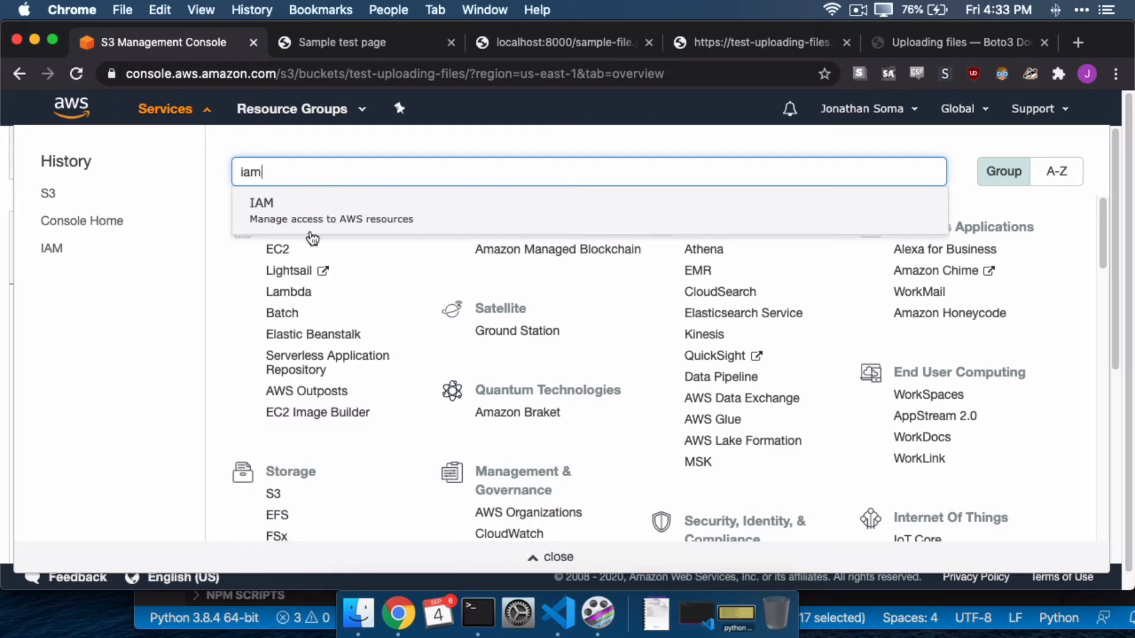
click(261, 211)
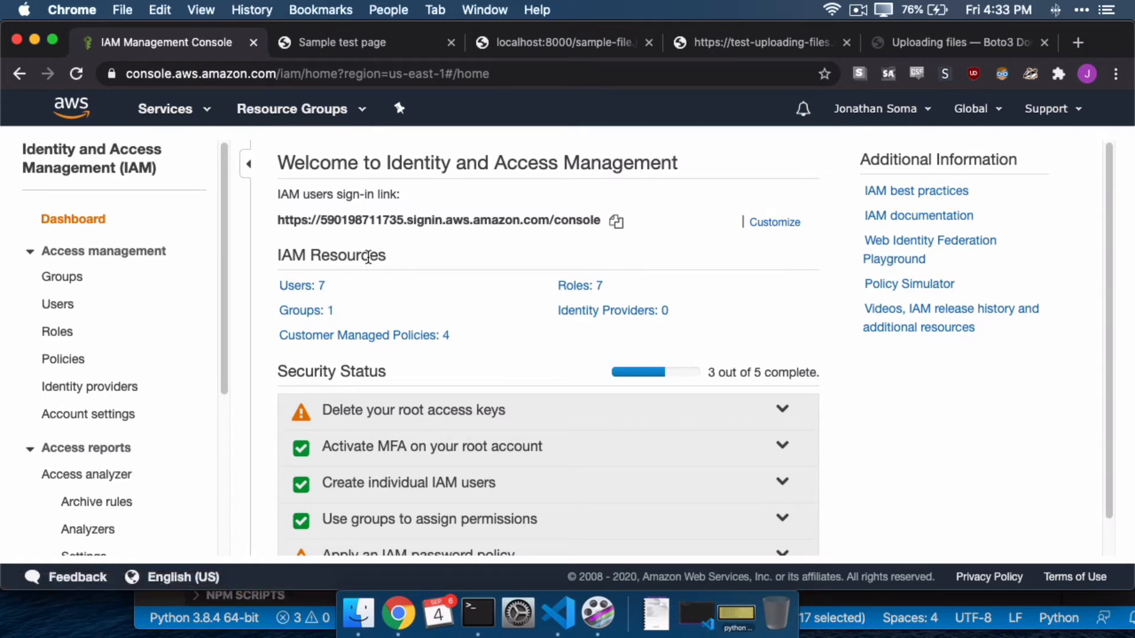
Look over the IAM dashboard's resources, then return to upload.py's access-key placeholders.
scroll(down, 3)
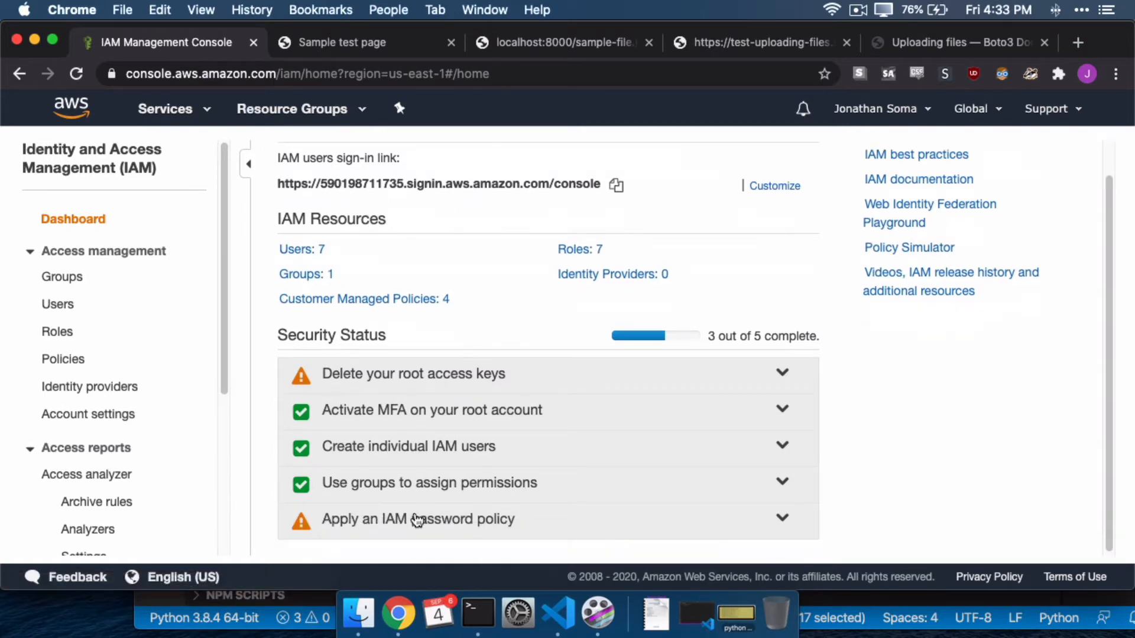
scroll(up, 3)
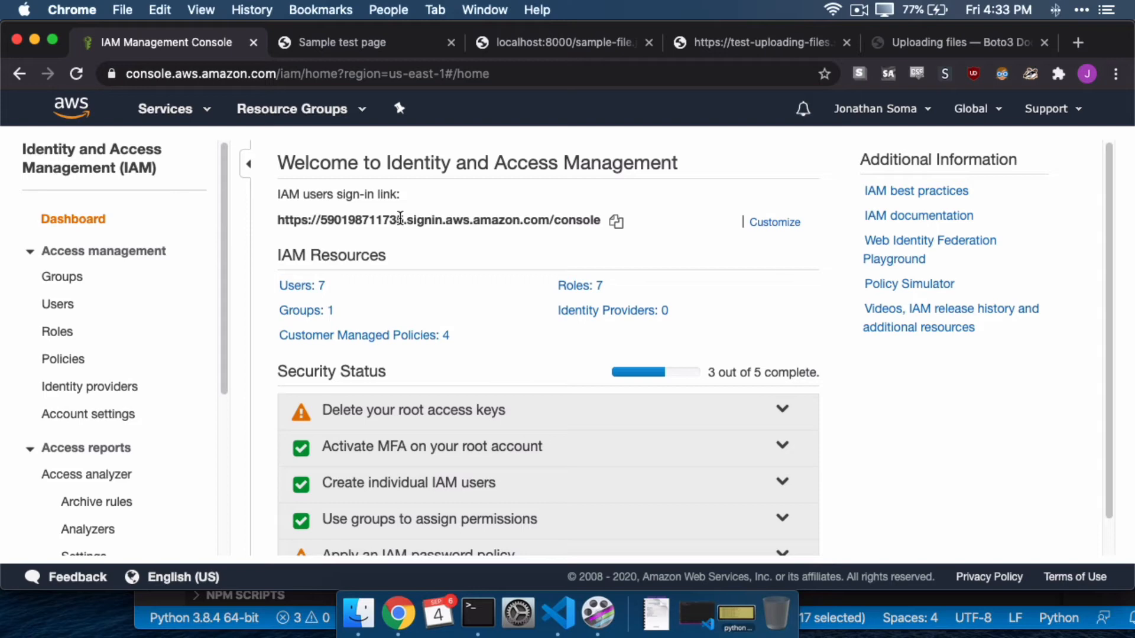
click(553, 615)
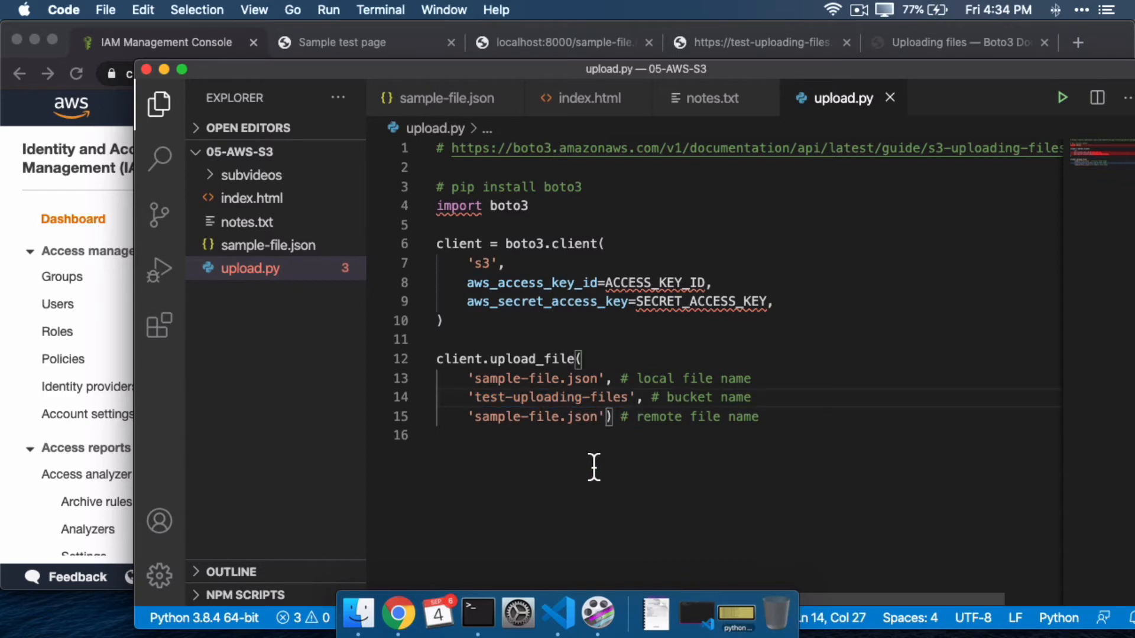
Start a new IAM user named test-uploading-files-uploader, borrowing the bucket name from the script.
click(398, 615)
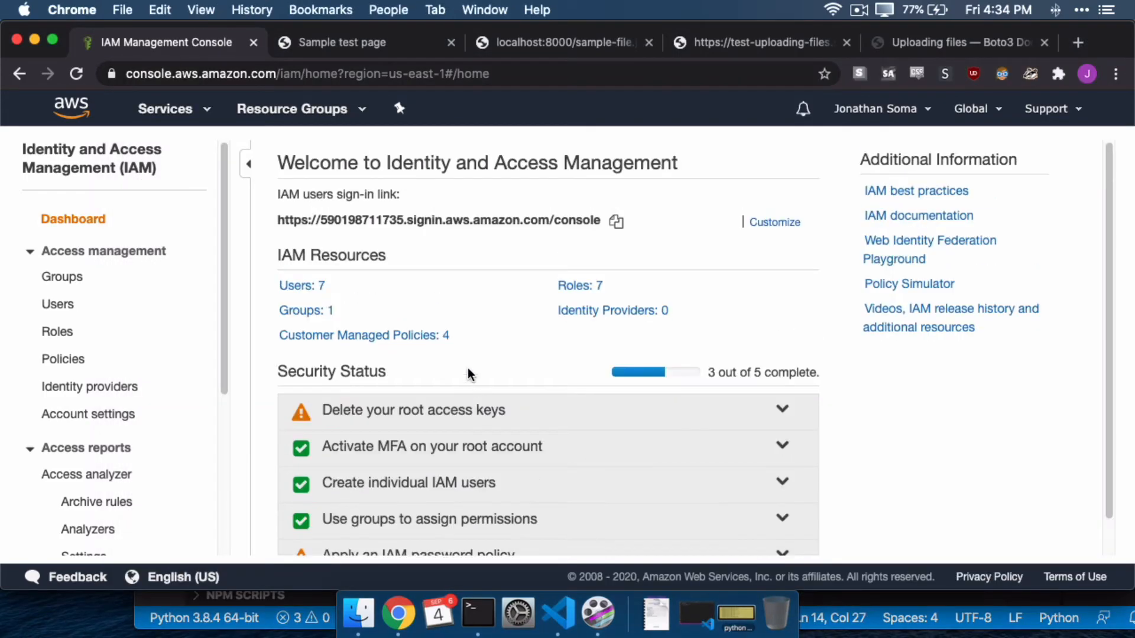
mouse_move(65, 256)
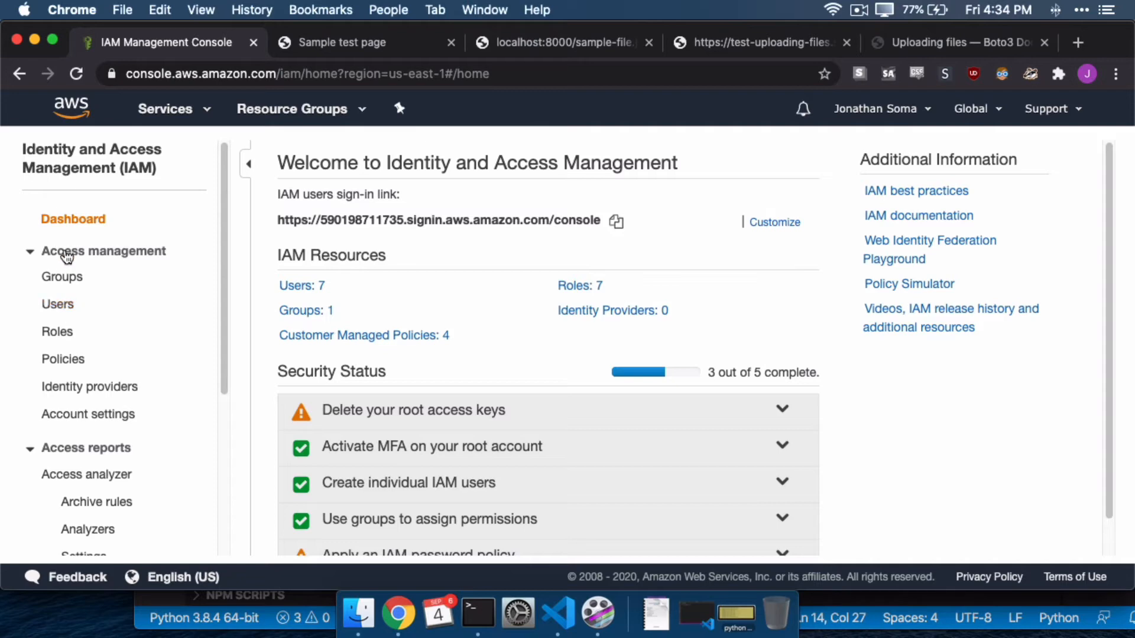
mouse_move(56, 304)
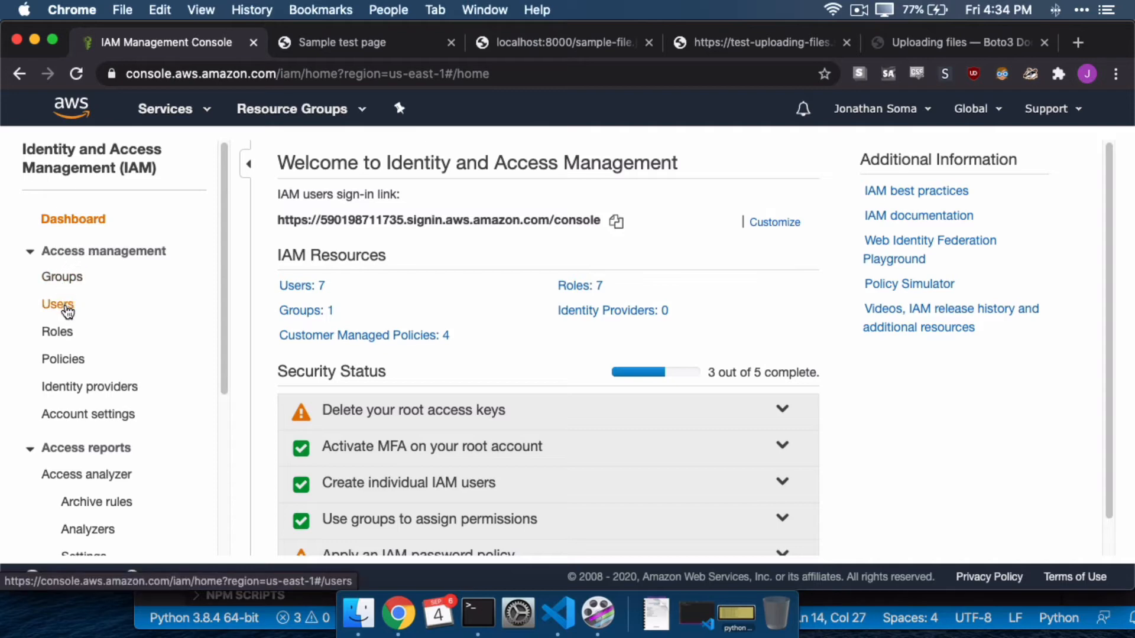
click(56, 304)
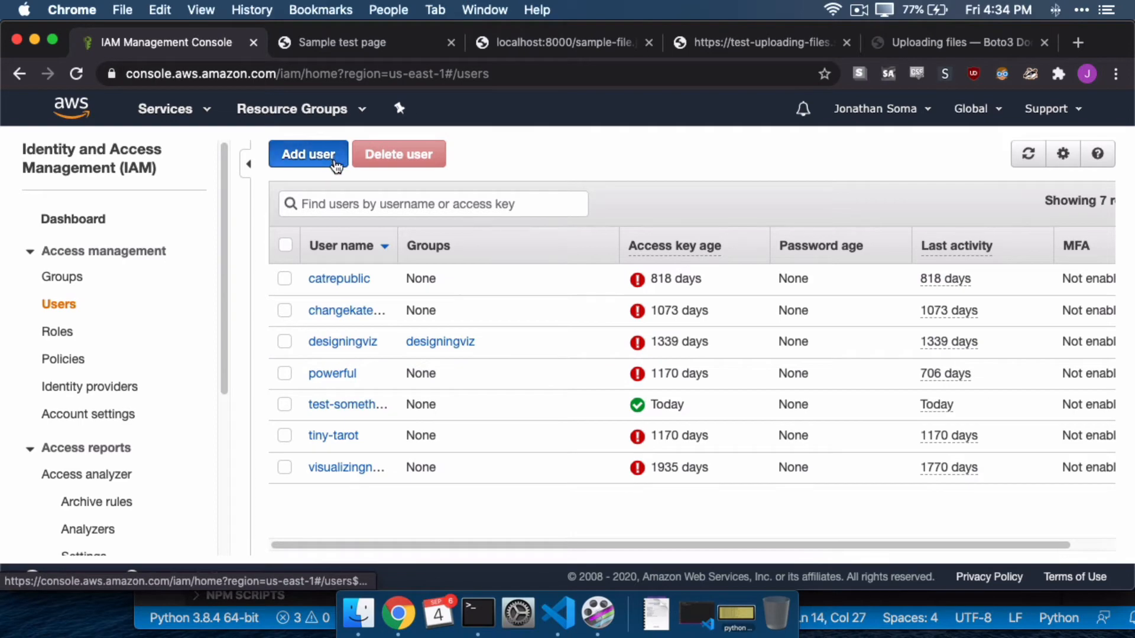
click(307, 153)
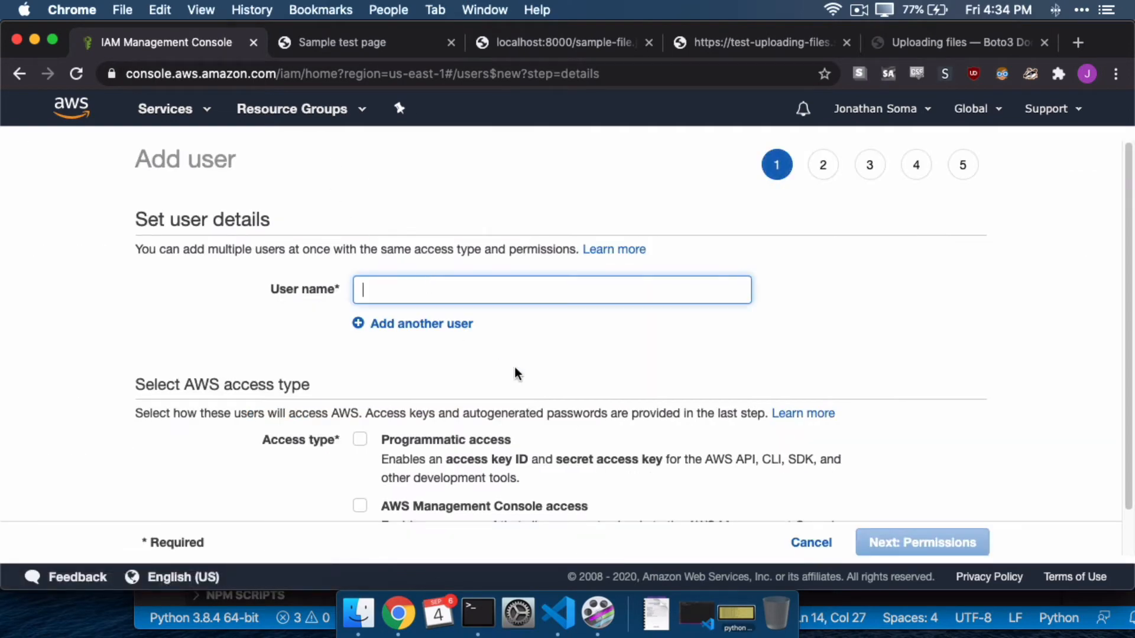
click(555, 614)
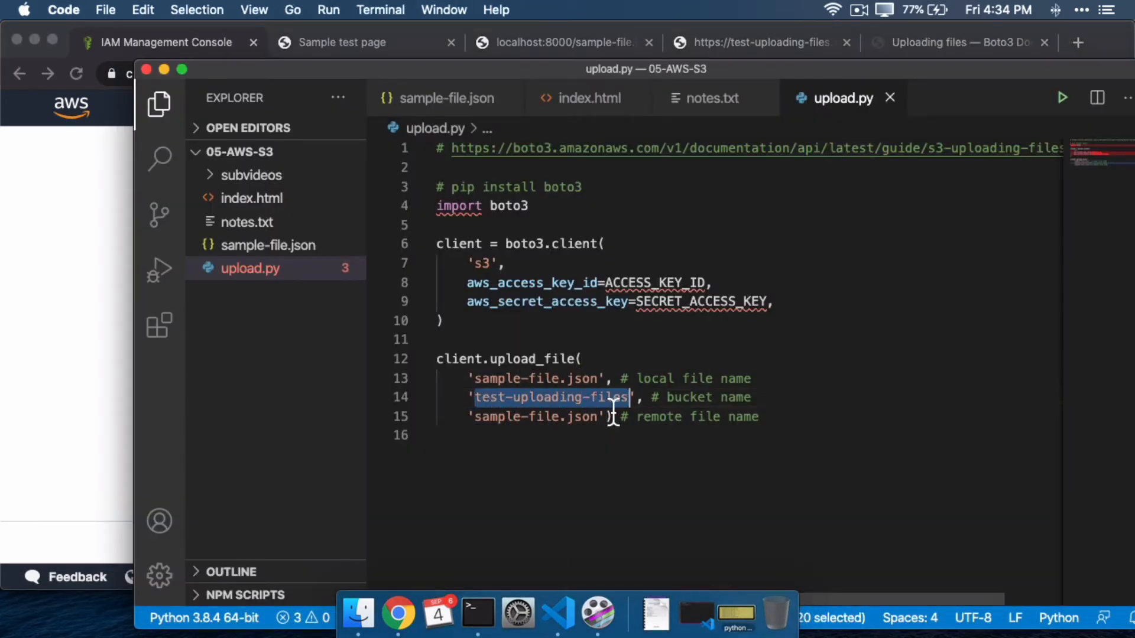
click(398, 615)
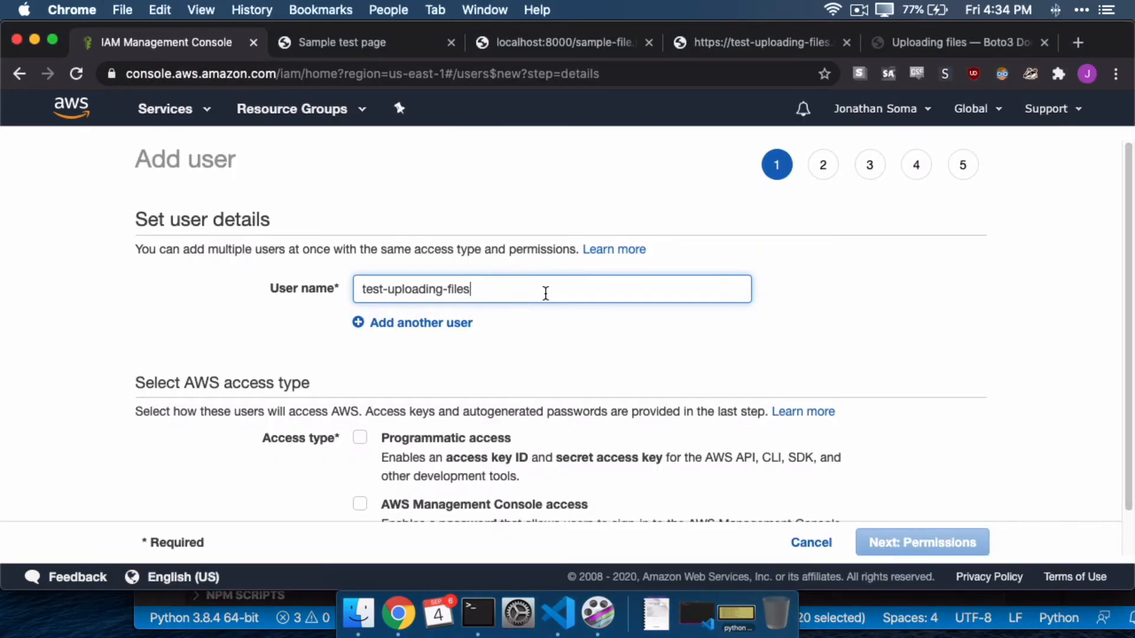
text(-uploader)
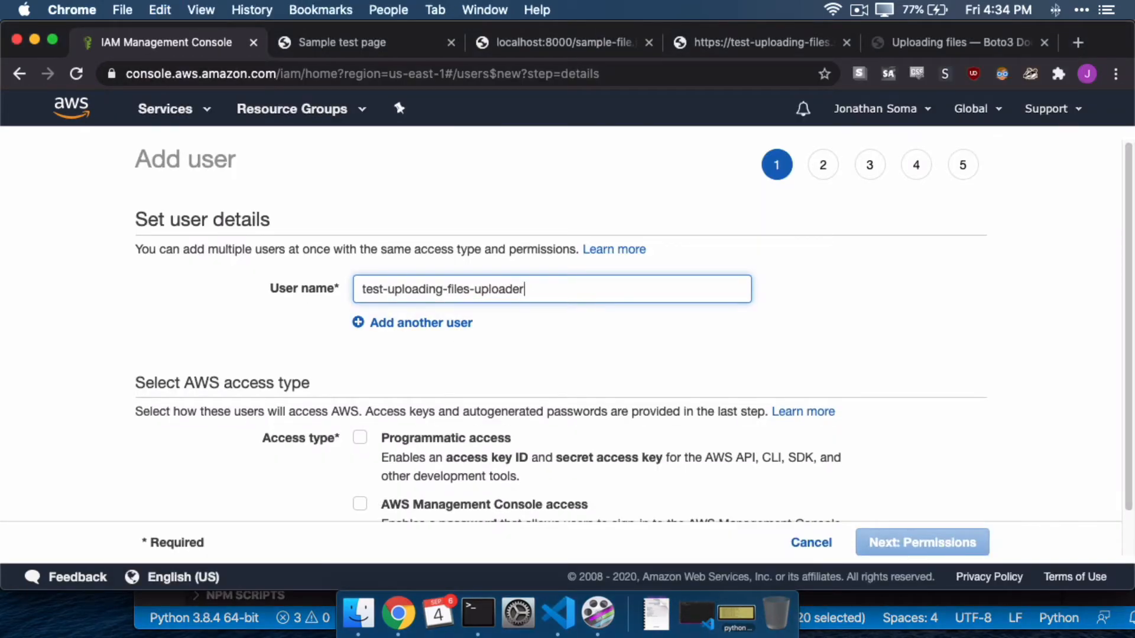
mouse_move(360, 357)
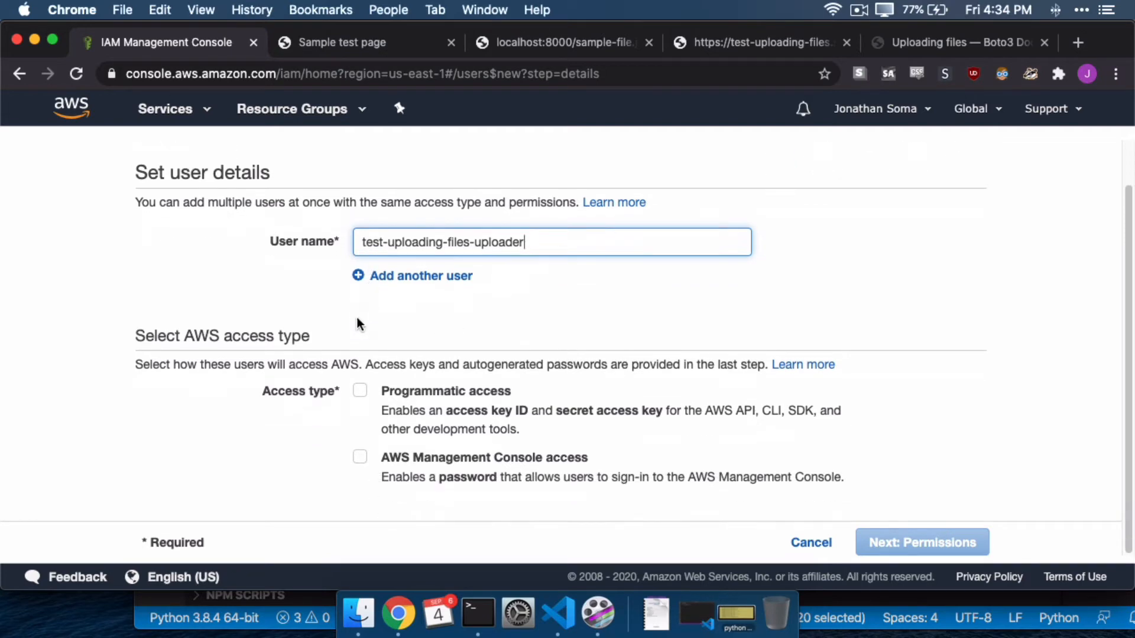
mouse_move(431, 396)
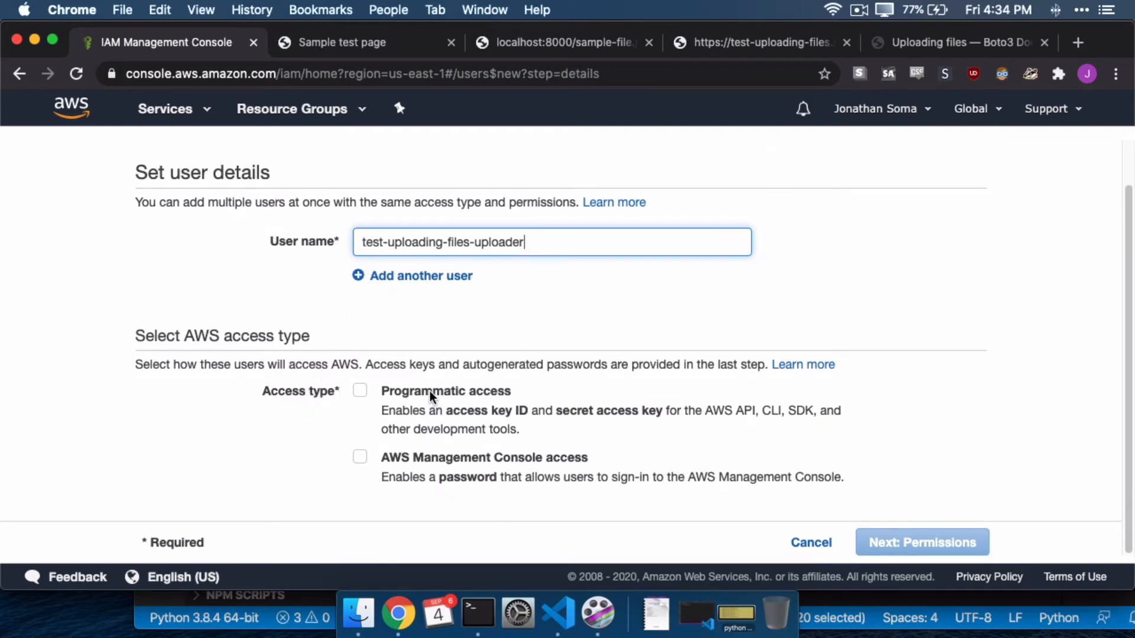
Give the user programmatic access and continue to the permissions step.
click(359, 390)
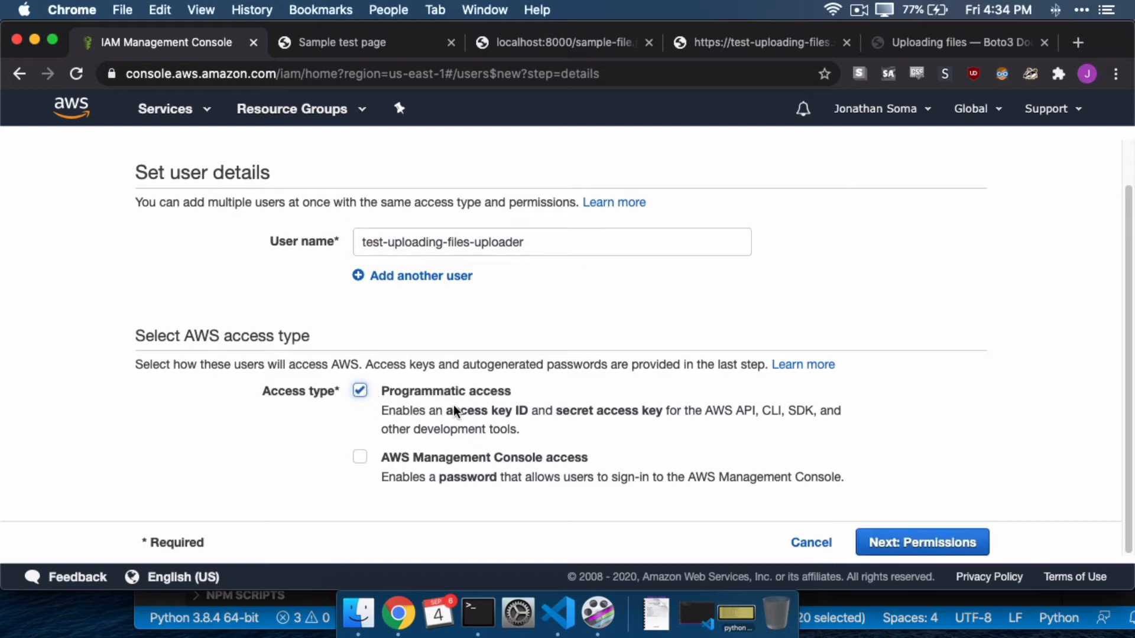
mouse_move(617, 420)
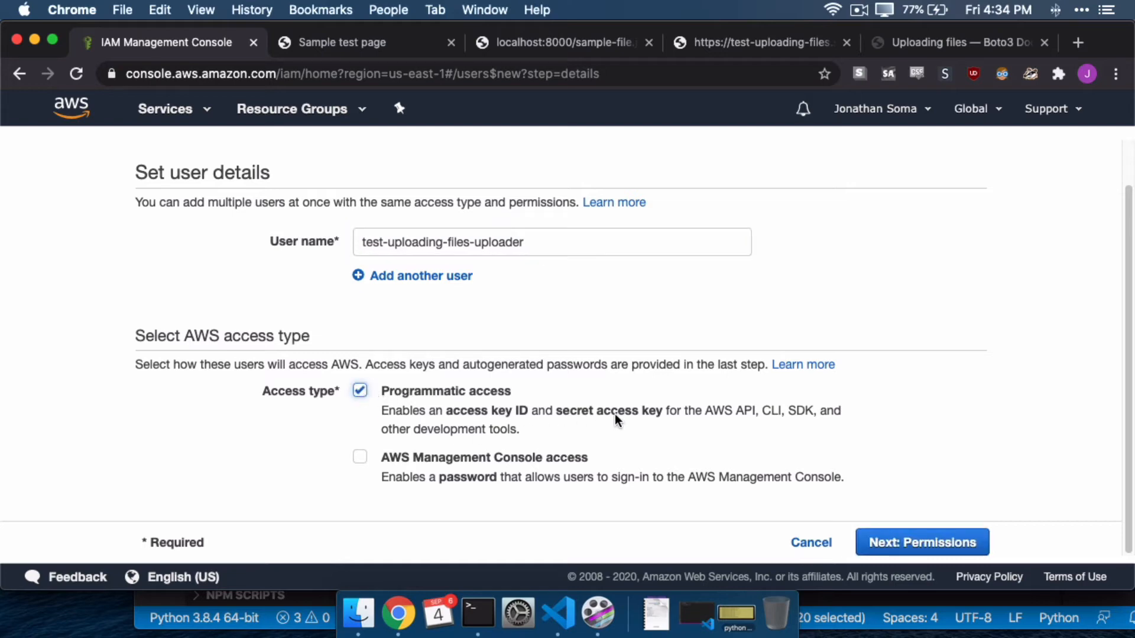
click(555, 614)
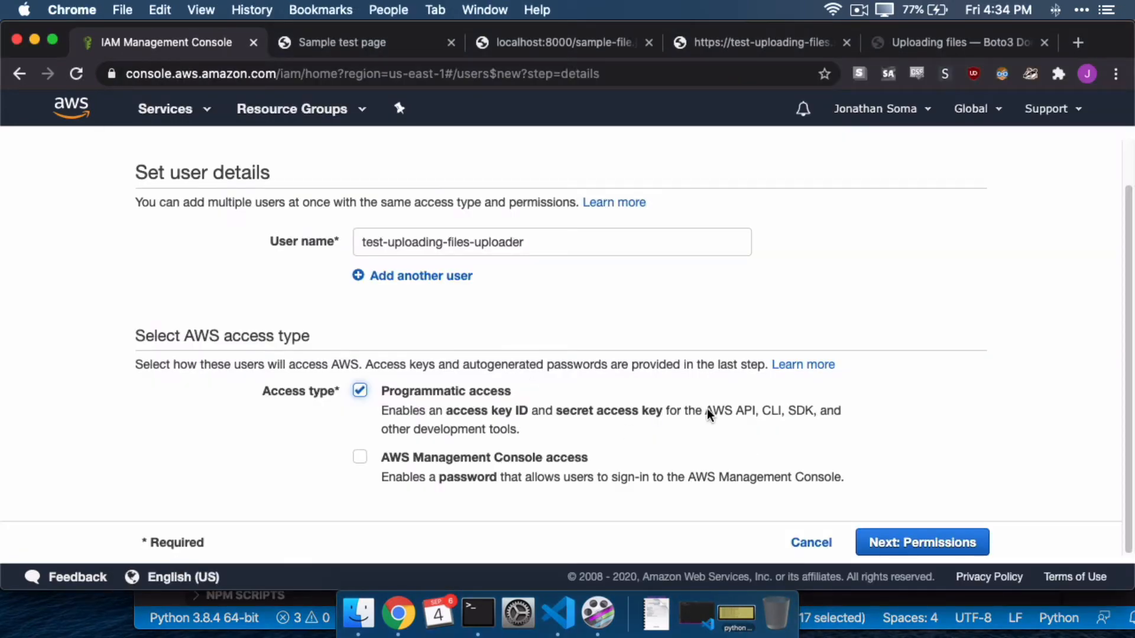
mouse_move(734, 417)
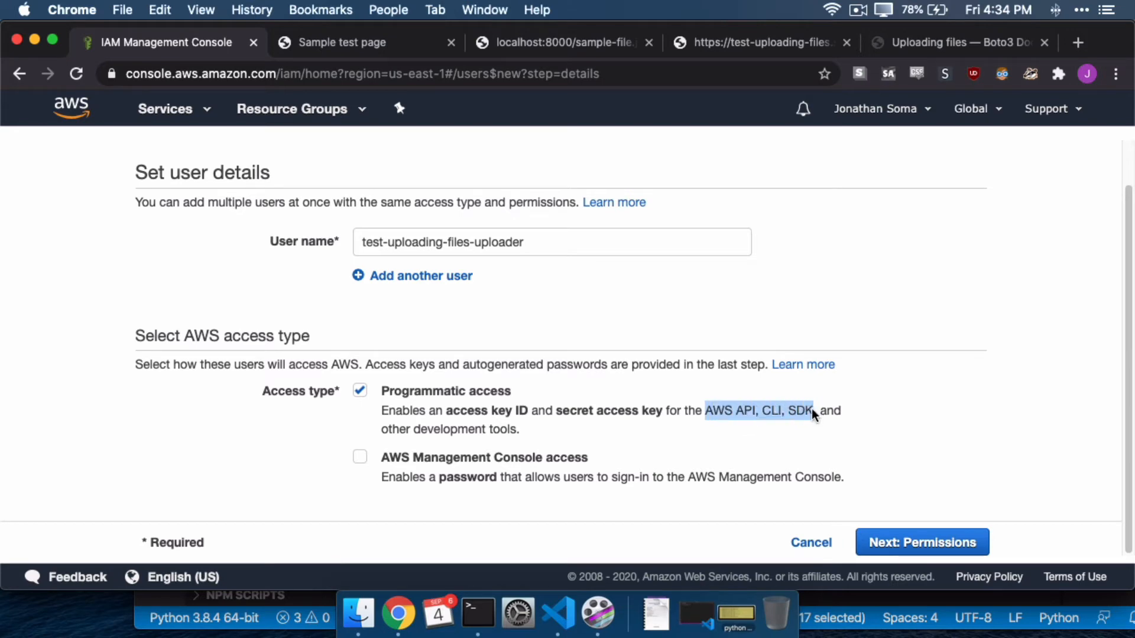
mouse_move(575, 423)
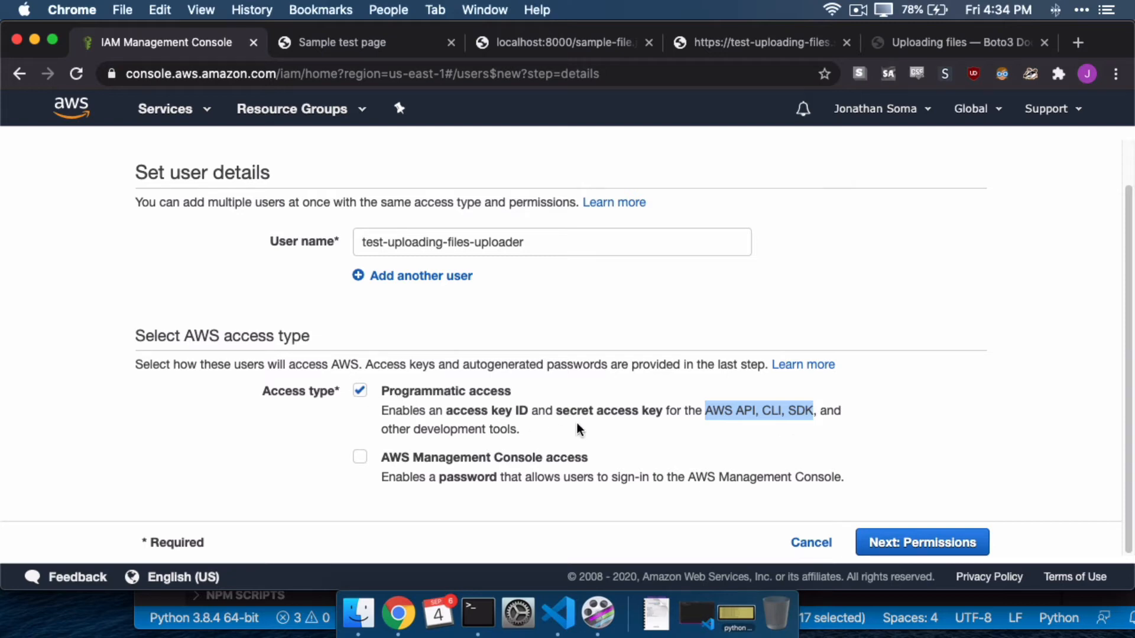
click(556, 614)
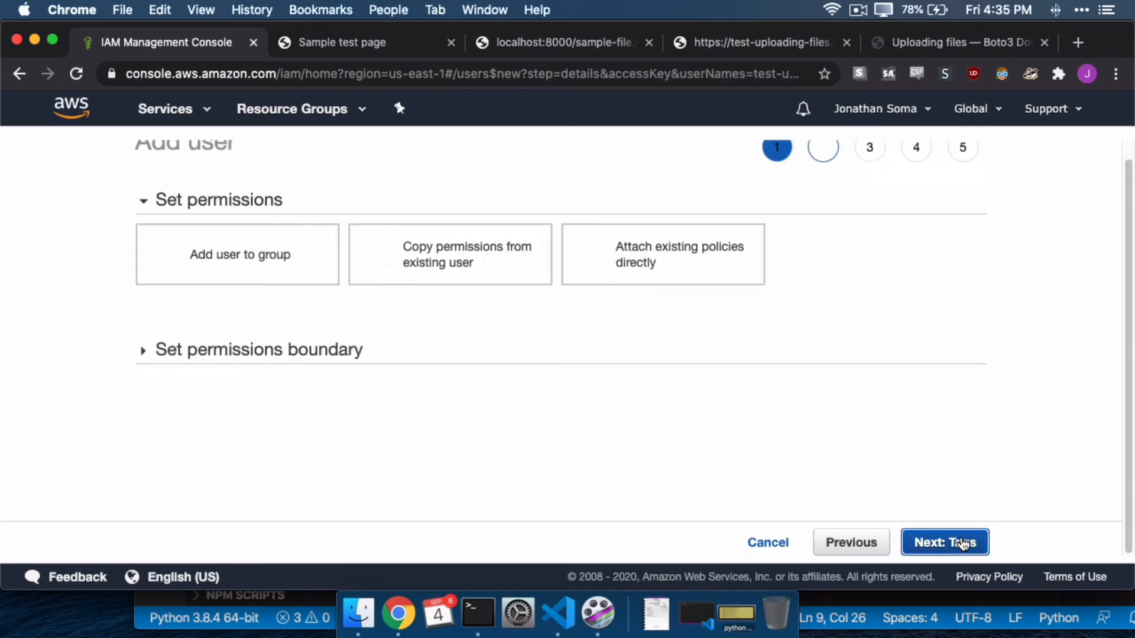
Check the test-uploading-files bucket name in the script and come back to the Set permissions step.
click(944, 543)
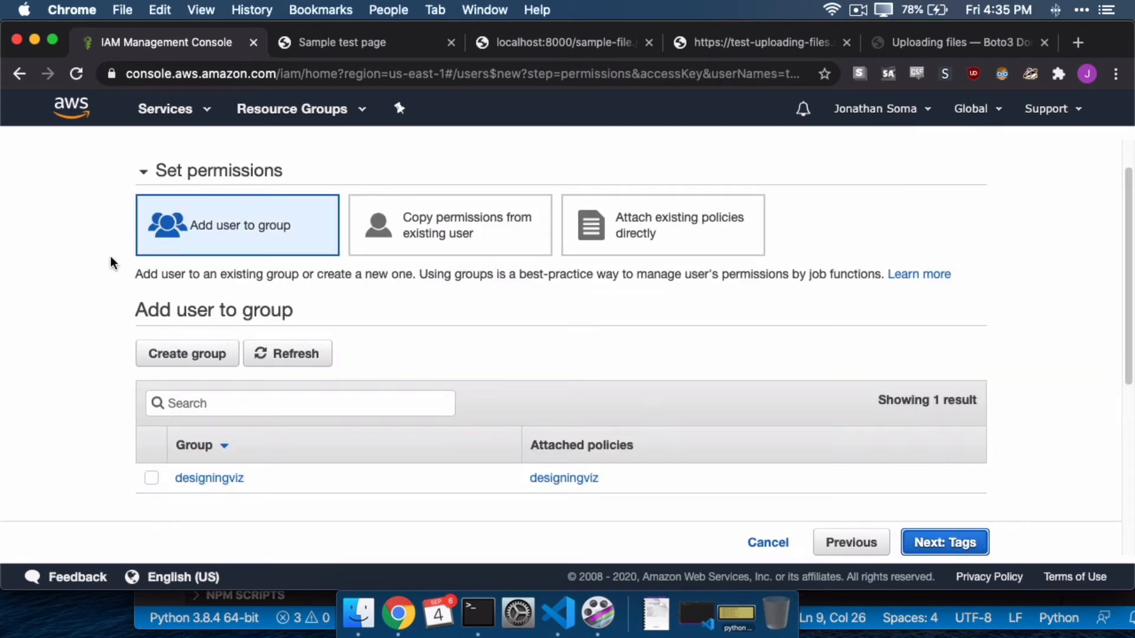
mouse_move(153, 171)
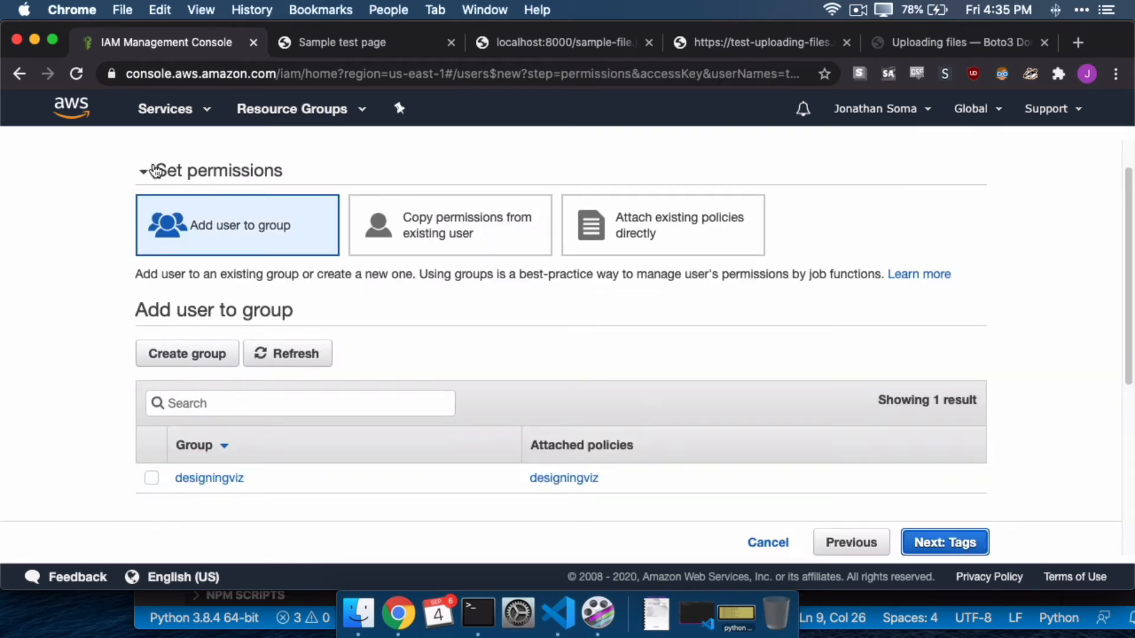
click(556, 616)
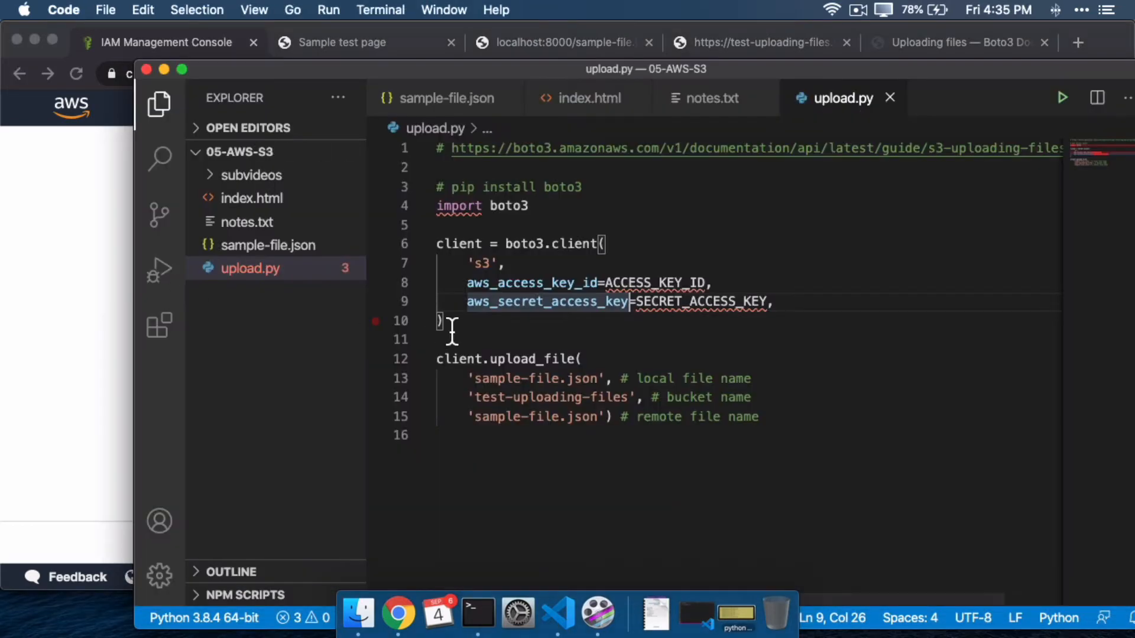
double_click(488, 397)
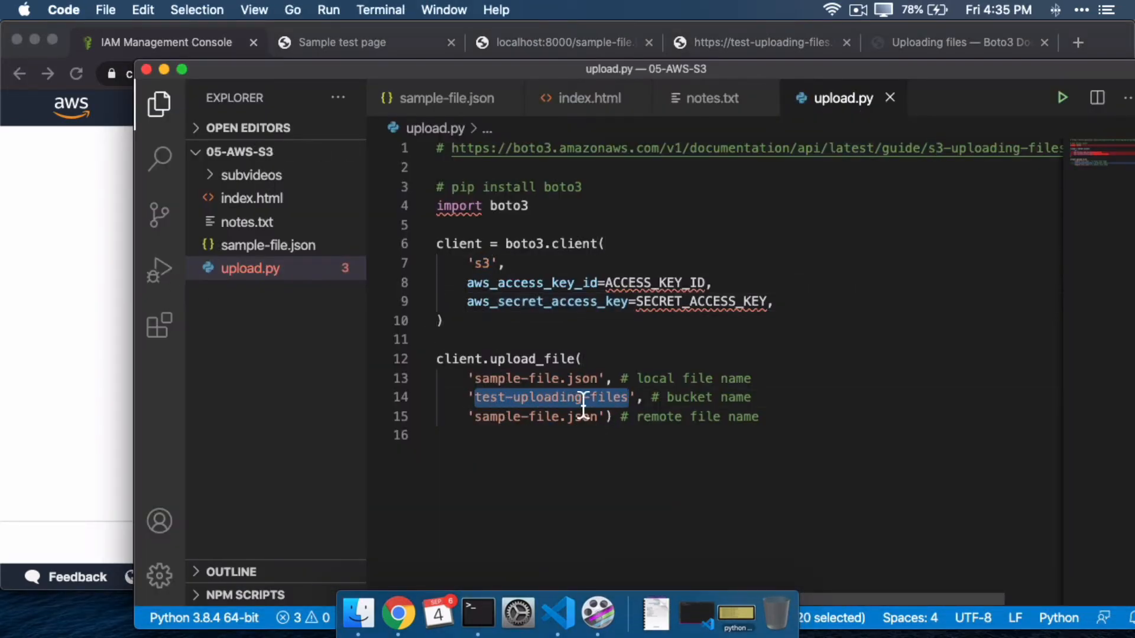
click(398, 614)
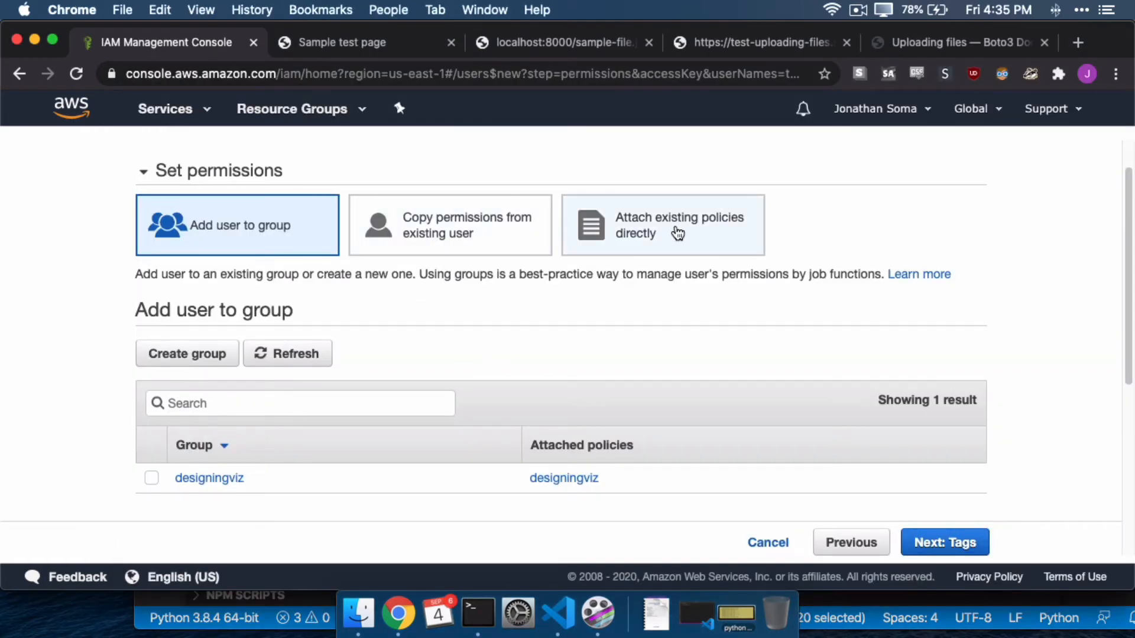
Choose 'Attach existing policies directly' and scroll through the policy list.
click(662, 225)
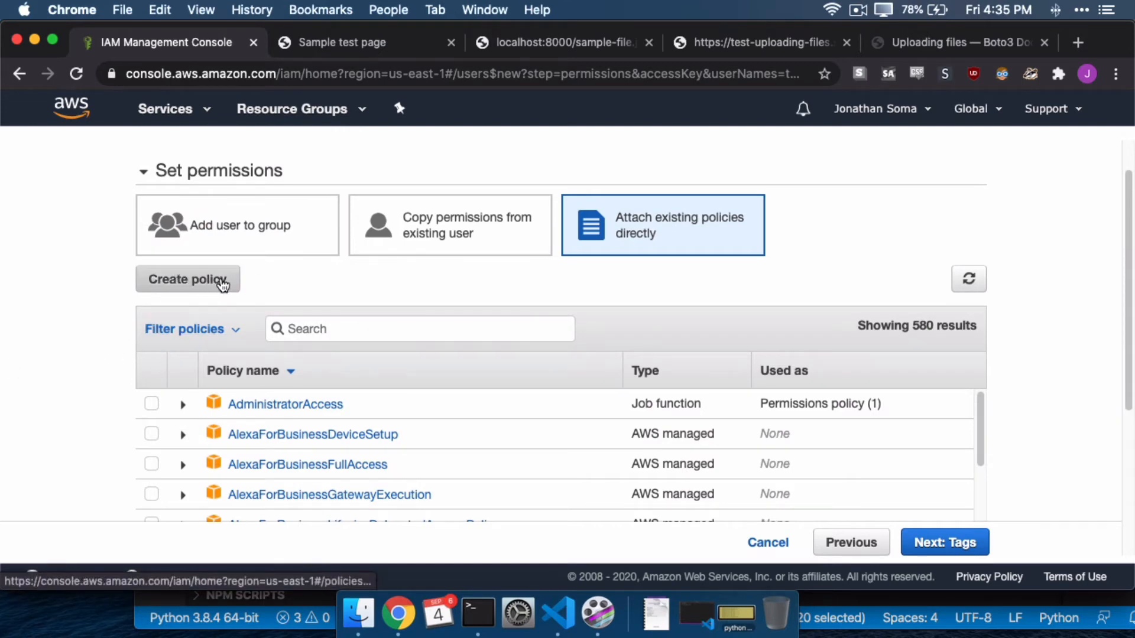
scroll(down, 3)
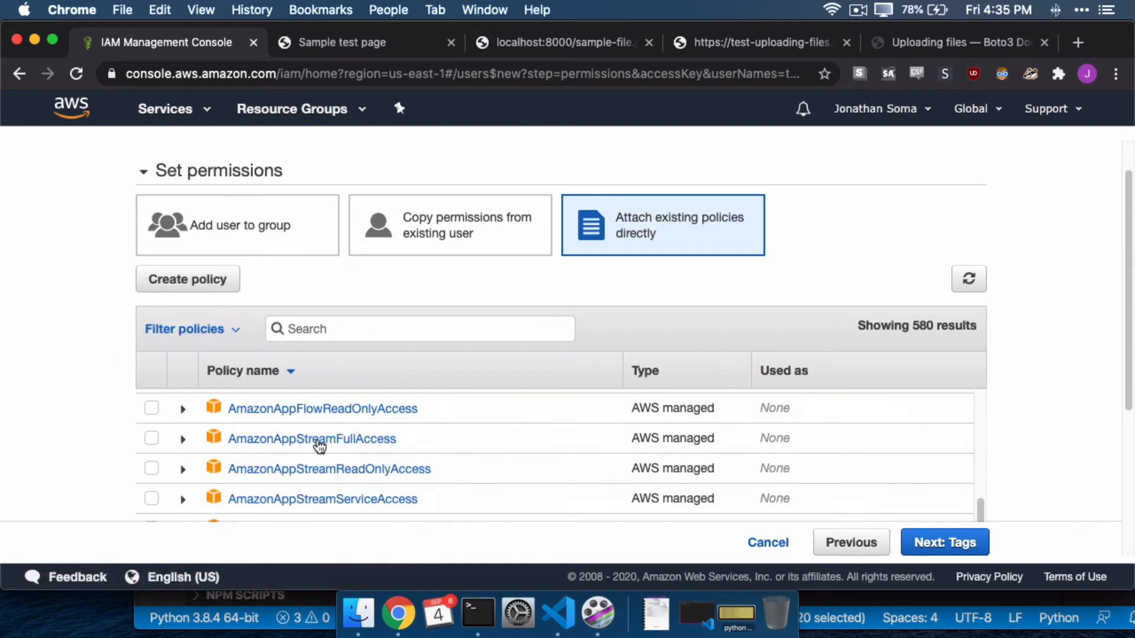
scroll(up, 3)
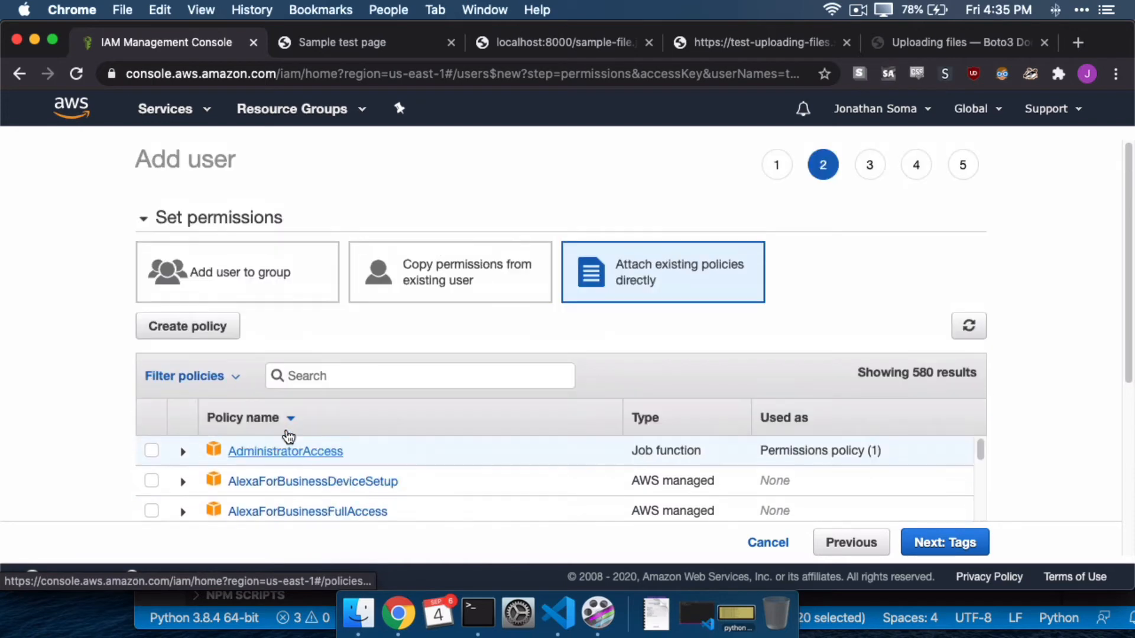
mouse_move(188, 326)
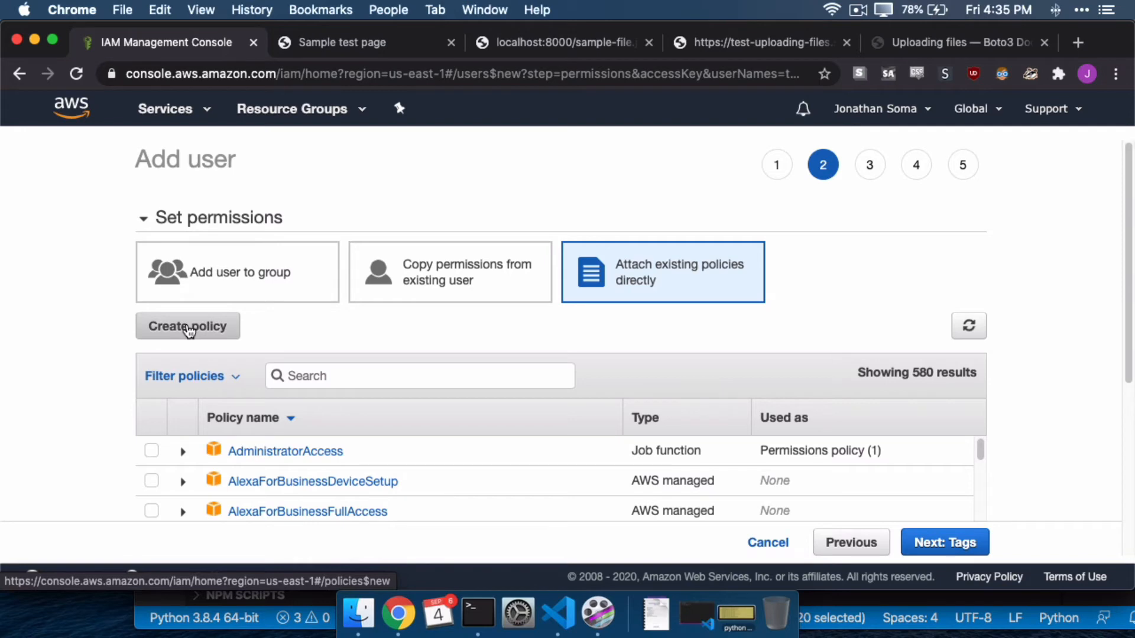
Start a new custom policy and choose S3 as its service.
click(188, 326)
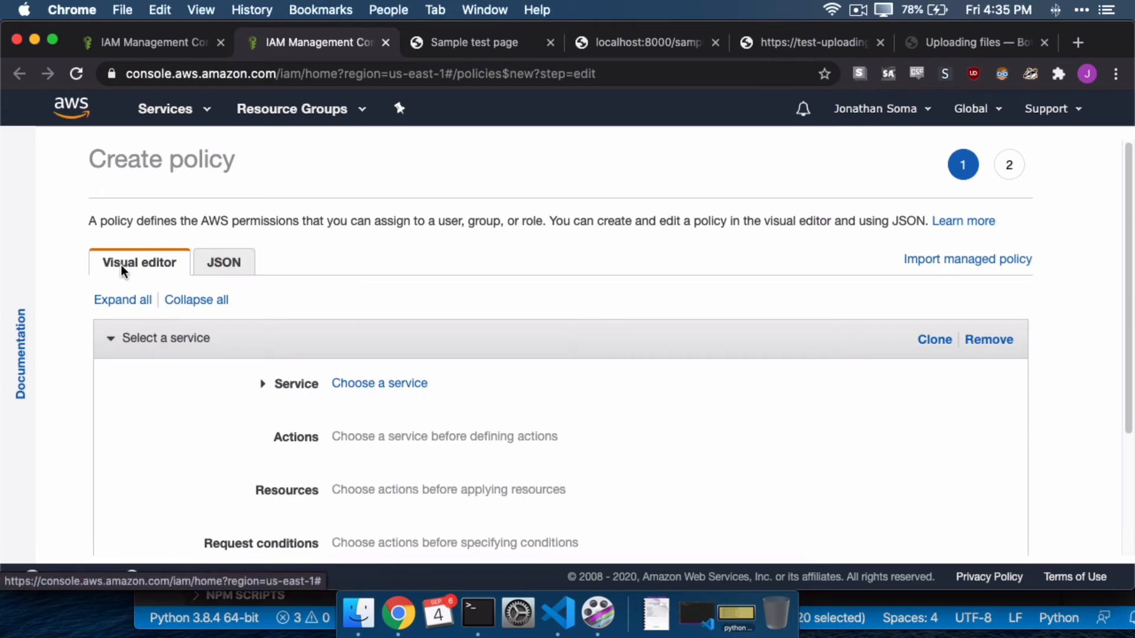
scroll(down, 3)
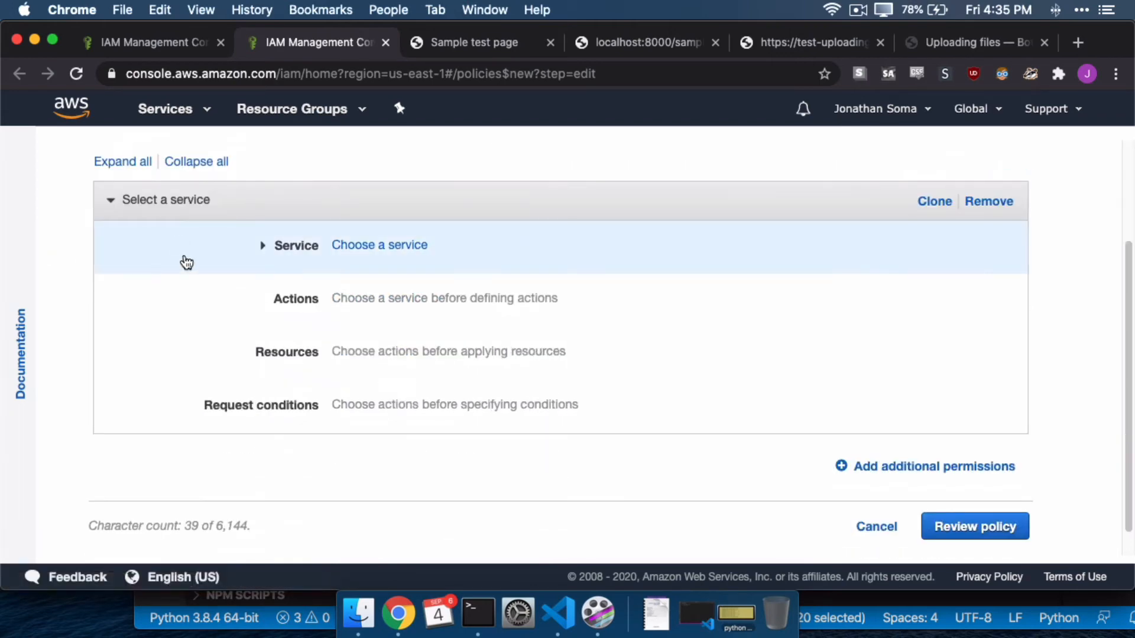
click(379, 245)
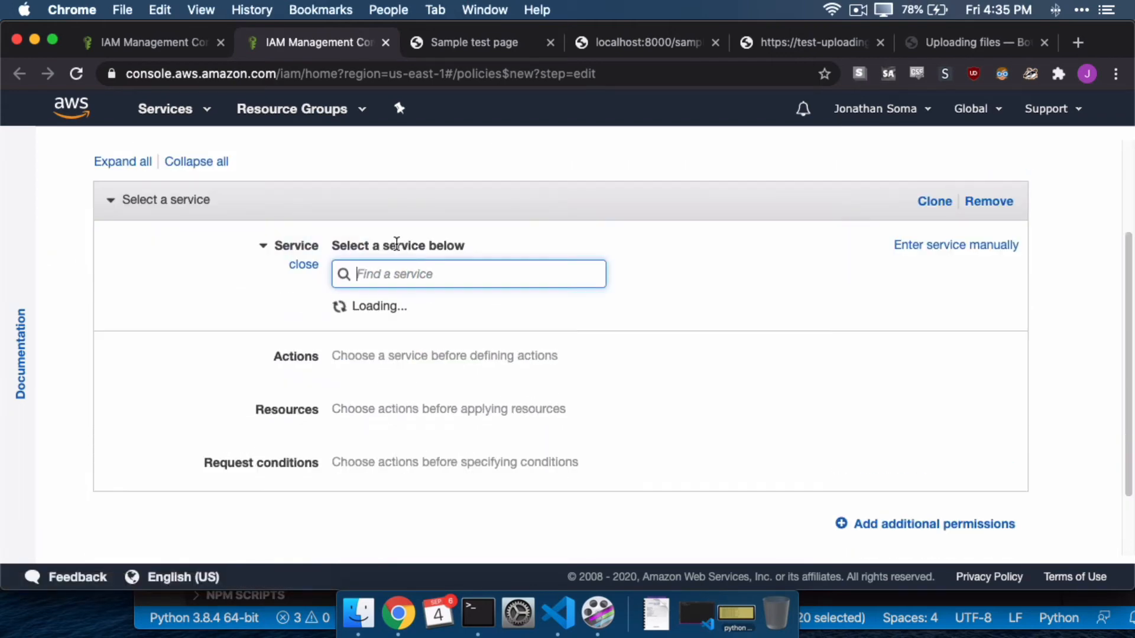
text(s3)
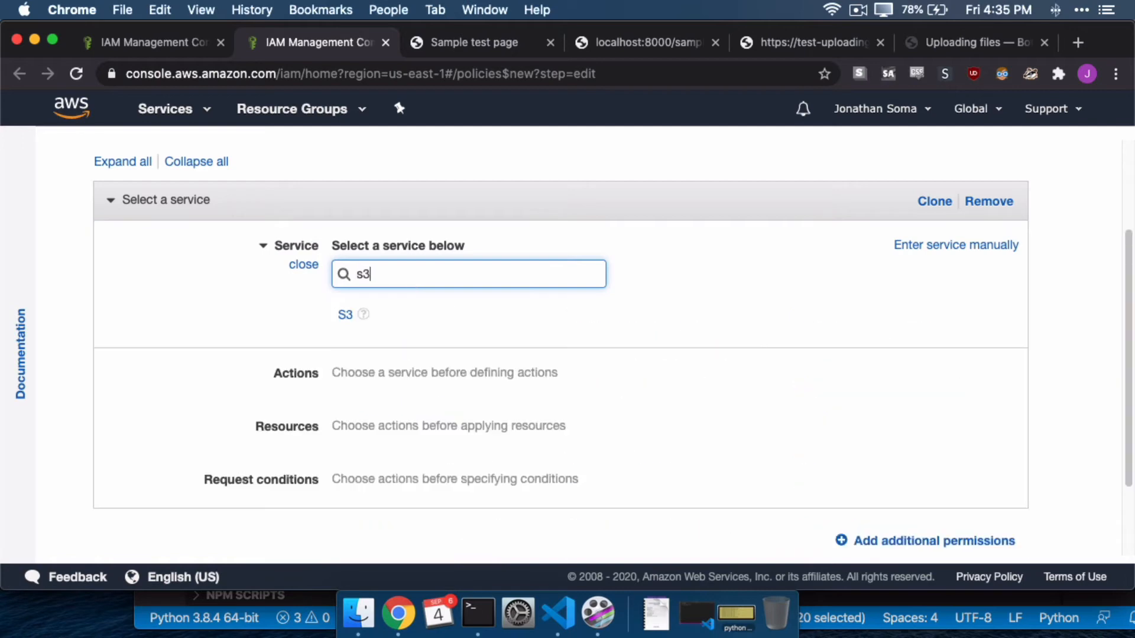
click(344, 315)
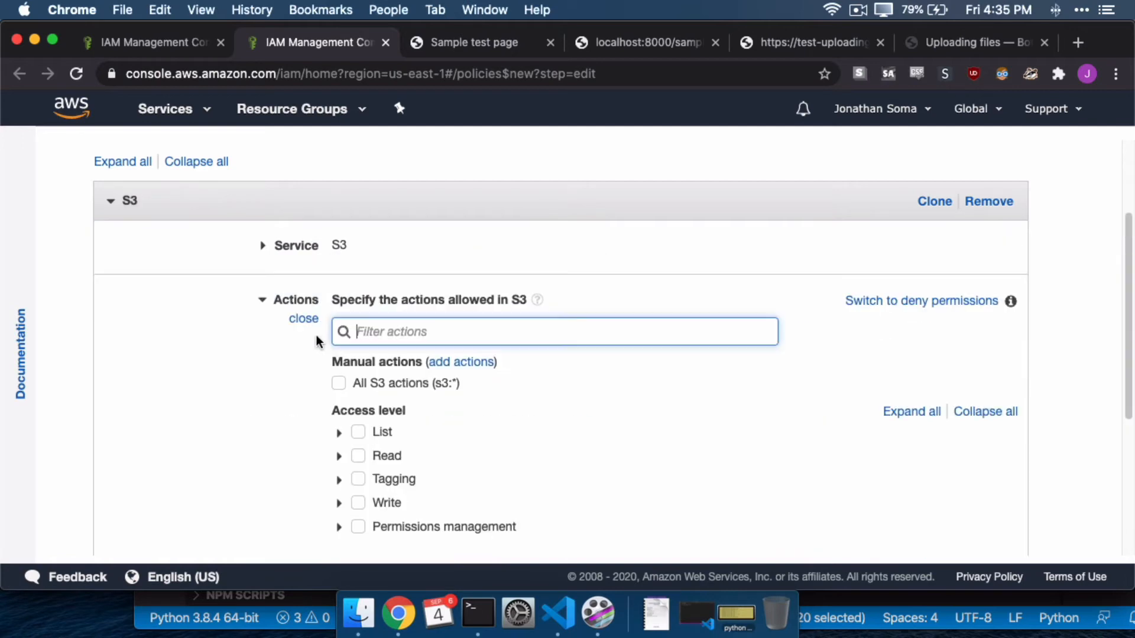
mouse_move(260, 338)
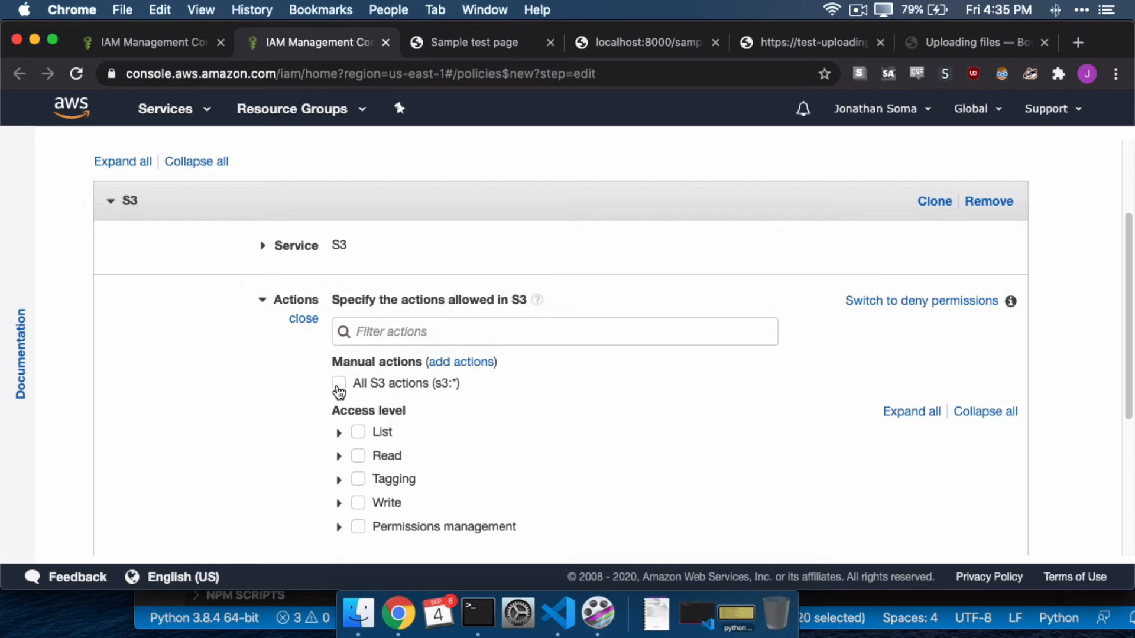
Allow all S3 actions (s3:*), briefly expanding the Permissions management actions list.
click(338, 383)
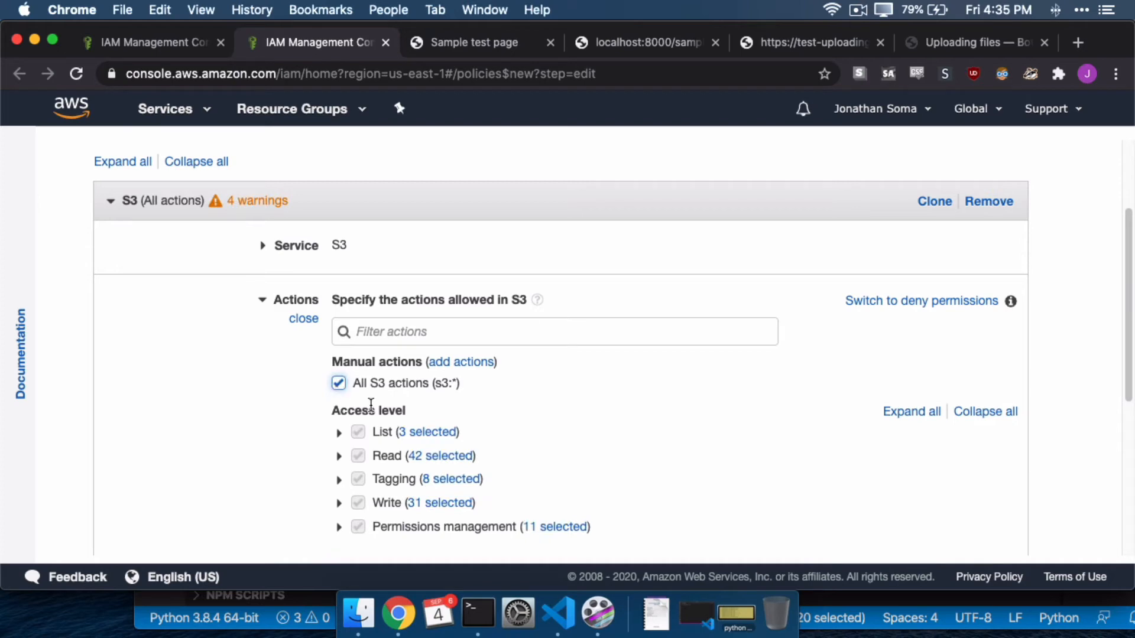
scroll(down, 3)
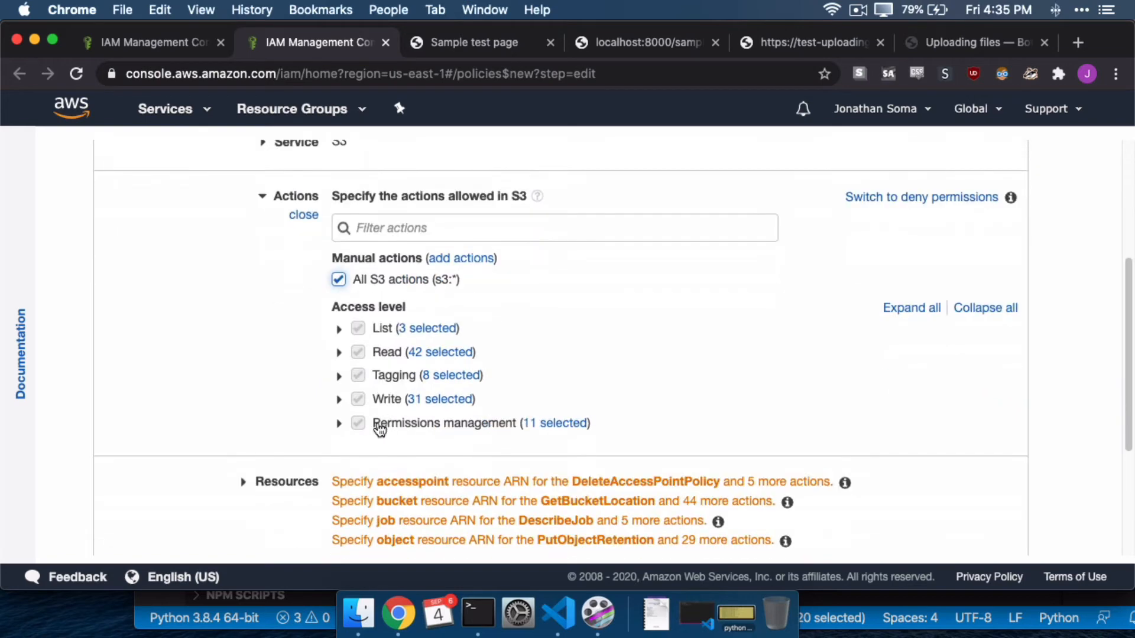
click(338, 424)
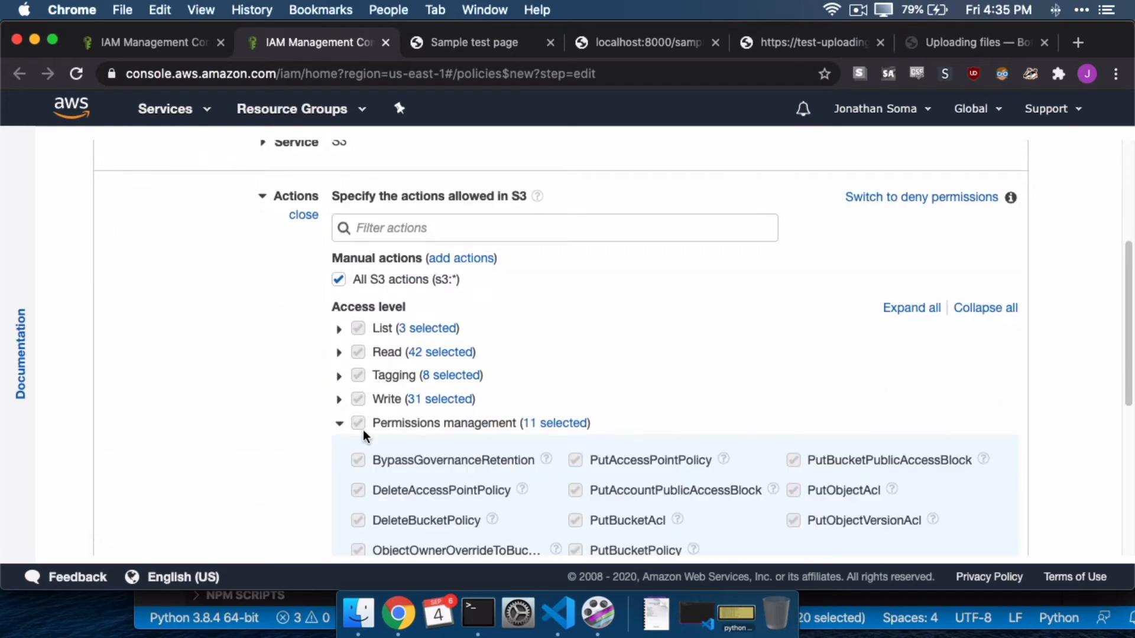
click(339, 423)
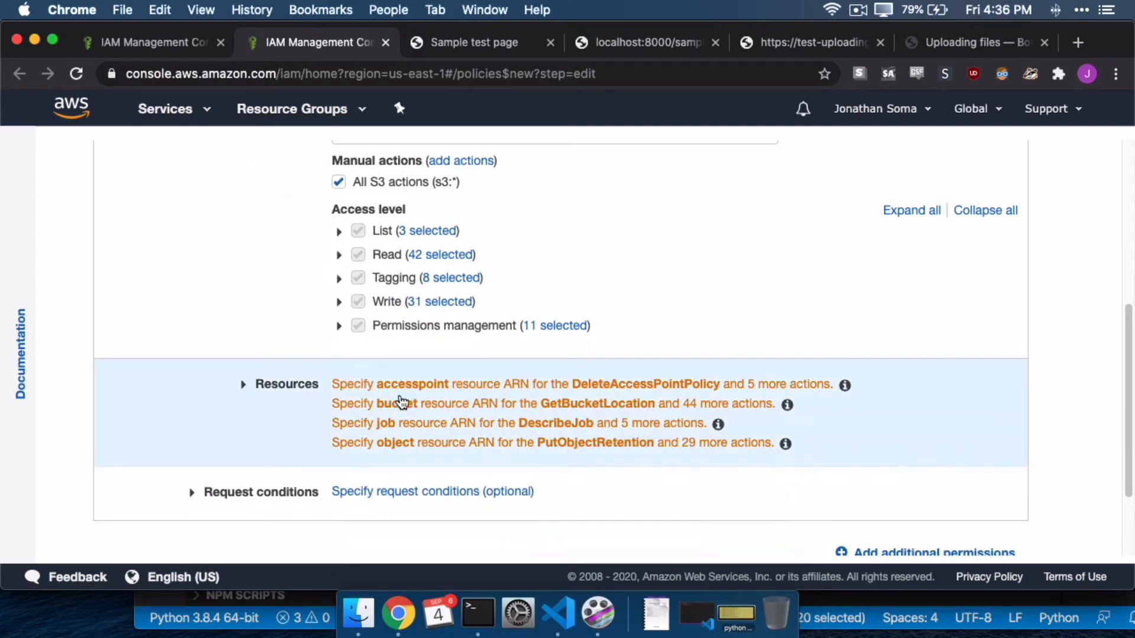
mouse_move(404, 354)
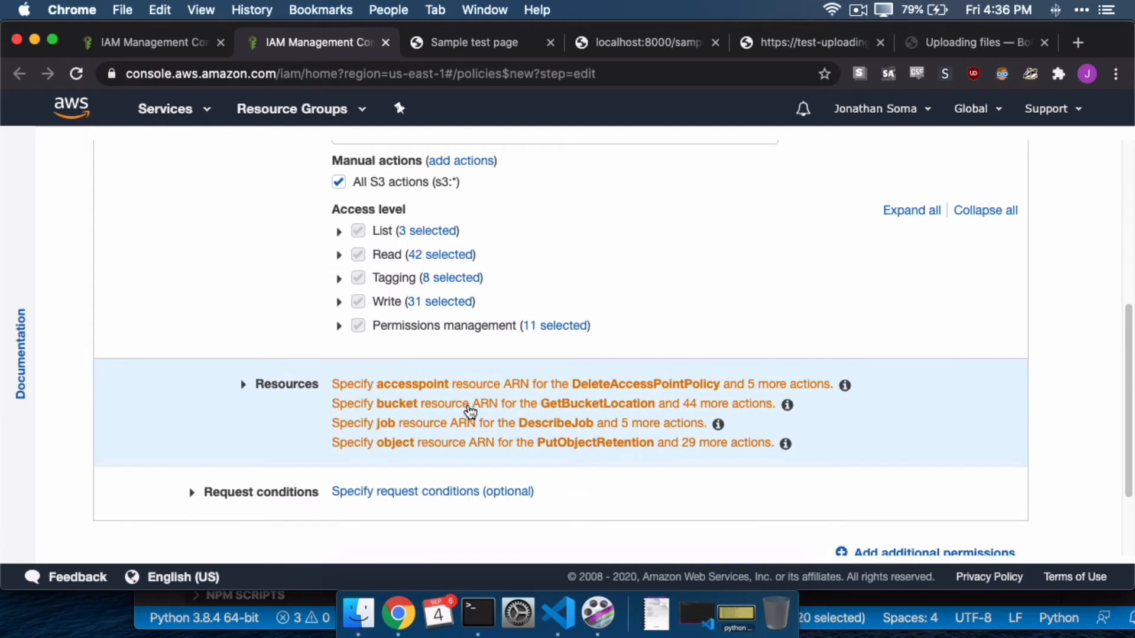
Allow any access point and add the bucket ARN for test-uploading-files under Resources.
click(244, 383)
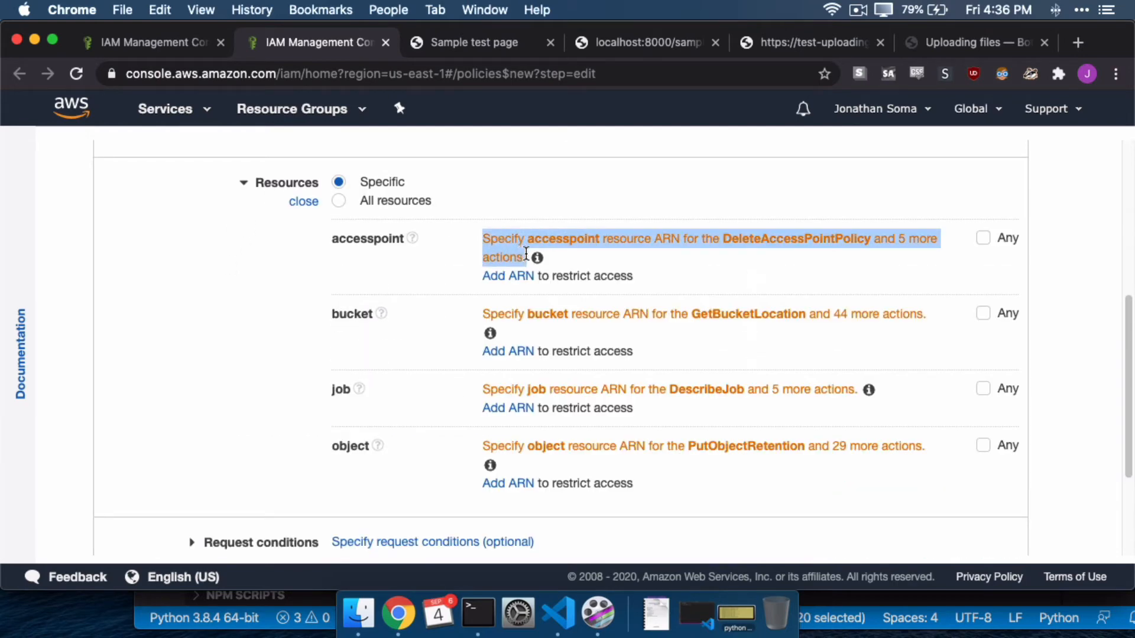
mouse_move(664, 226)
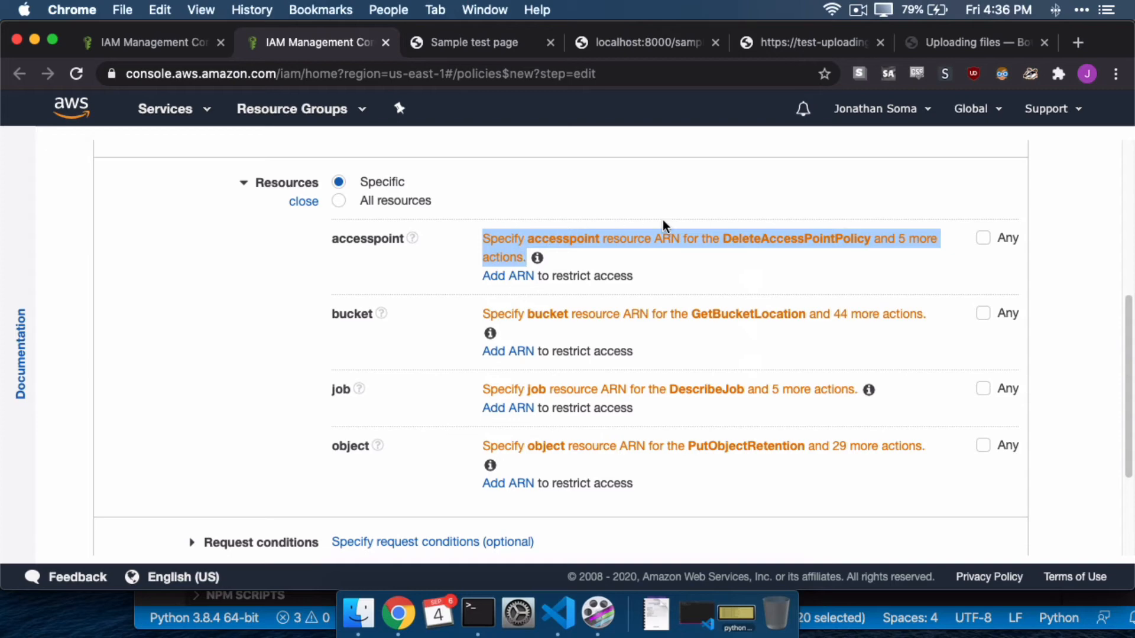
click(982, 237)
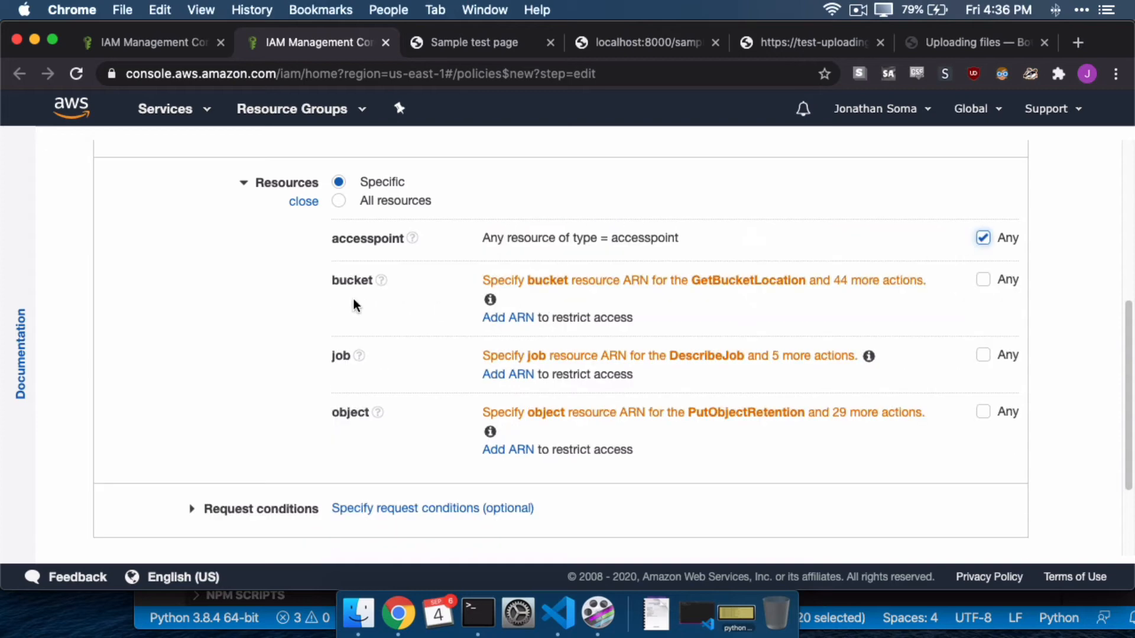
mouse_move(507, 316)
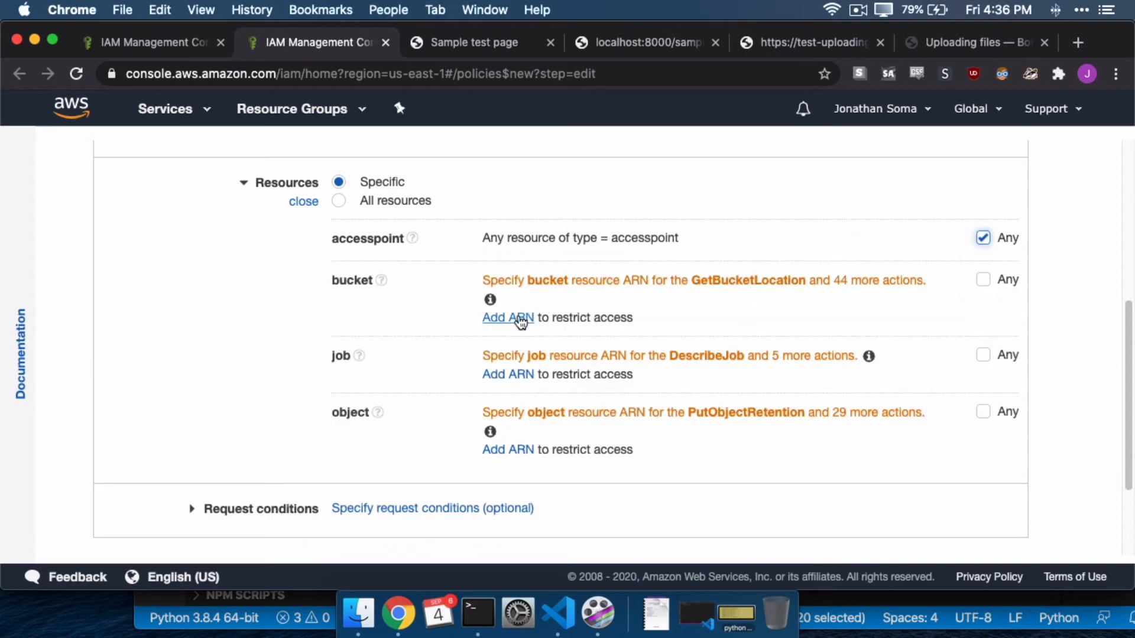
click(507, 316)
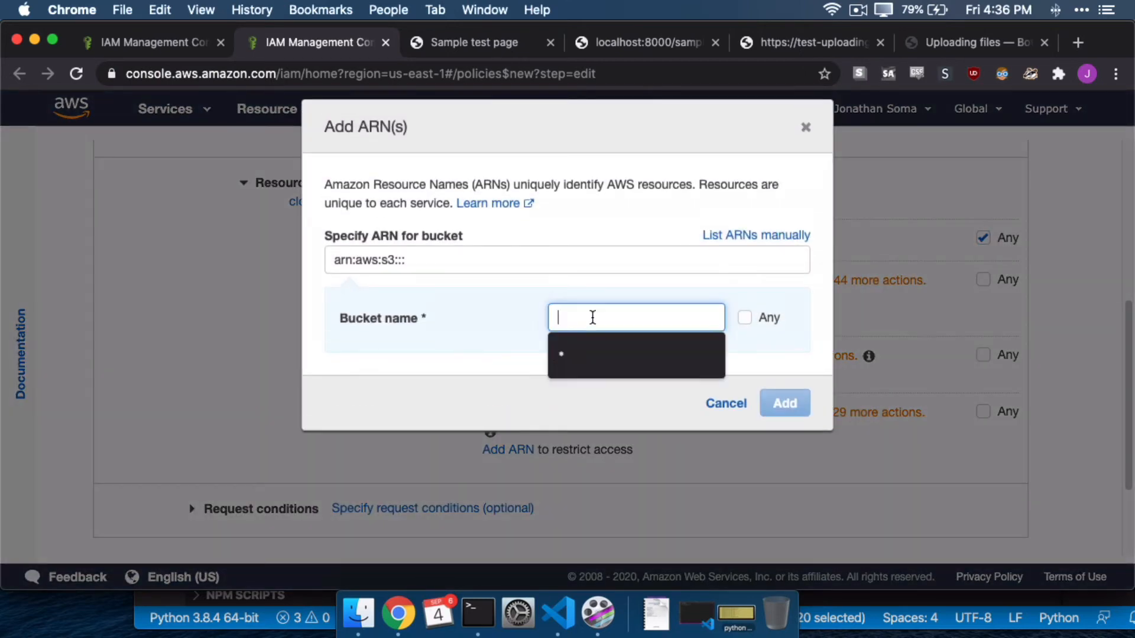
click(555, 617)
text(test-uploading-files)
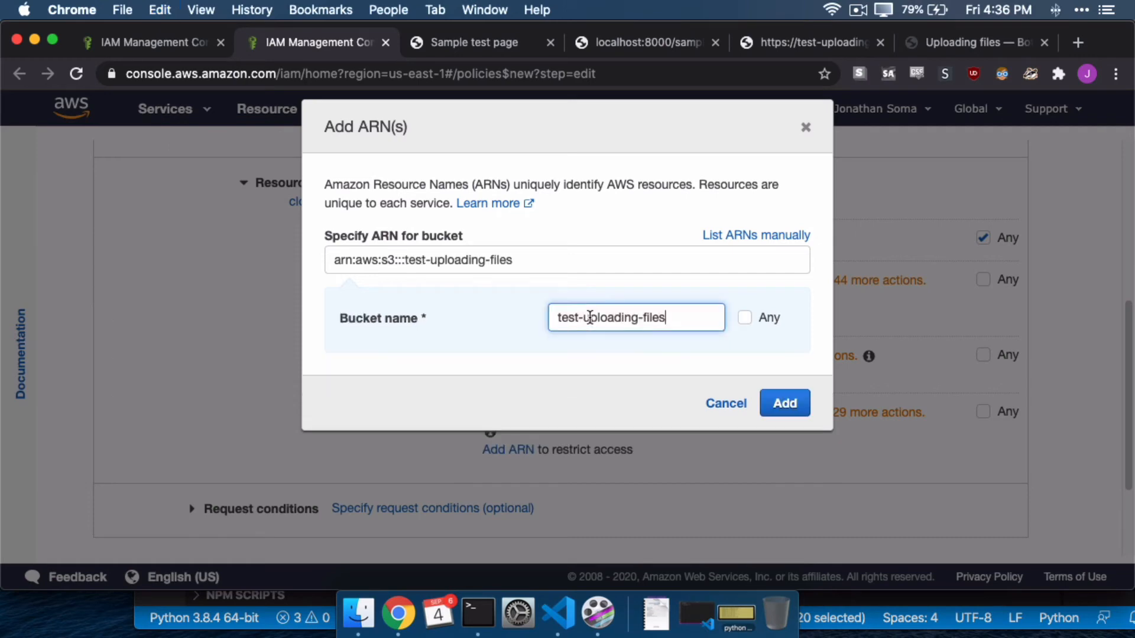
click(784, 402)
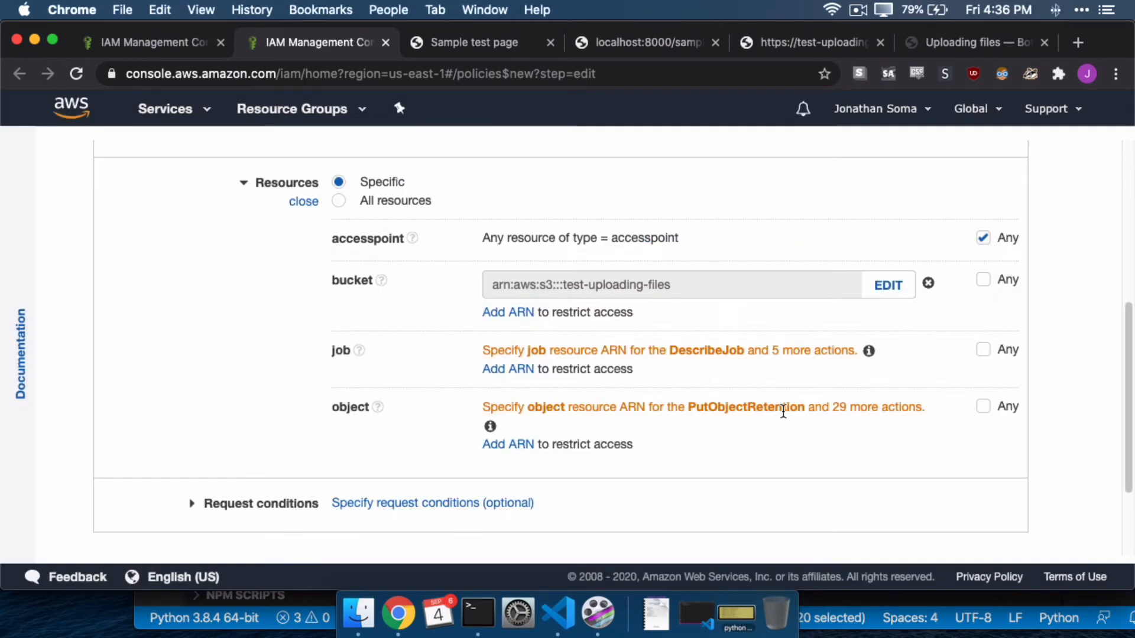
mouse_move(322, 355)
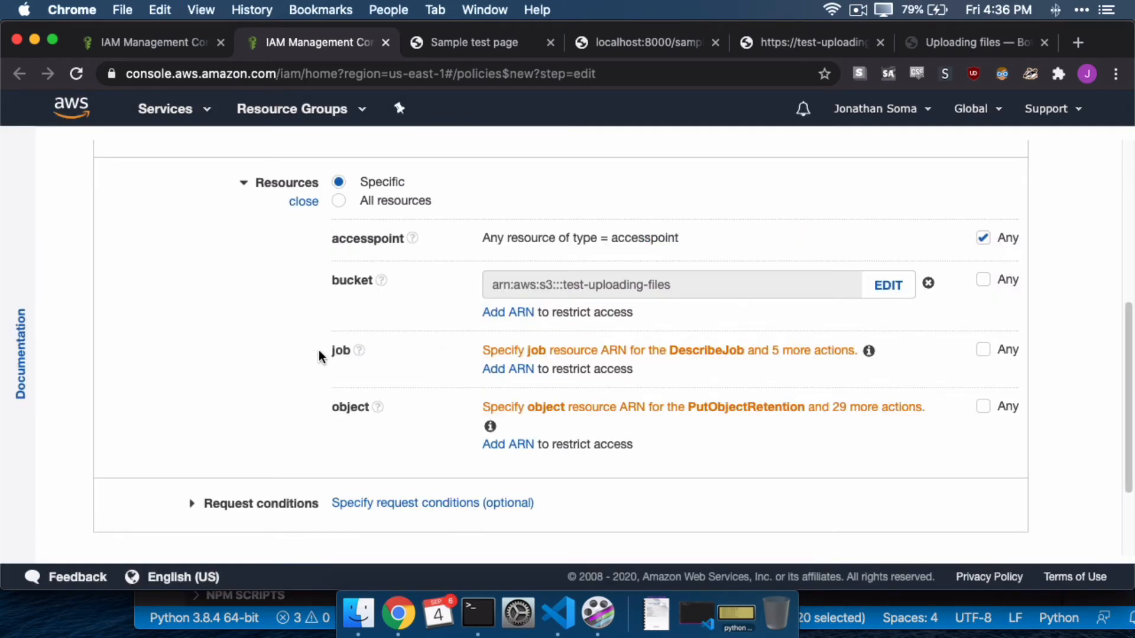
Allow any job and any object resource for the S3 actions.
click(982, 349)
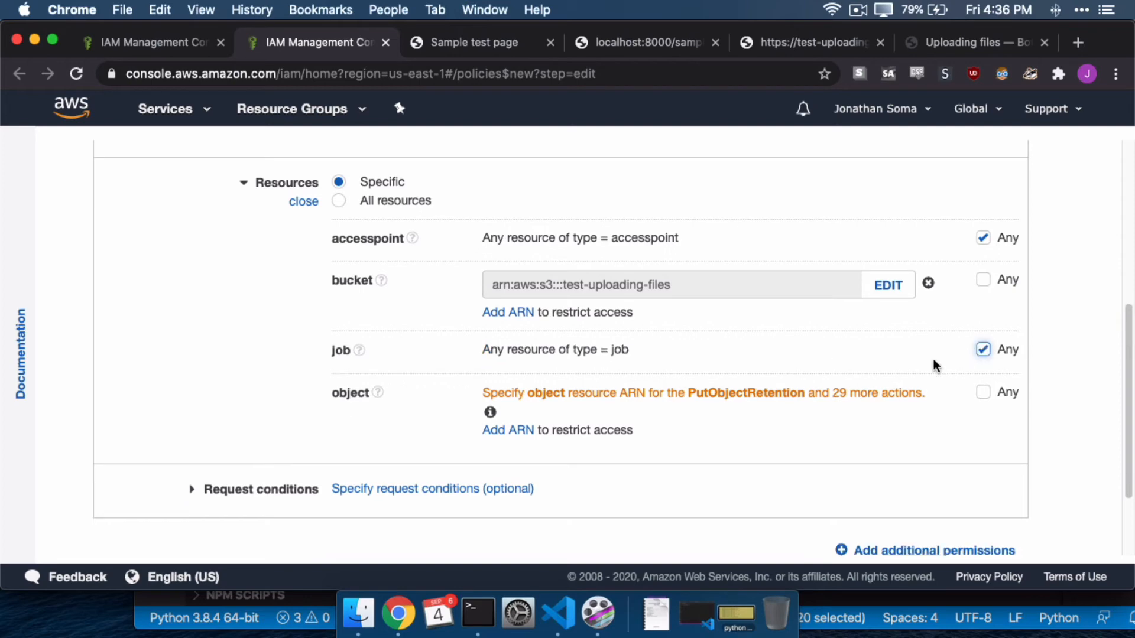
click(982, 391)
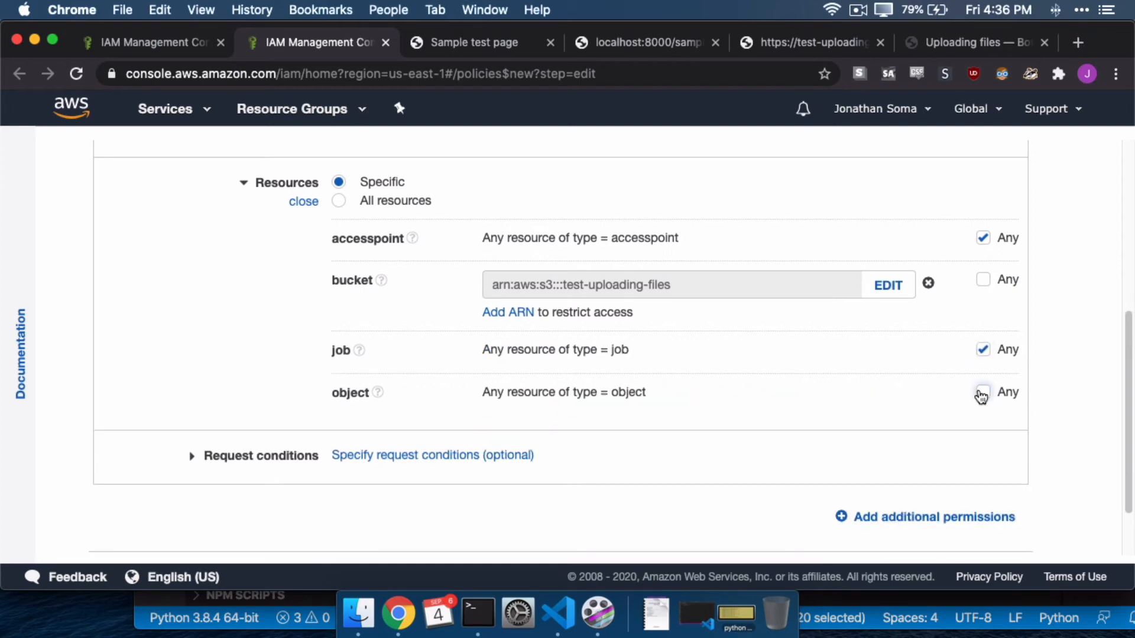
click(982, 391)
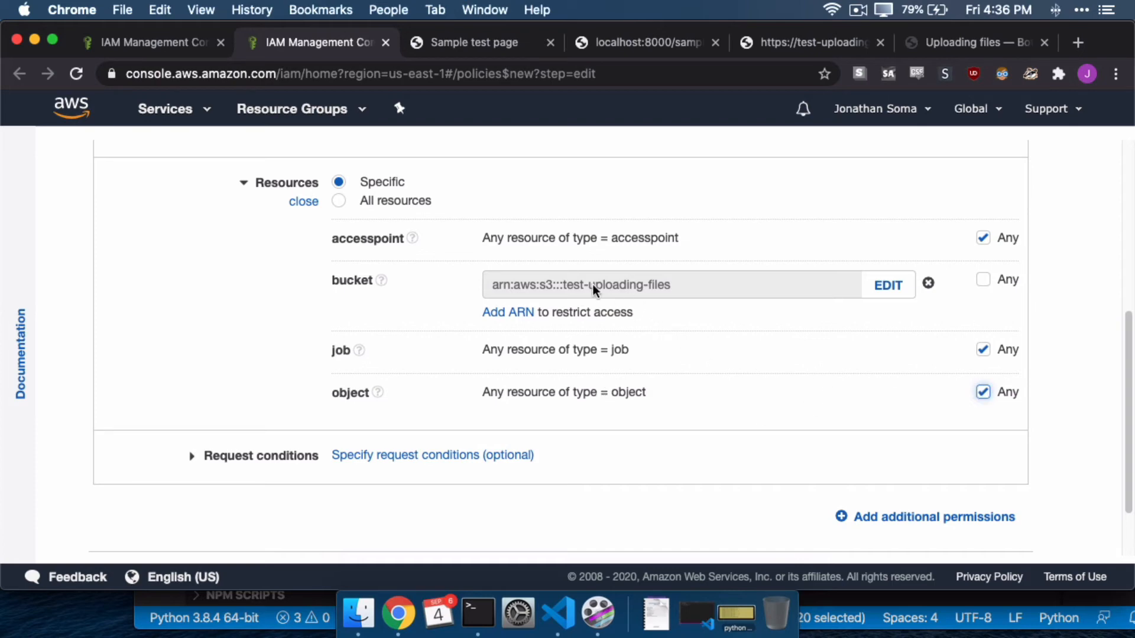
mouse_move(566, 292)
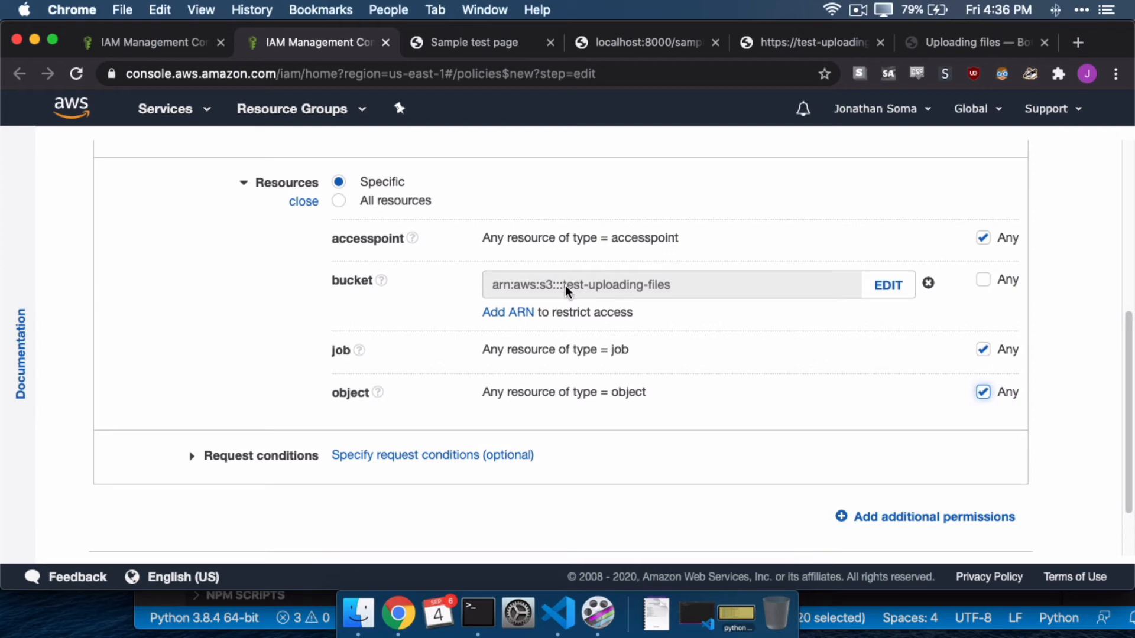
mouse_move(402, 409)
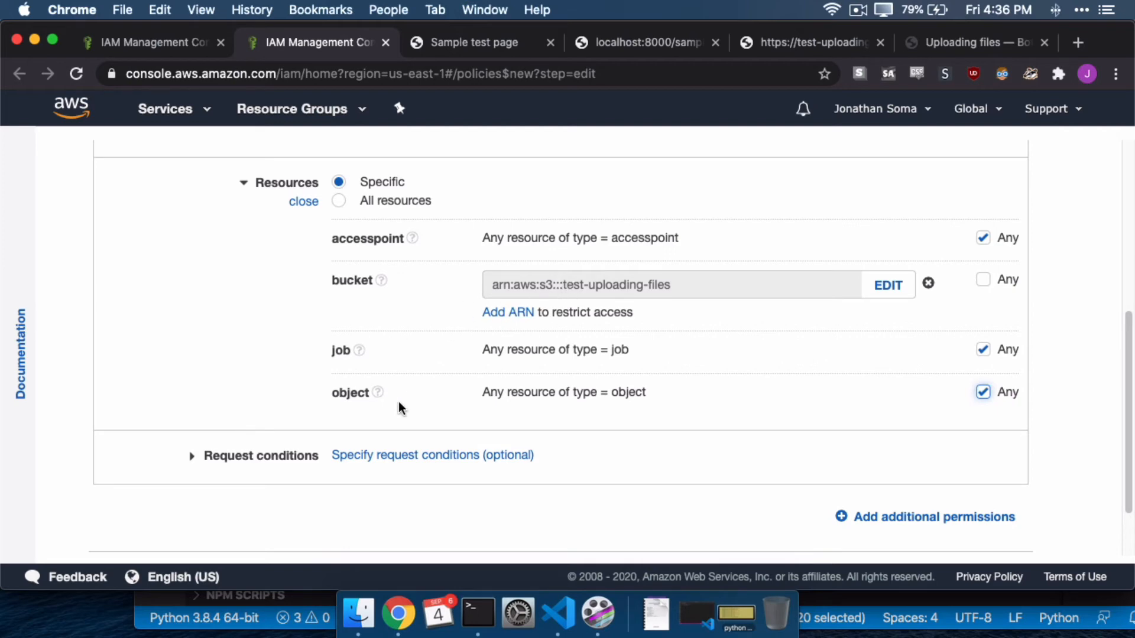
mouse_move(570, 299)
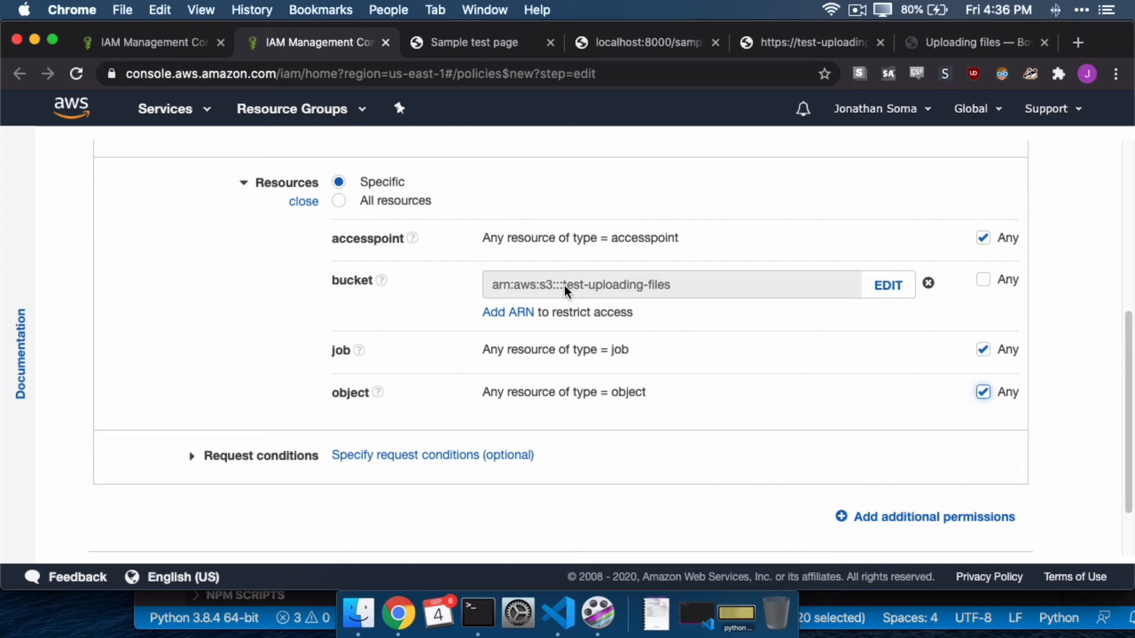
Name the new policy test-uploading-files-policy.
scroll(up, 3)
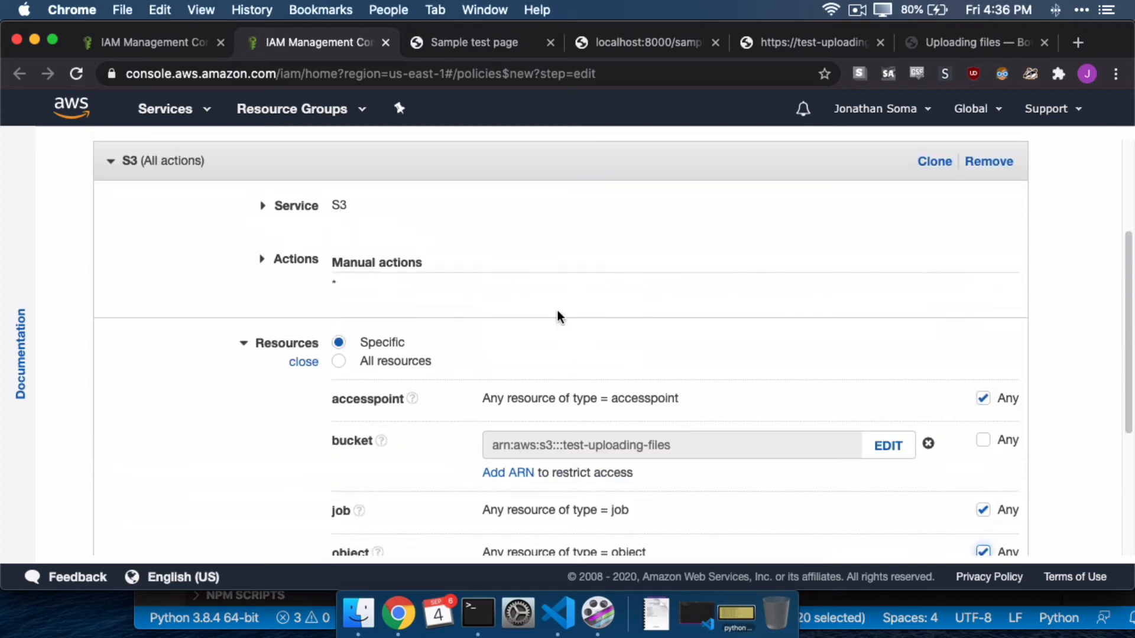
scroll(up, 3)
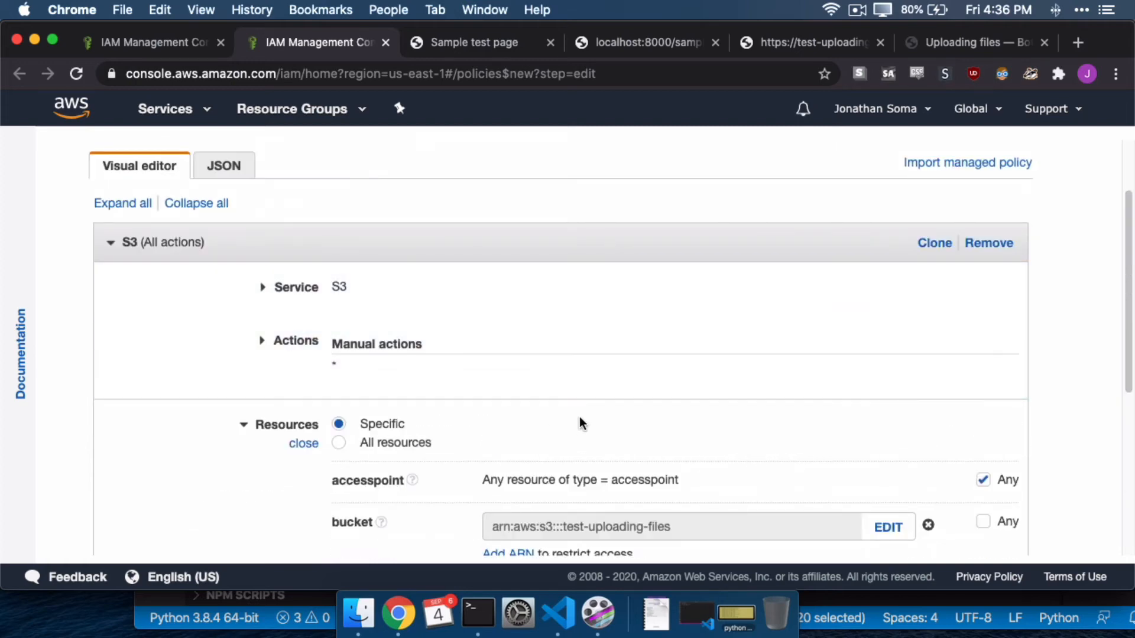
scroll(down, 3)
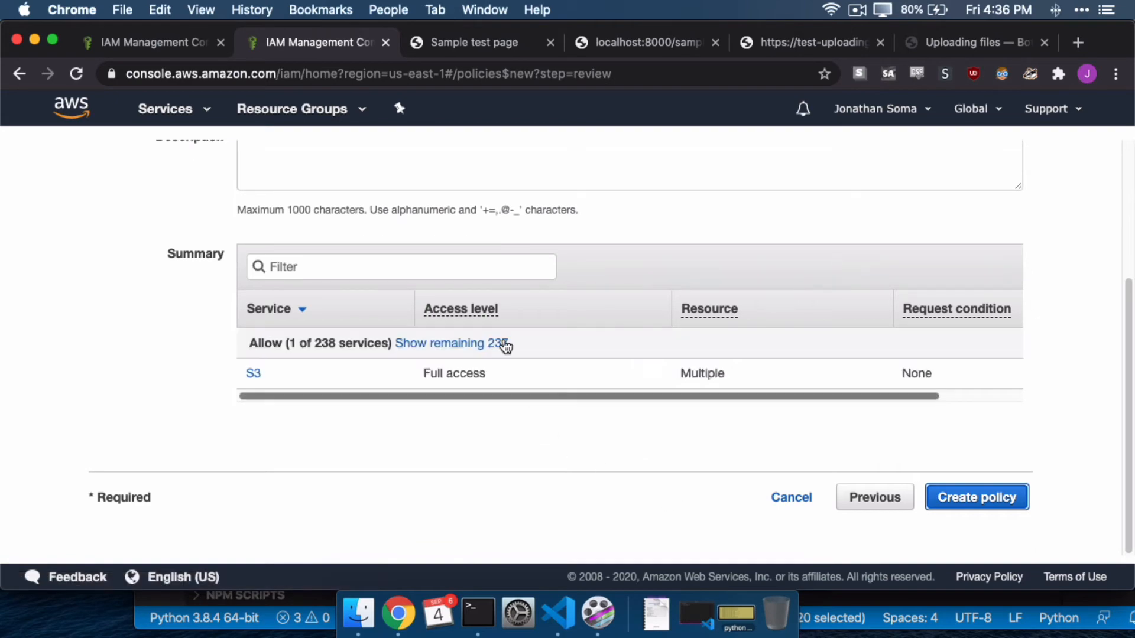
scroll(up, 3)
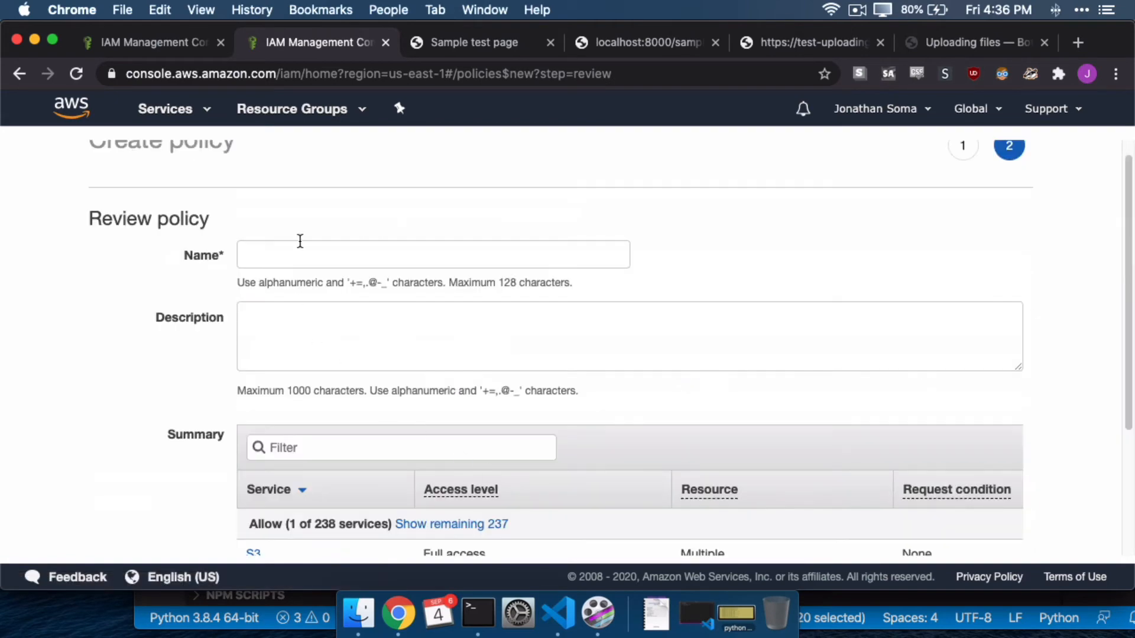
text(test-uploading-files-)
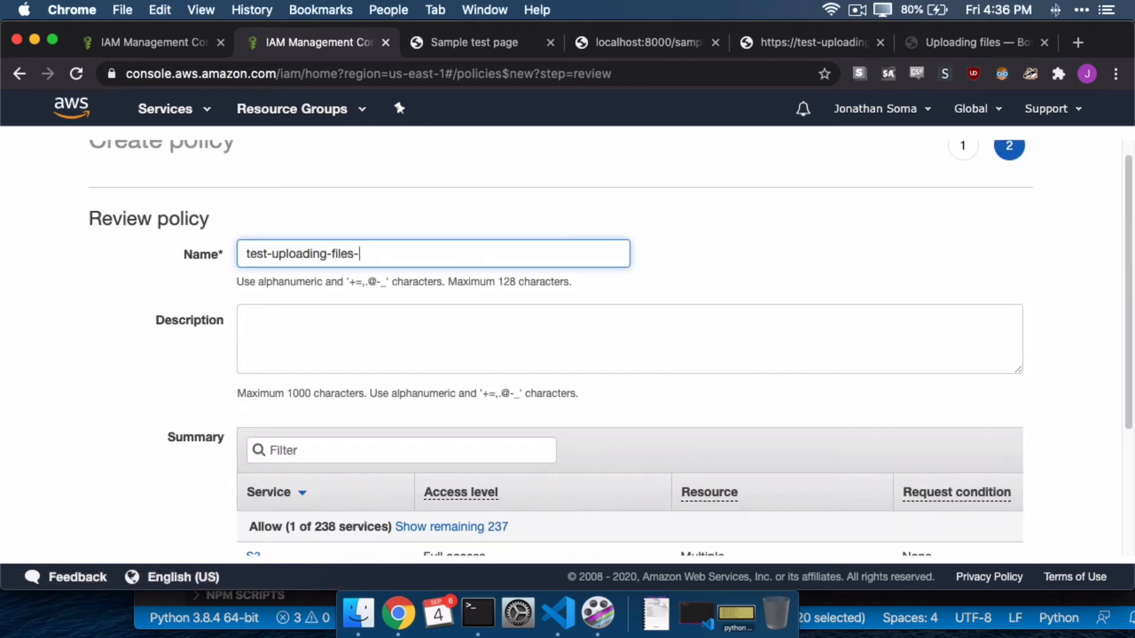
text(policy)
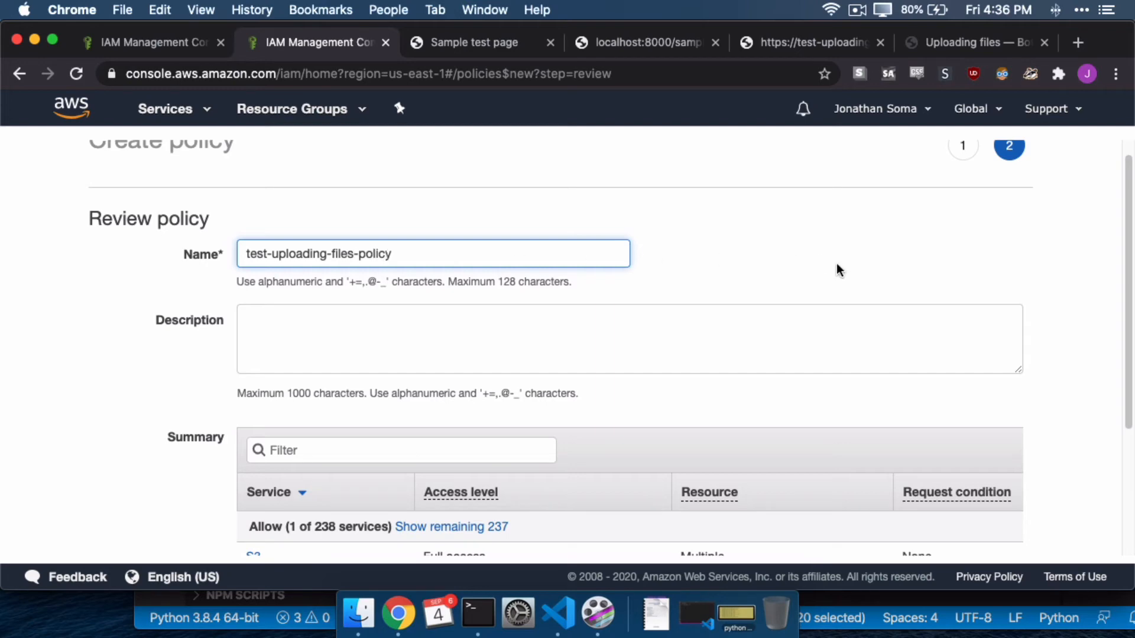
scroll(up, 3)
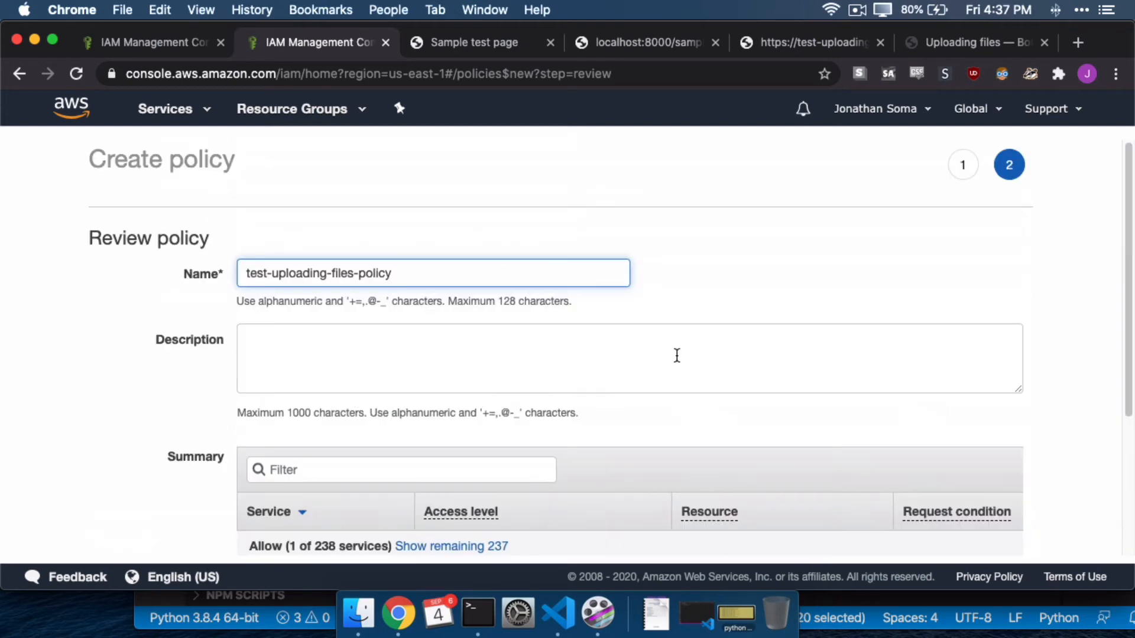
Describe it as 'allow me to upload files to test-uploading-files' and create the policy.
click(564, 358)
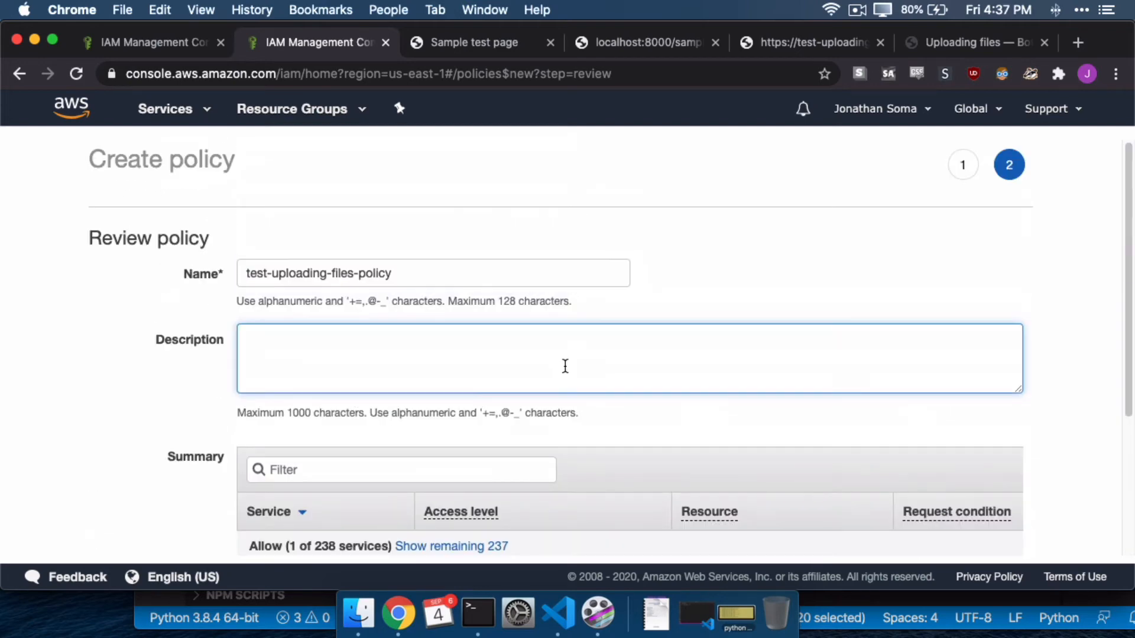
text(allow me to u)
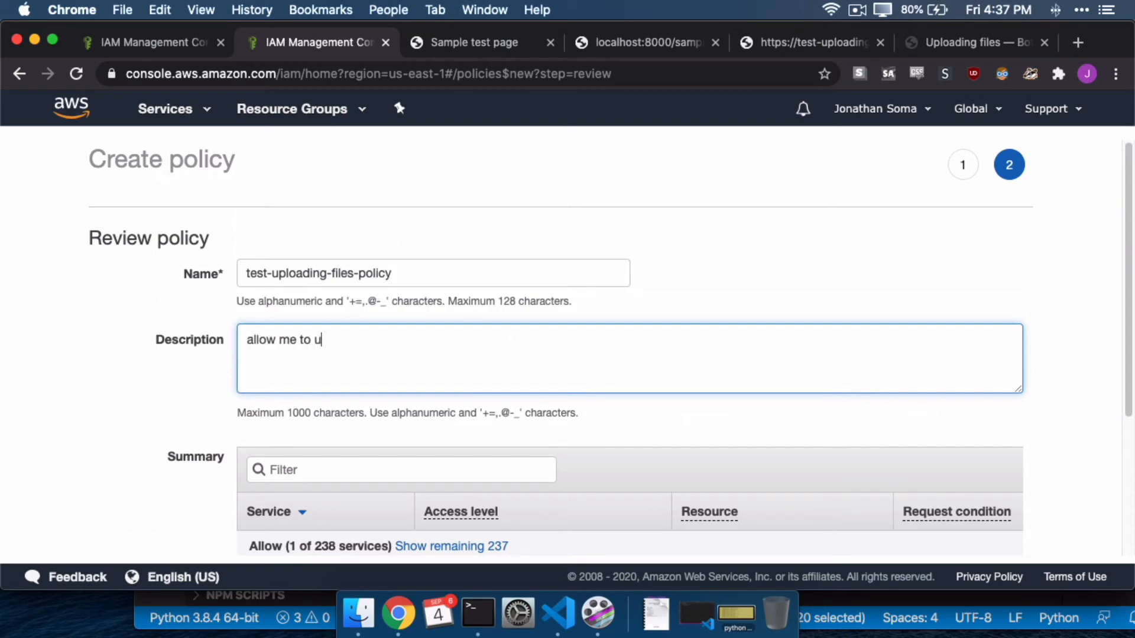
text(pload files to test-uploading-files)
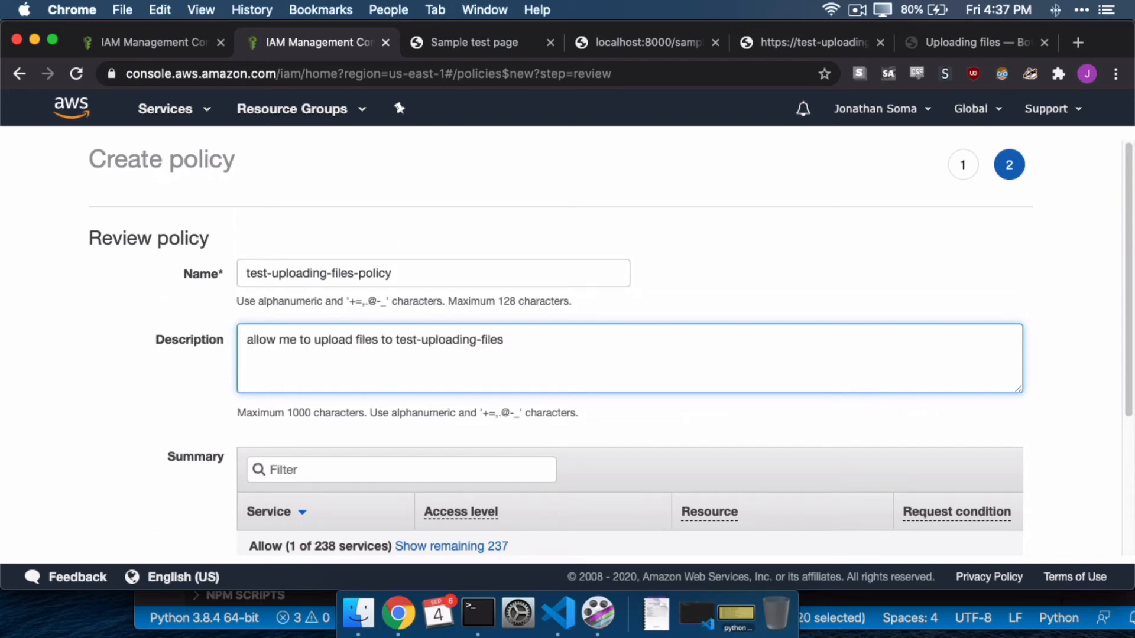
scroll(down, 3)
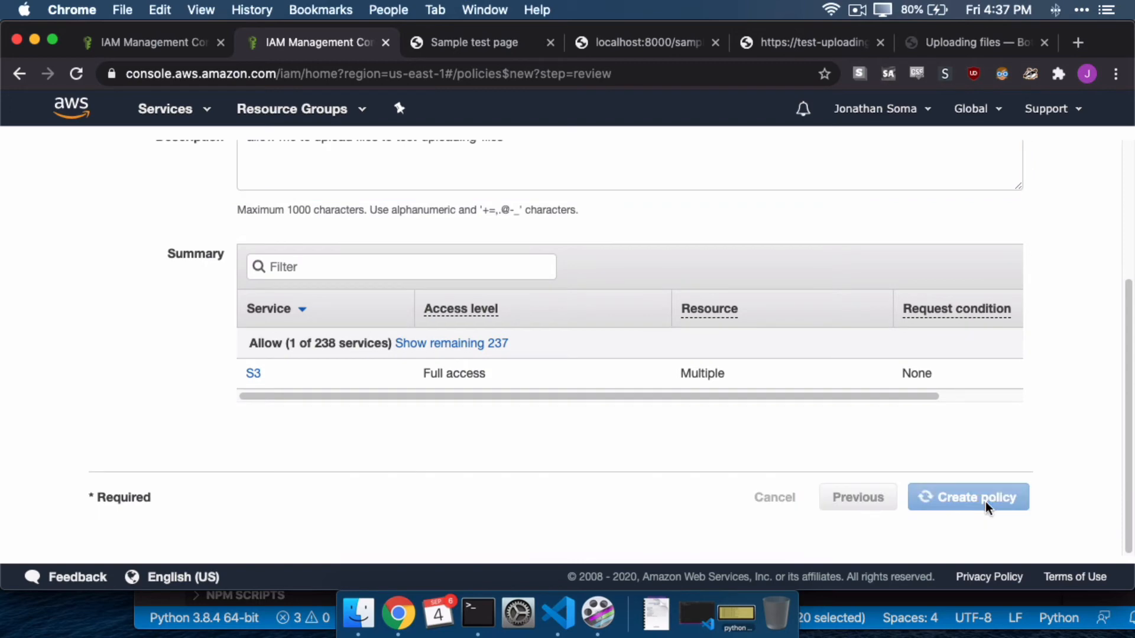
click(968, 497)
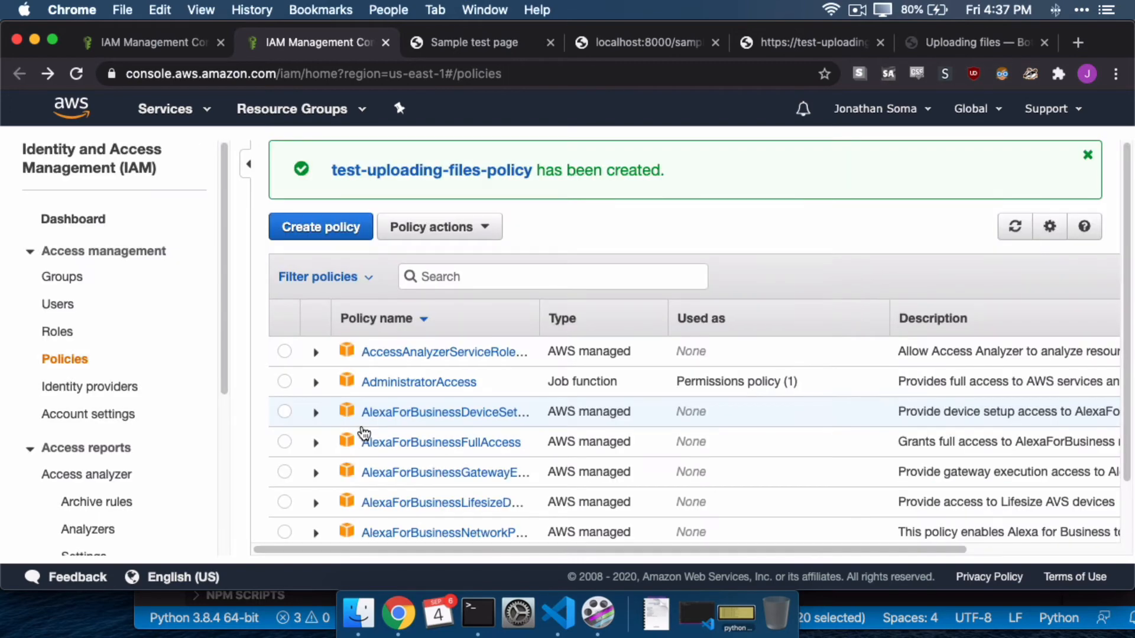
mouse_move(576, 327)
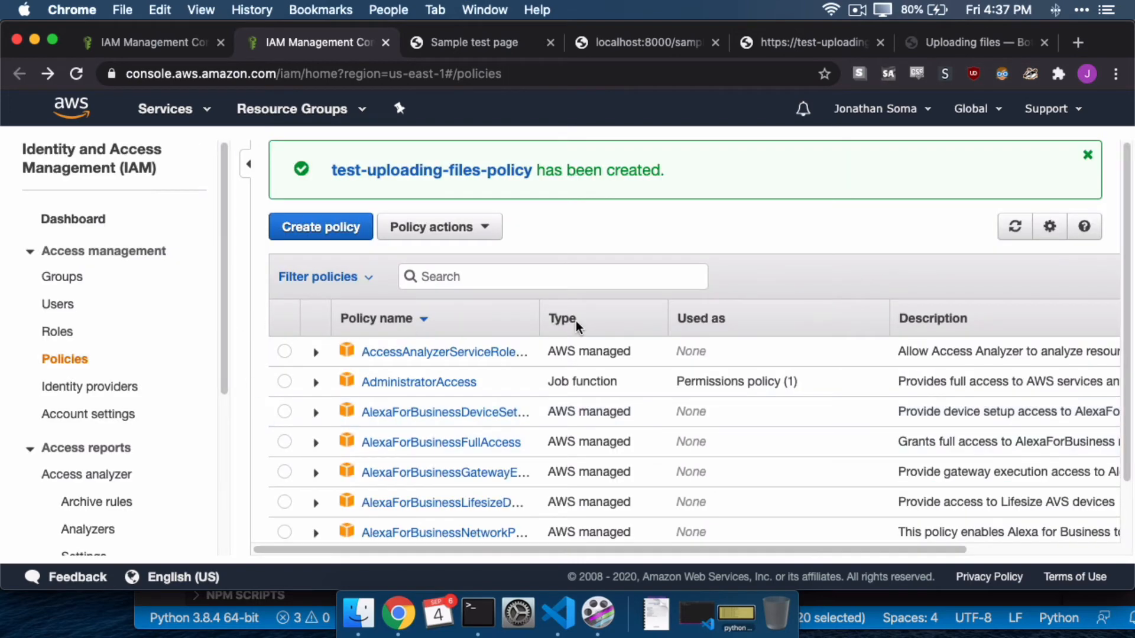
mouse_move(576, 324)
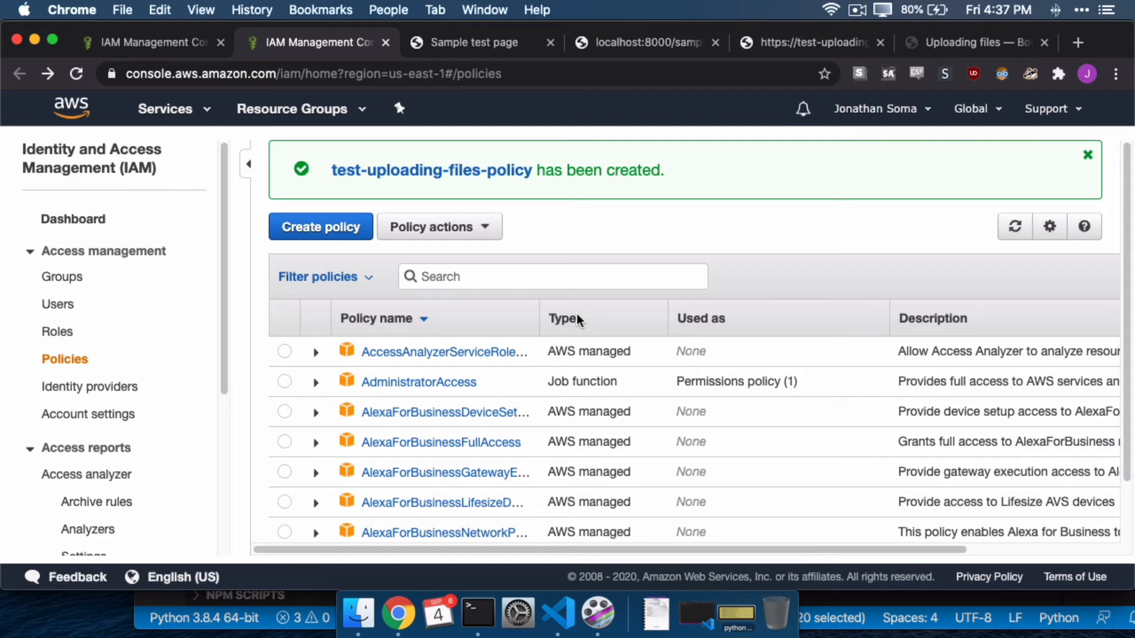
mouse_move(385, 116)
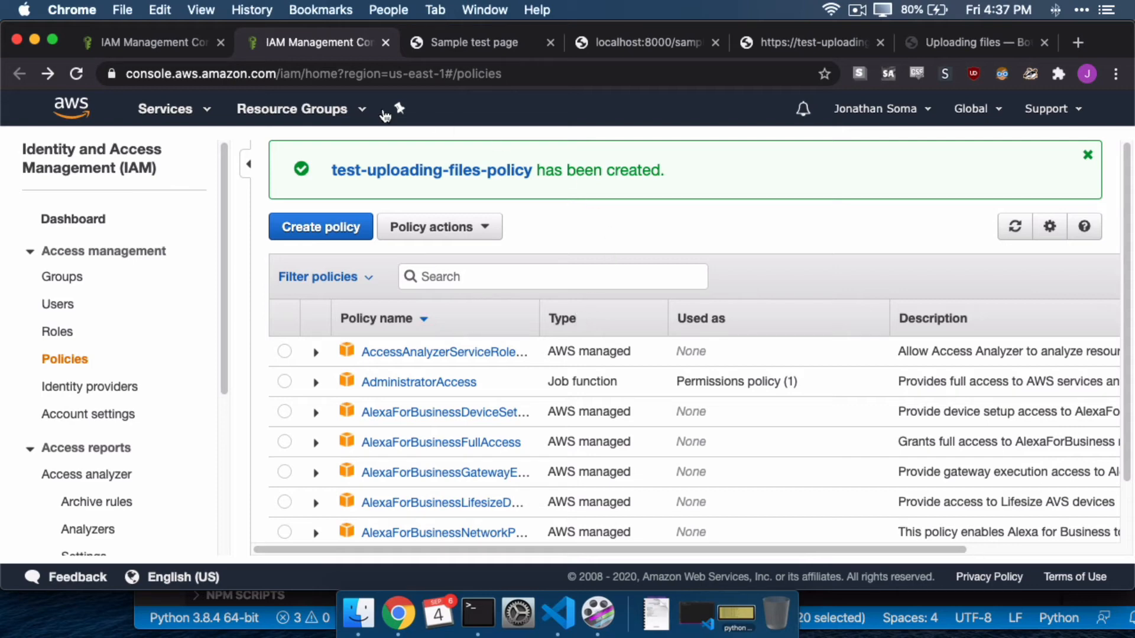
Switch back to the IAM tab on the Add user Set permissions step.
click(150, 42)
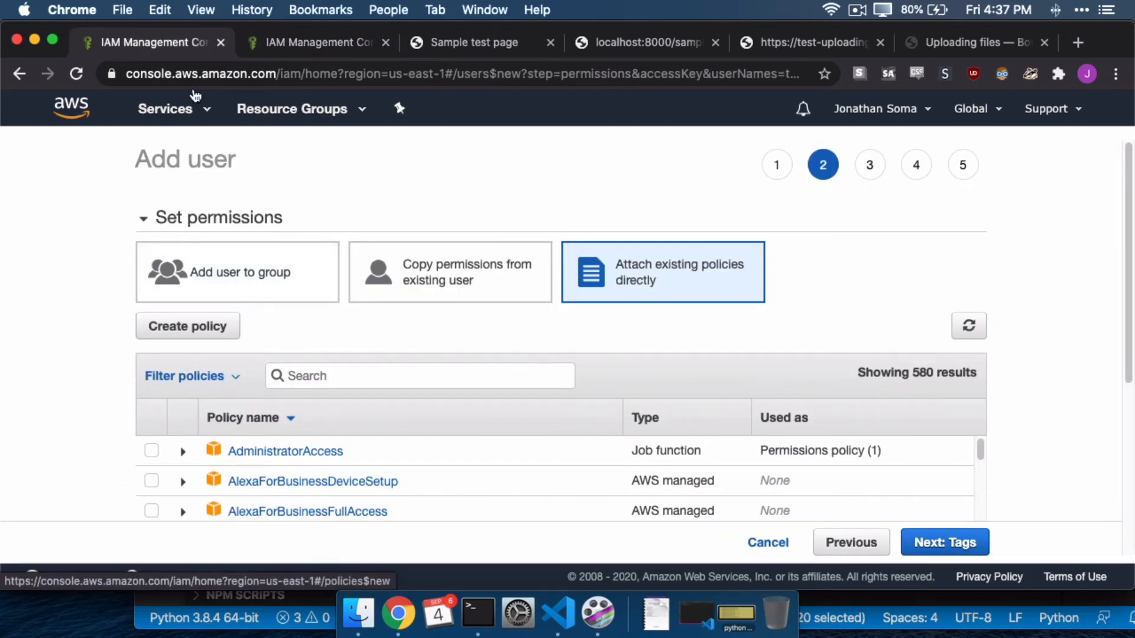
Find test-uploading-files-policy in the refreshed list and attach it to the new user.
click(419, 376)
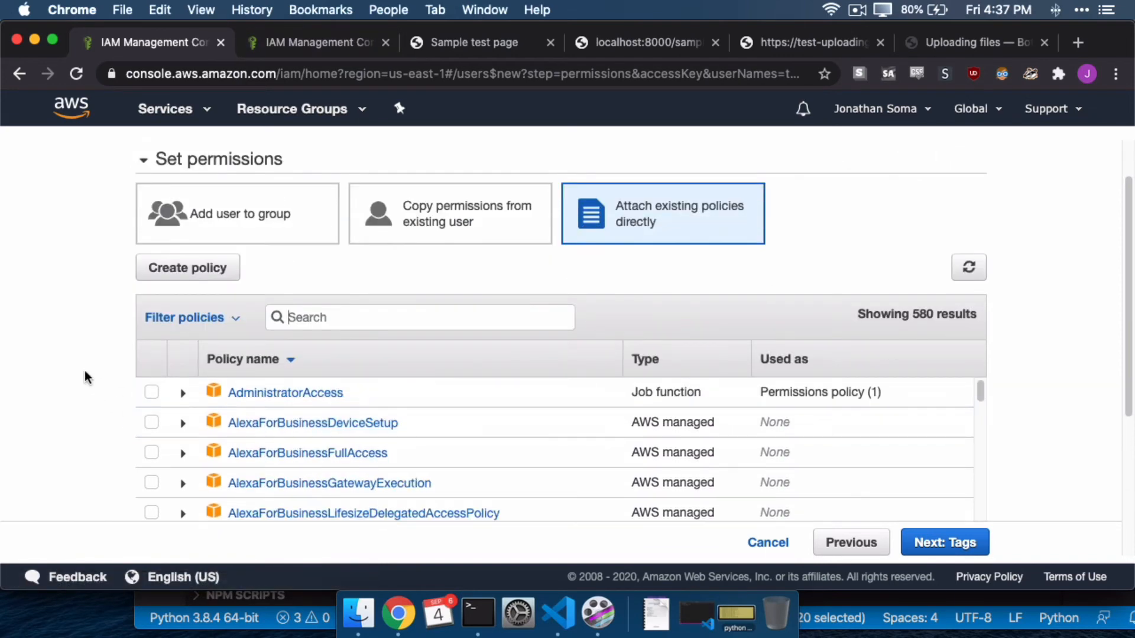
text(test-uploading-files)
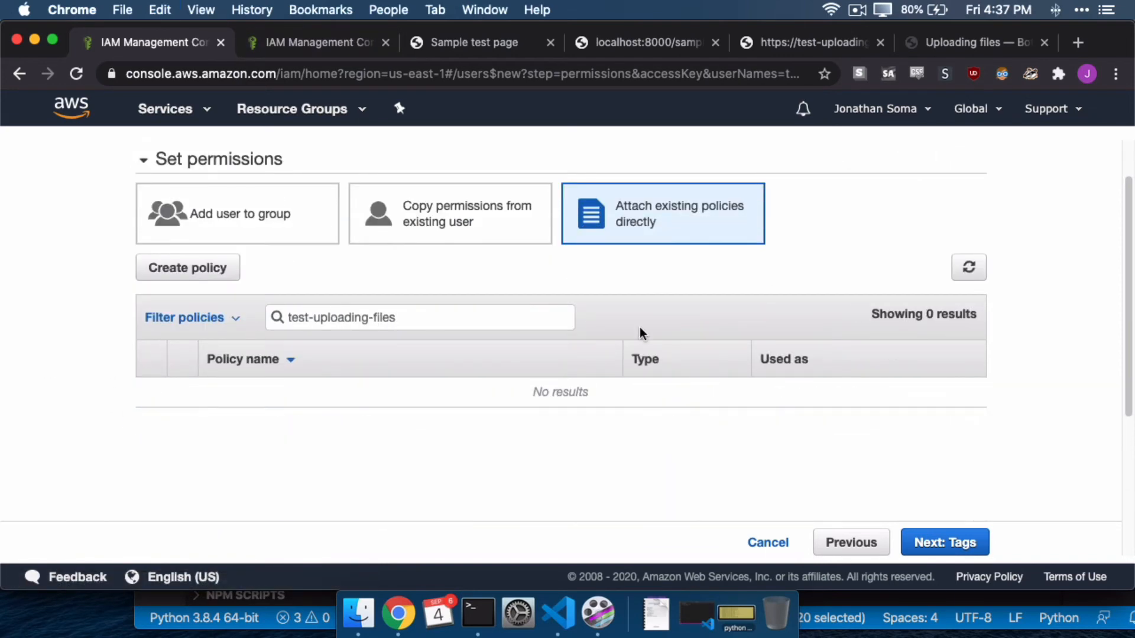
click(968, 267)
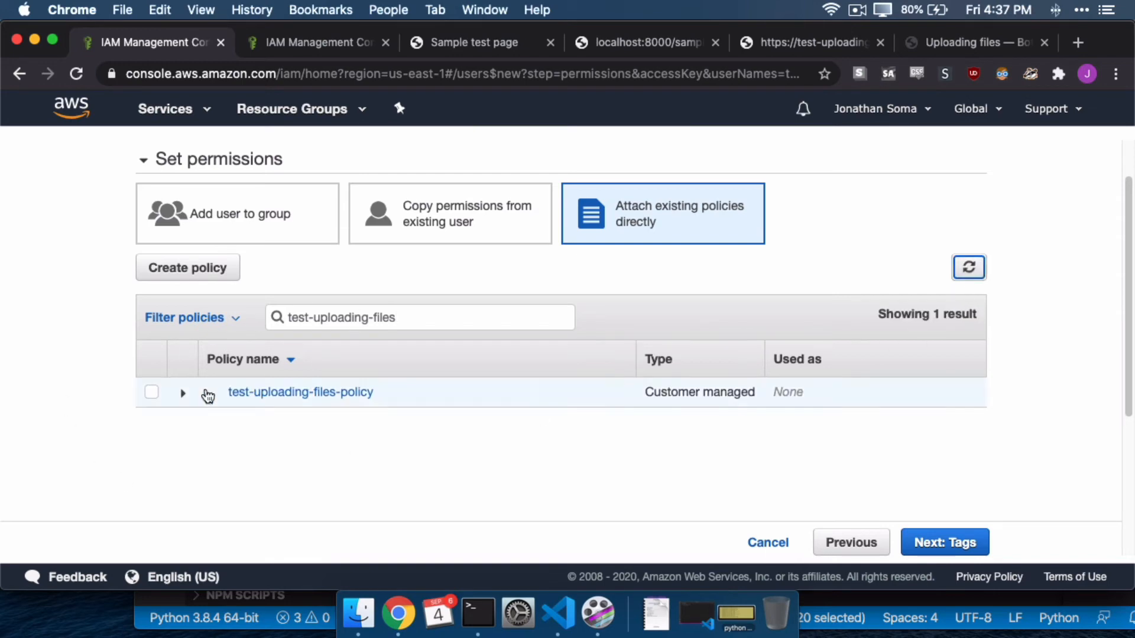
click(151, 391)
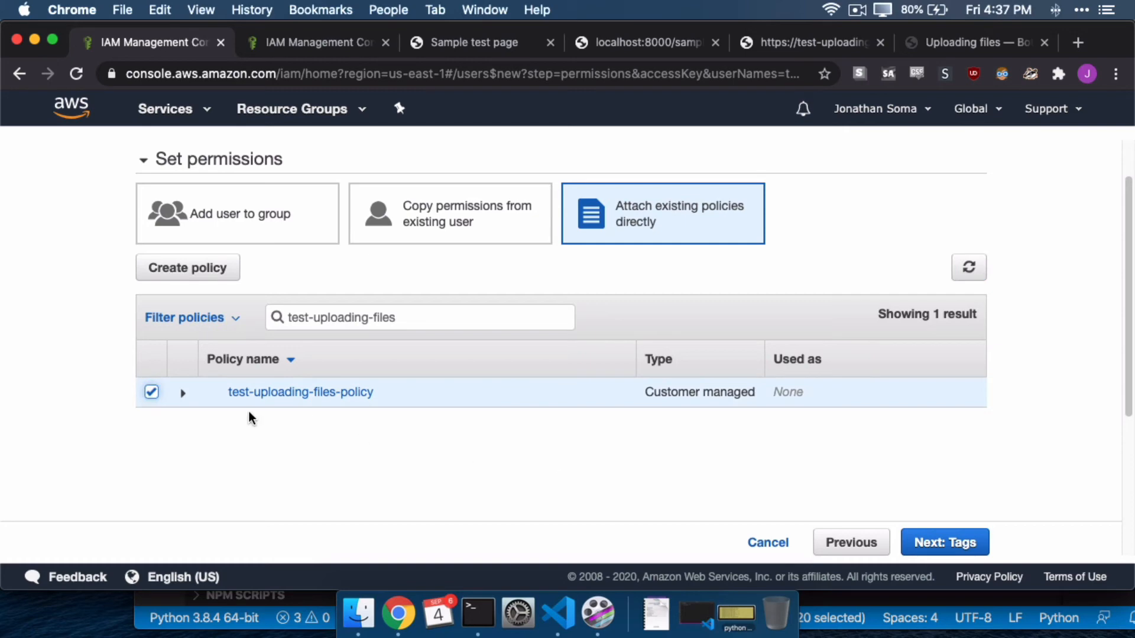
mouse_move(944, 542)
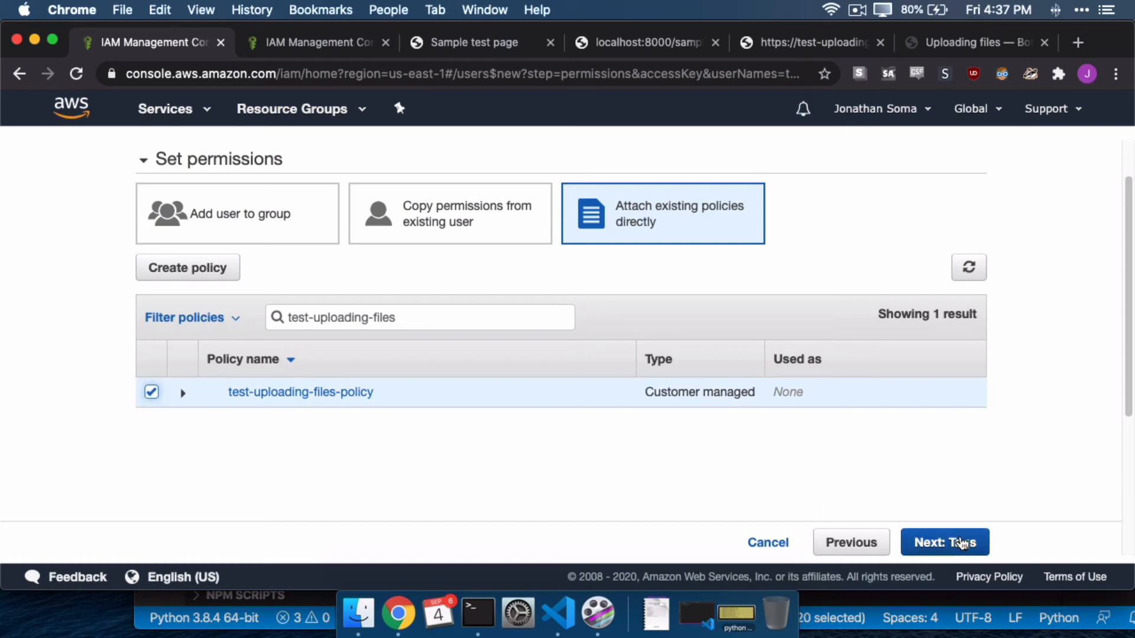
Create user test-uploading-files-uploader, reveal its secret key and select the access key ID.
click(944, 543)
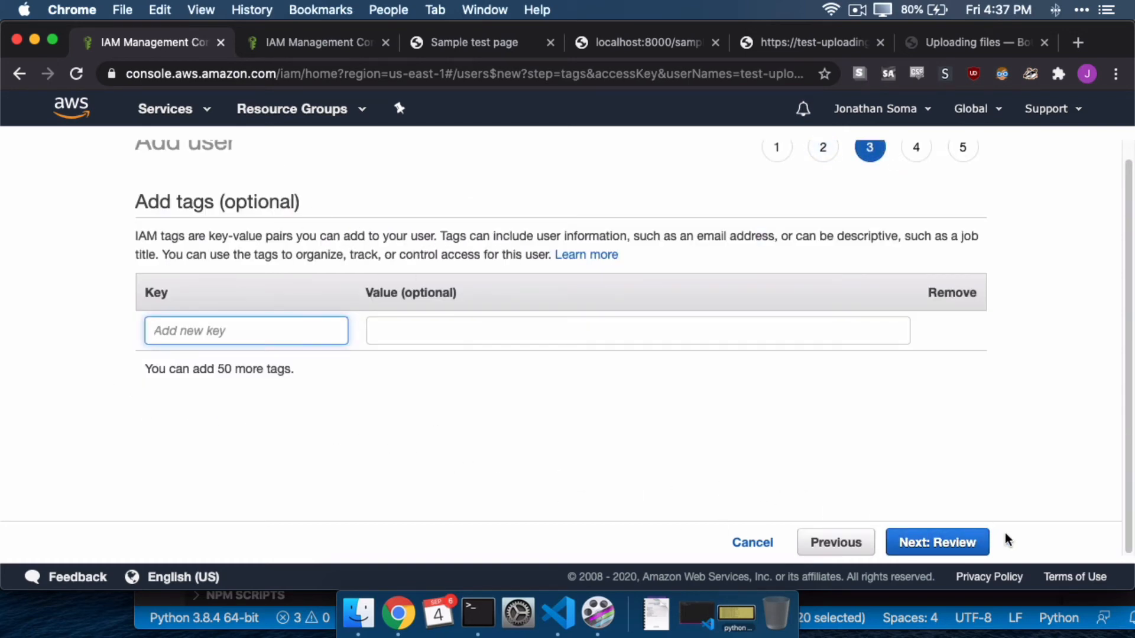
click(936, 543)
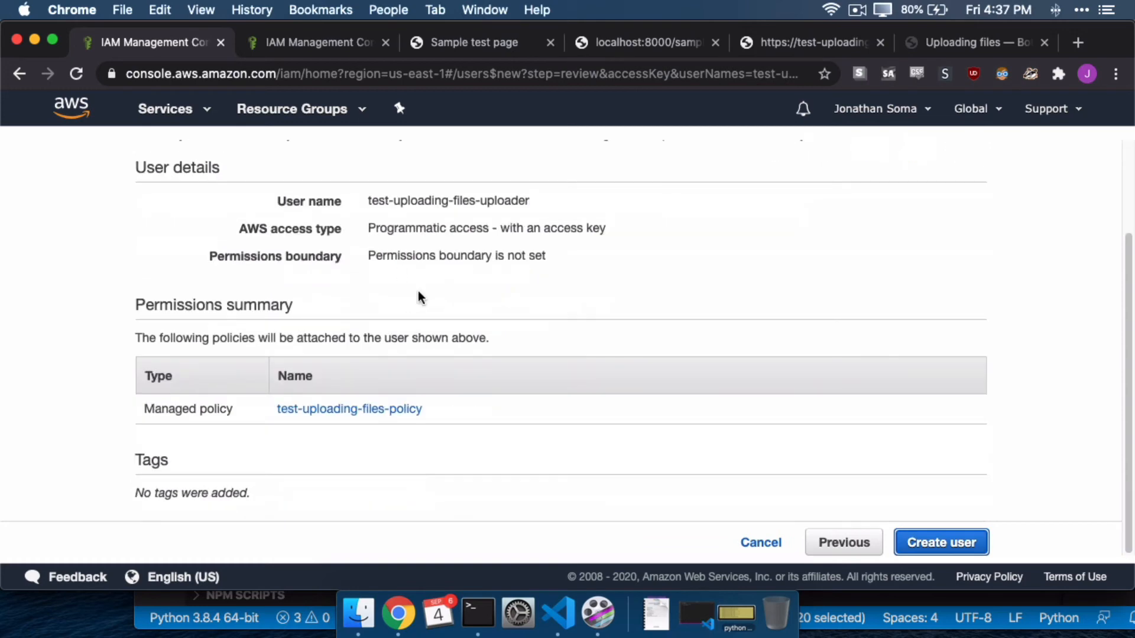
click(941, 543)
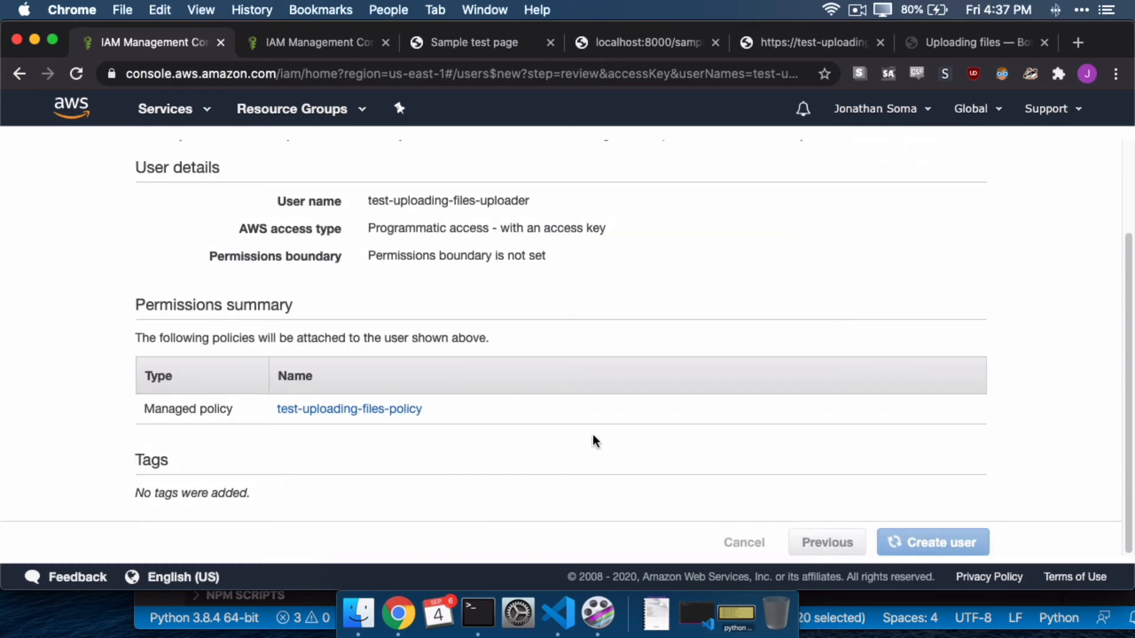
click(932, 542)
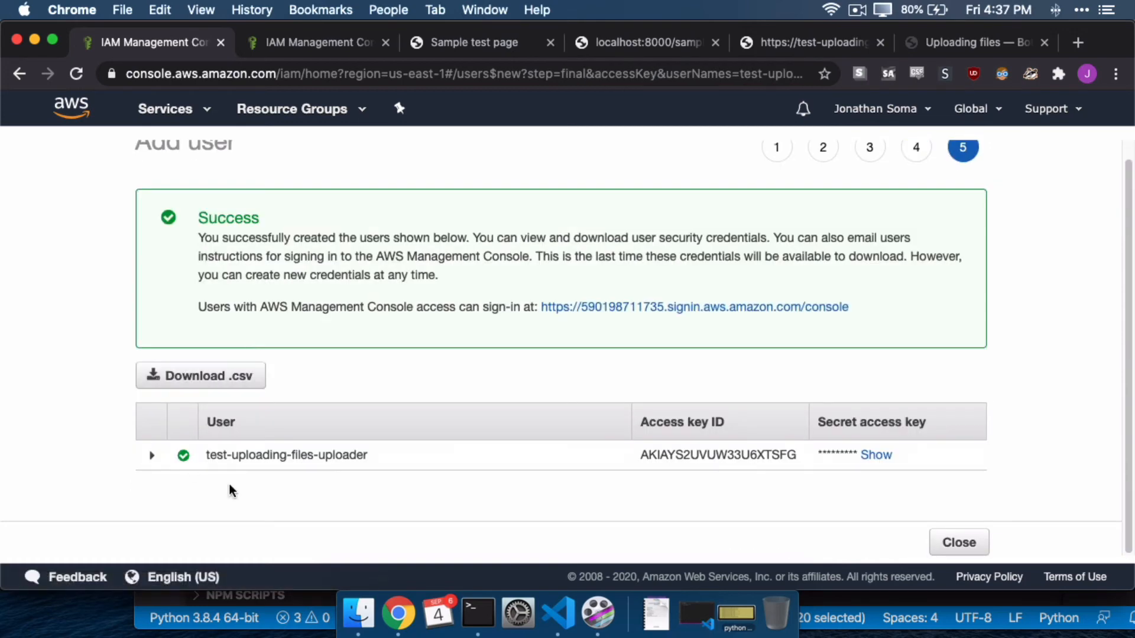
mouse_move(875, 454)
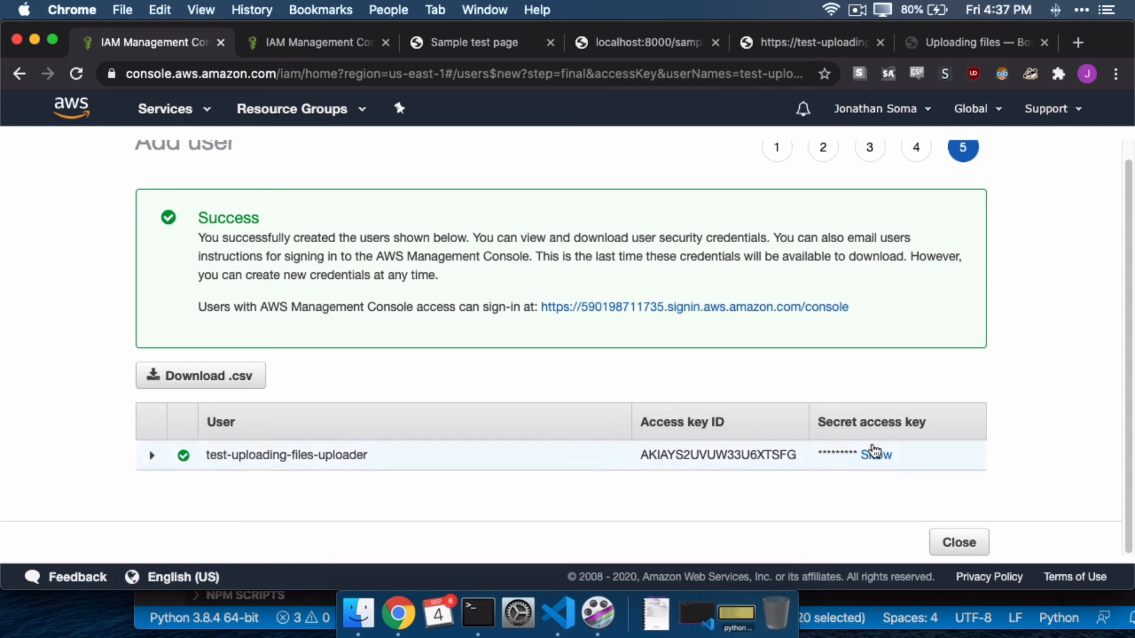
click(875, 454)
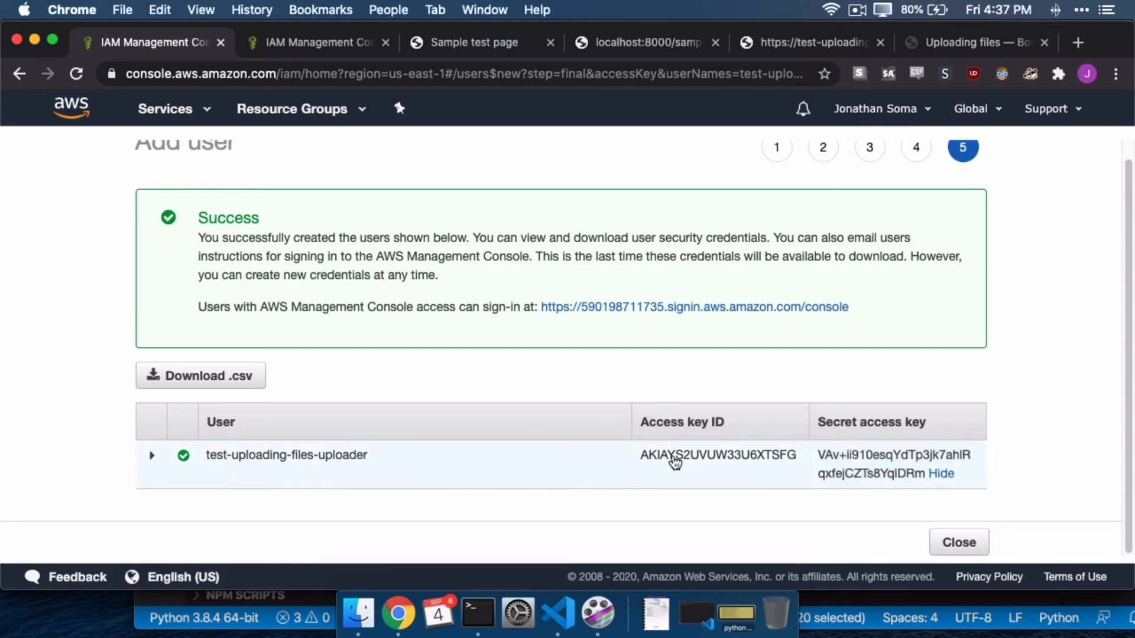
double_click(716, 454)
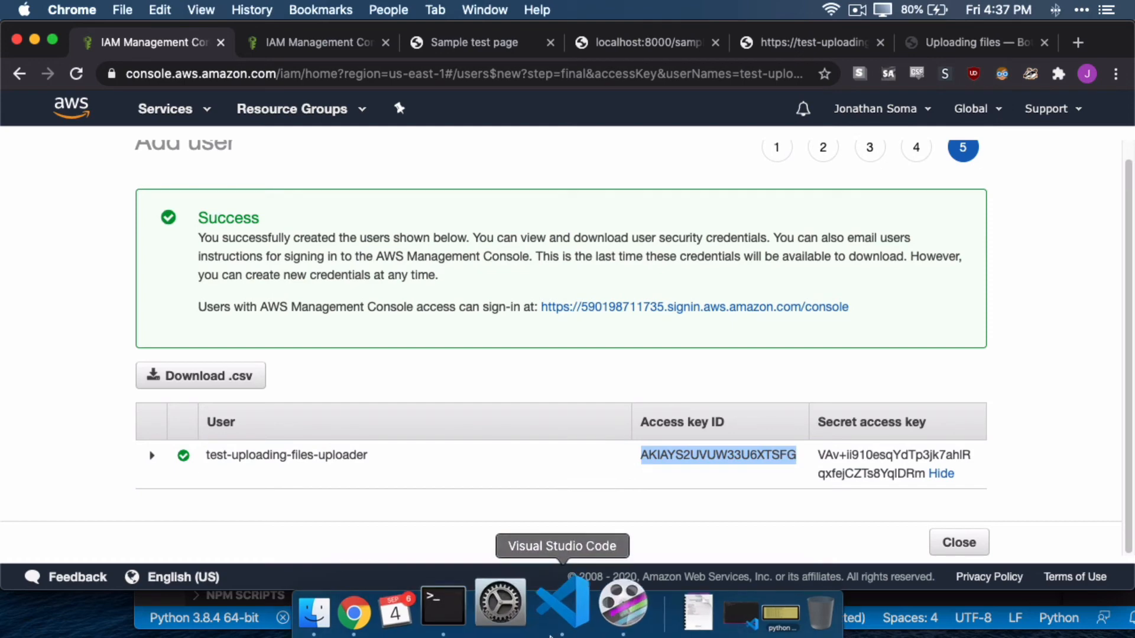
Put the new access keys into upload.py and rerun python upload.py in Terminal without errors.
click(560, 601)
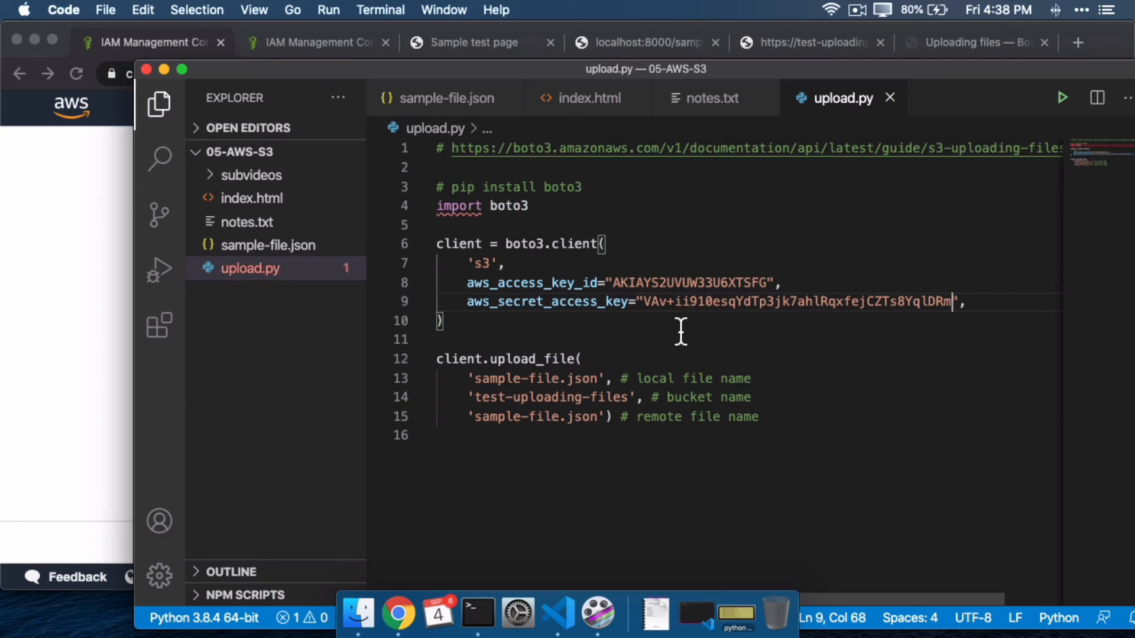
mouse_move(467, 601)
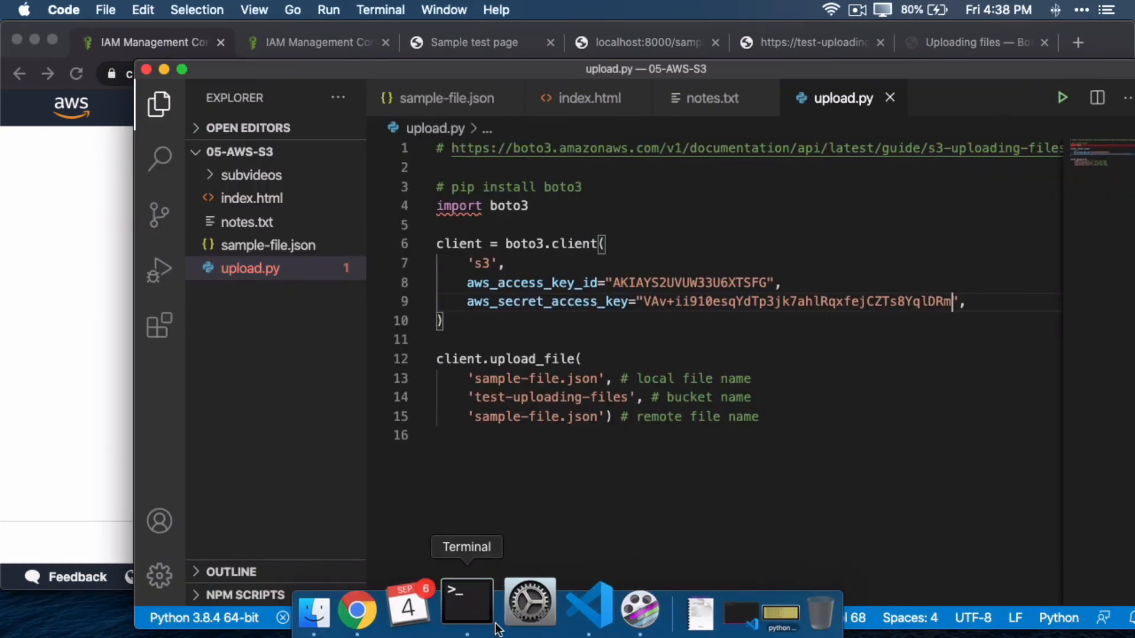
click(466, 600)
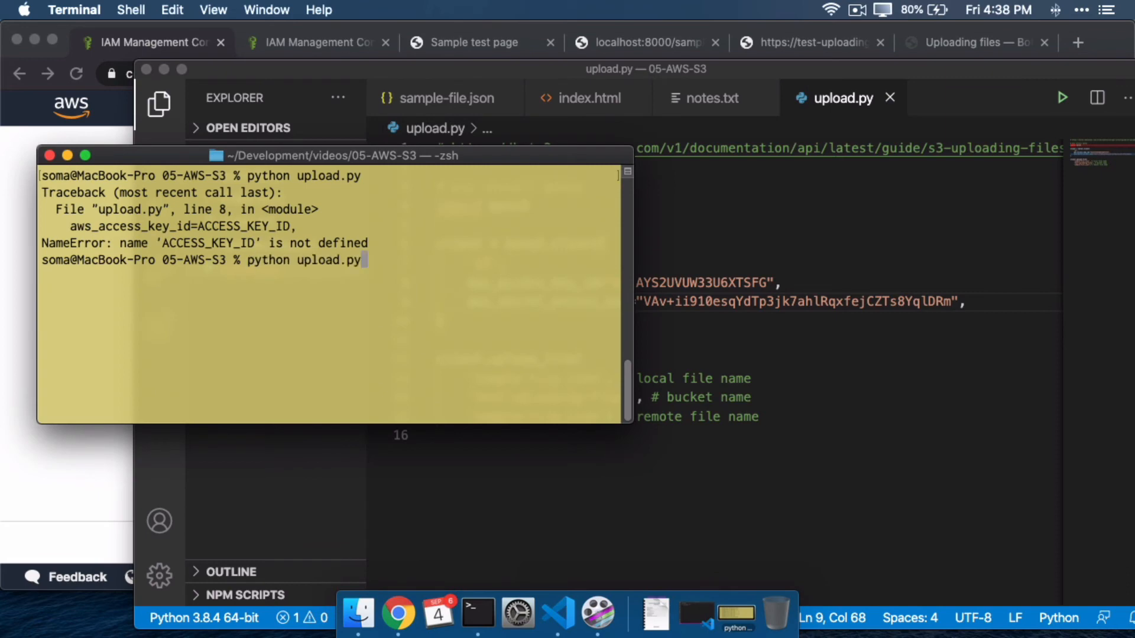
key(Return)
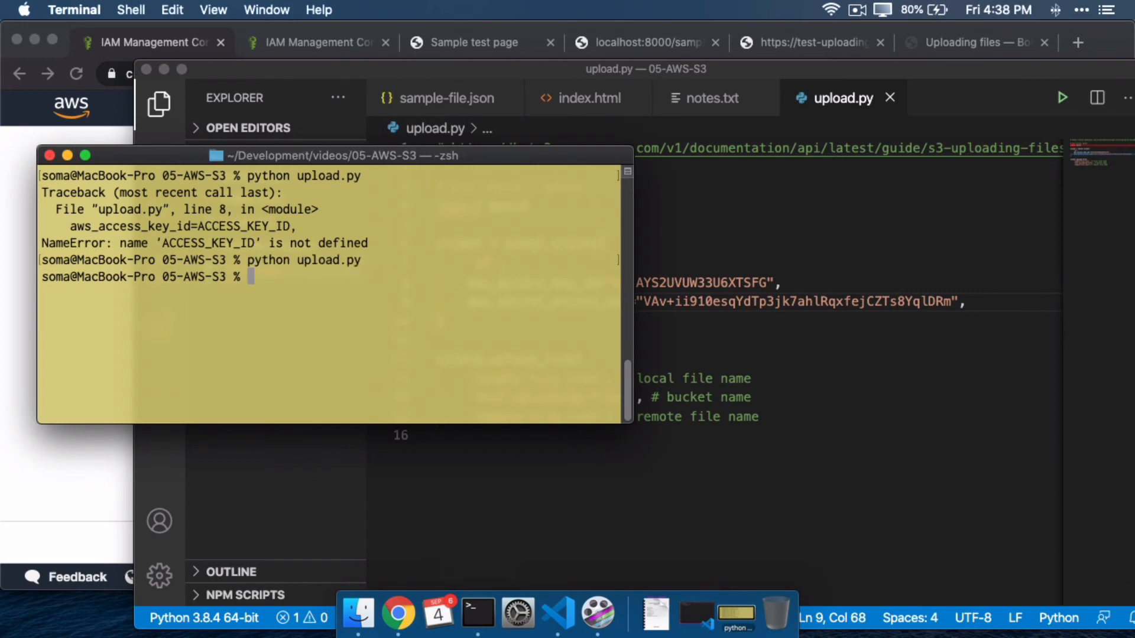
mouse_move(563, 100)
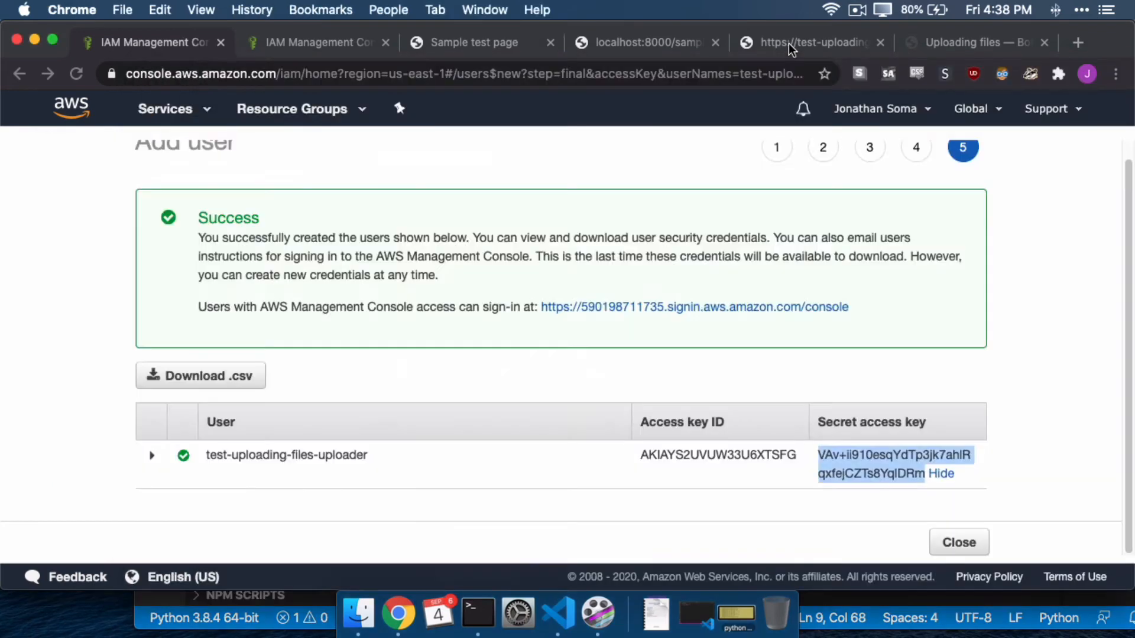
Check that sample-file.json's S3 address still returns AccessDenied, then bring Terminal forward.
click(811, 43)
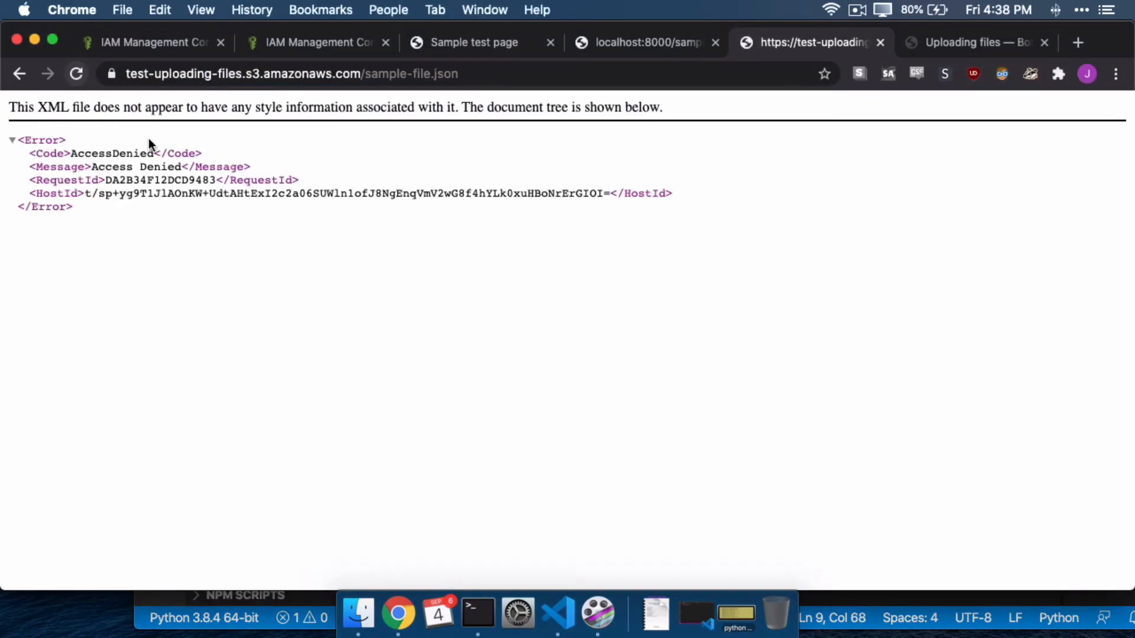
mouse_move(83, 153)
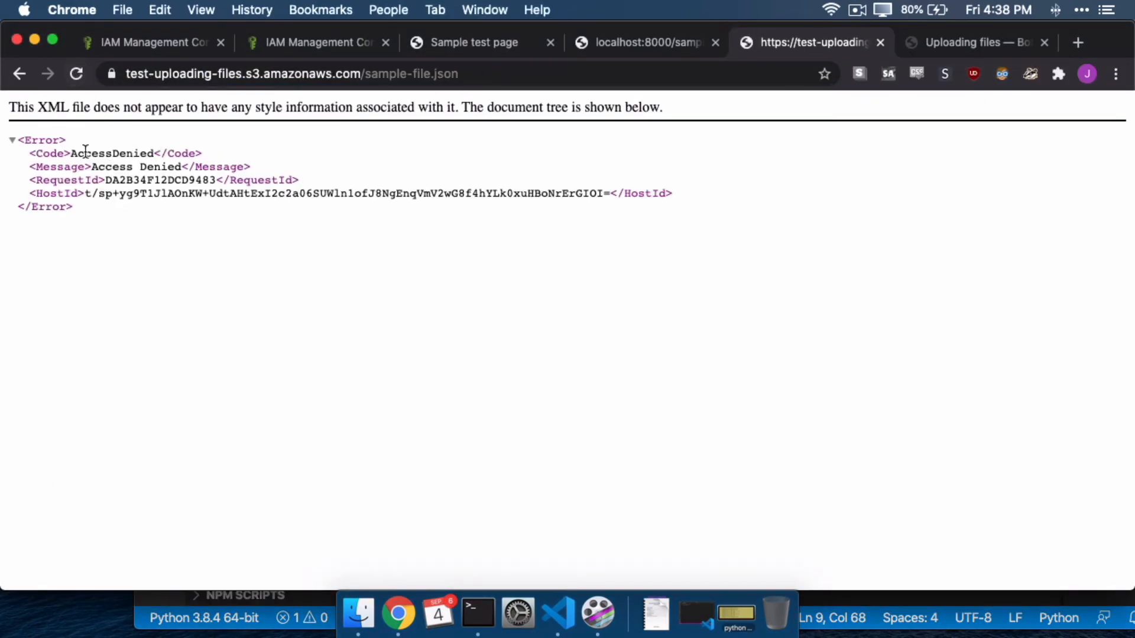
double_click(132, 167)
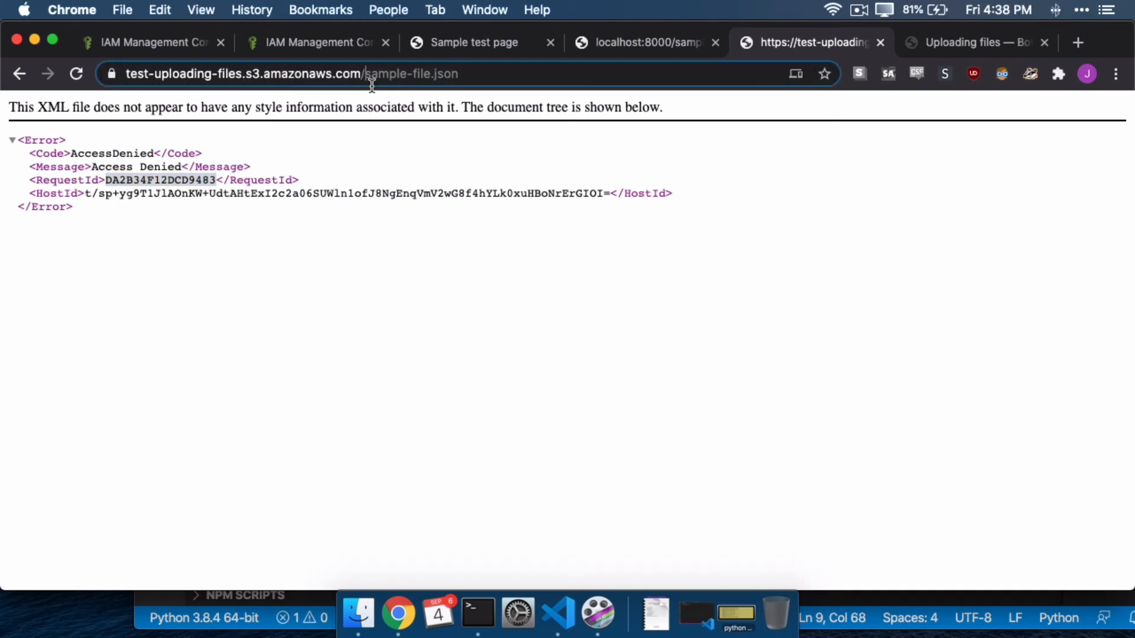
click(476, 613)
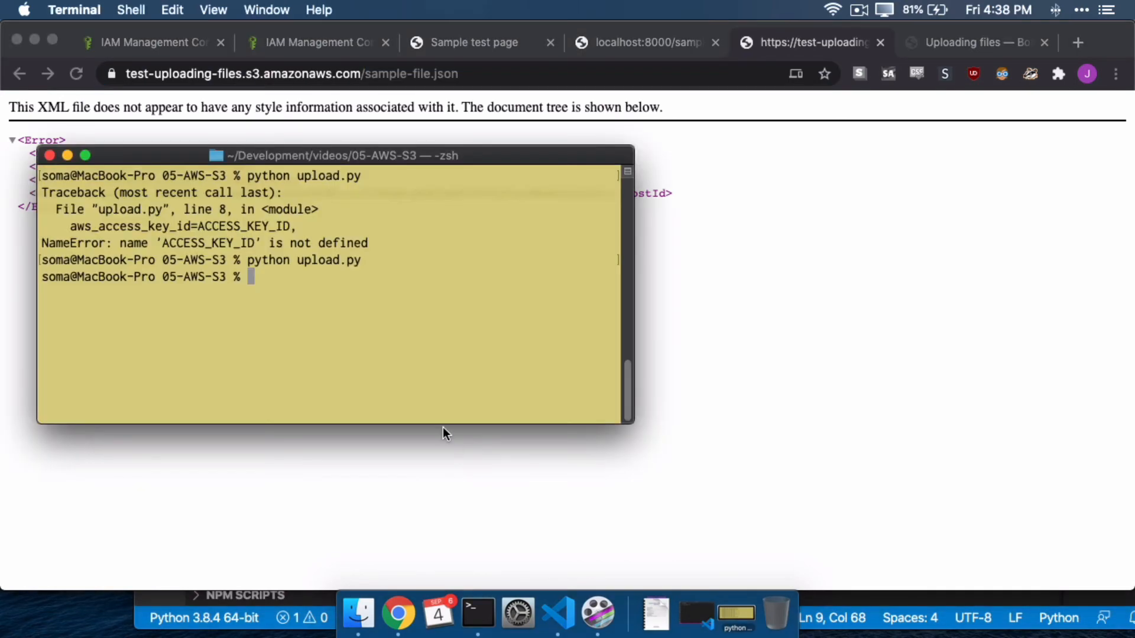
Add ExtraArgs={'ACL': 'public-read'} to upload_file, commented '# allow the public to read the file'.
click(557, 614)
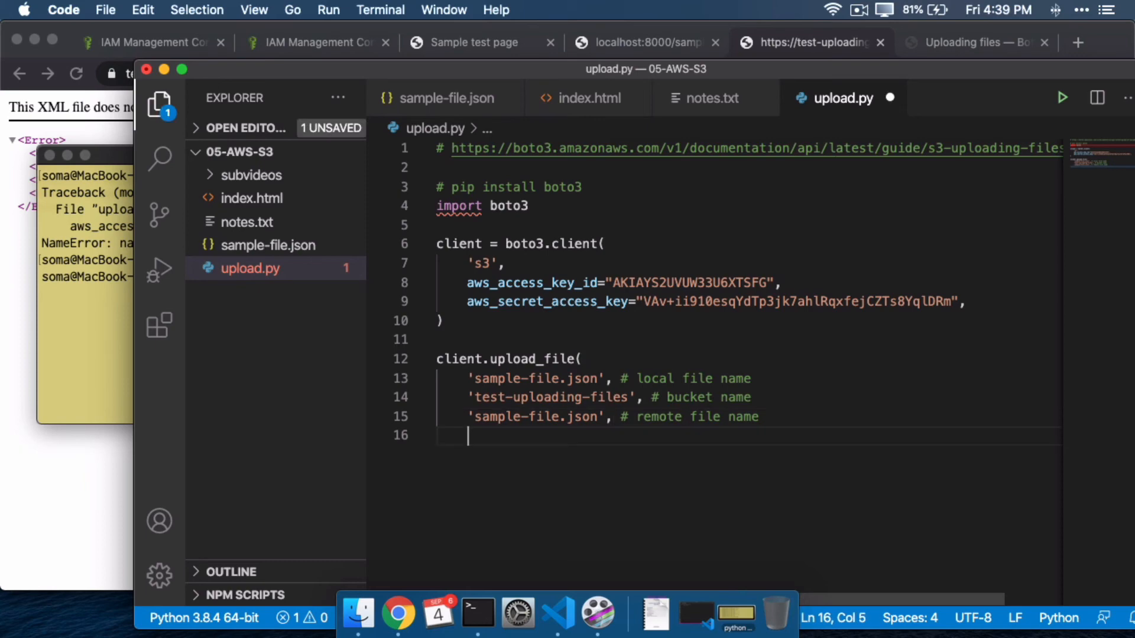
text(ExtraArgs={'ACL': 'public-read'}) #)
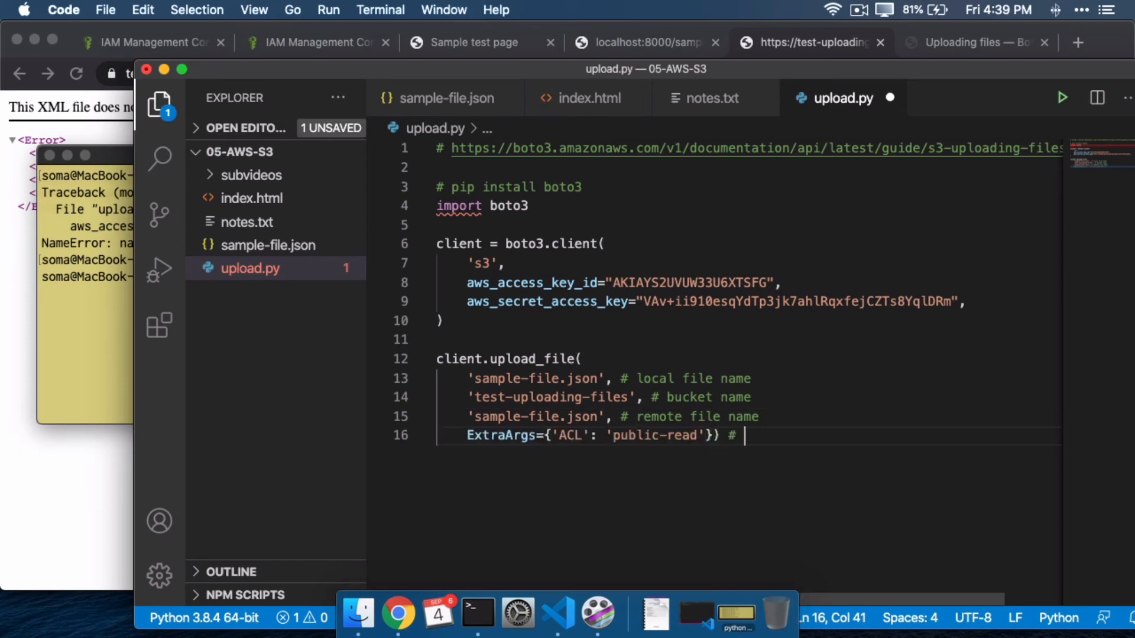
double_click(570, 435)
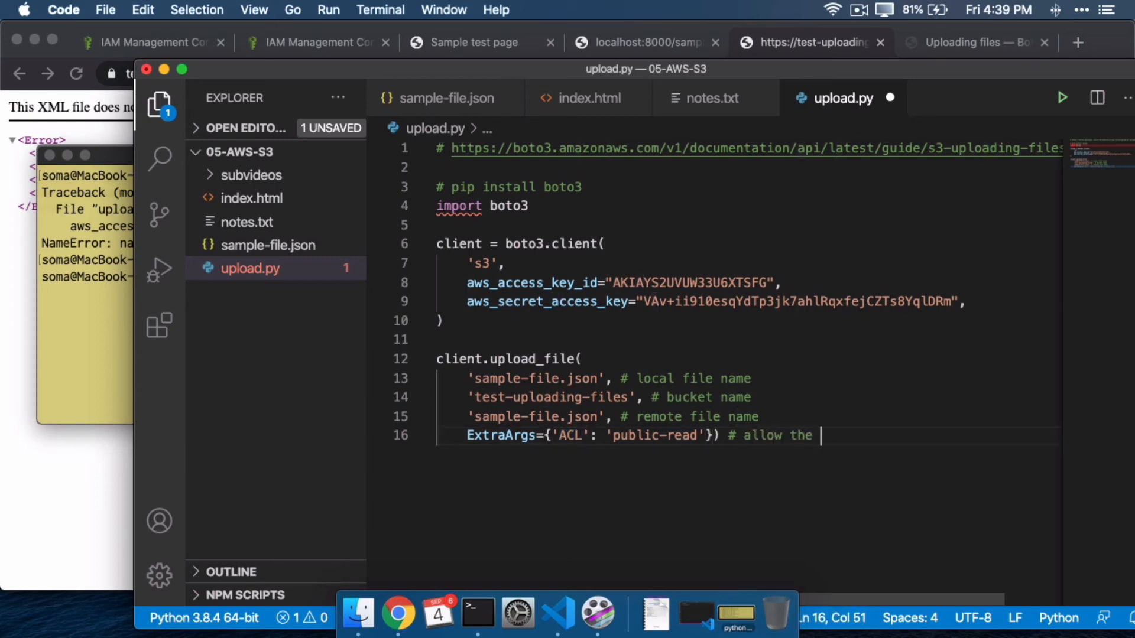
text(public to read the file)
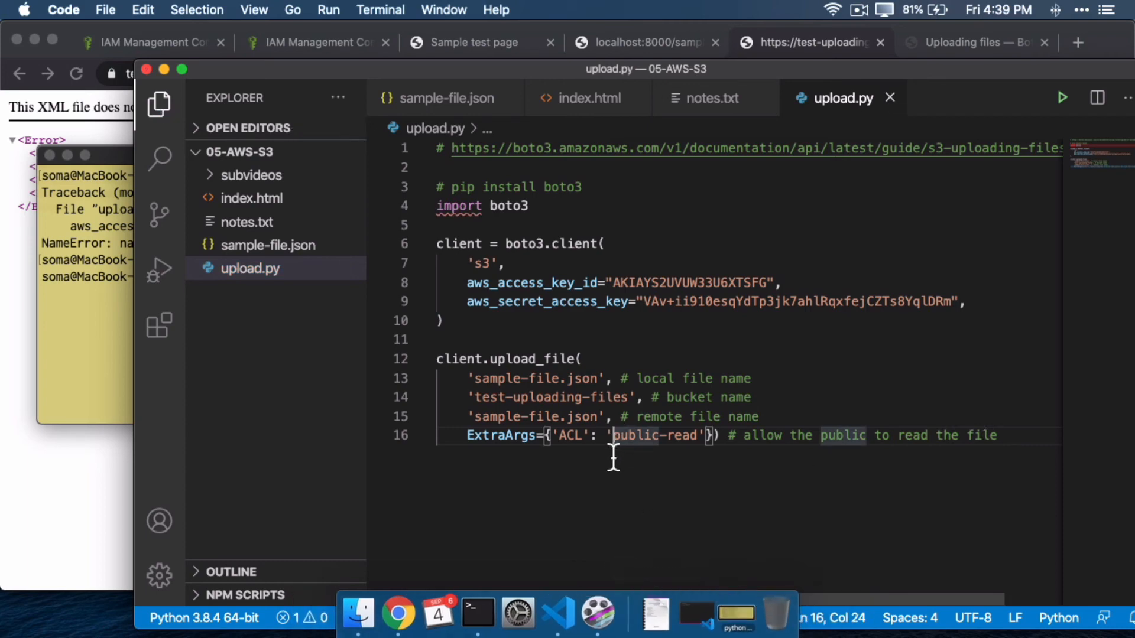
click(474, 378)
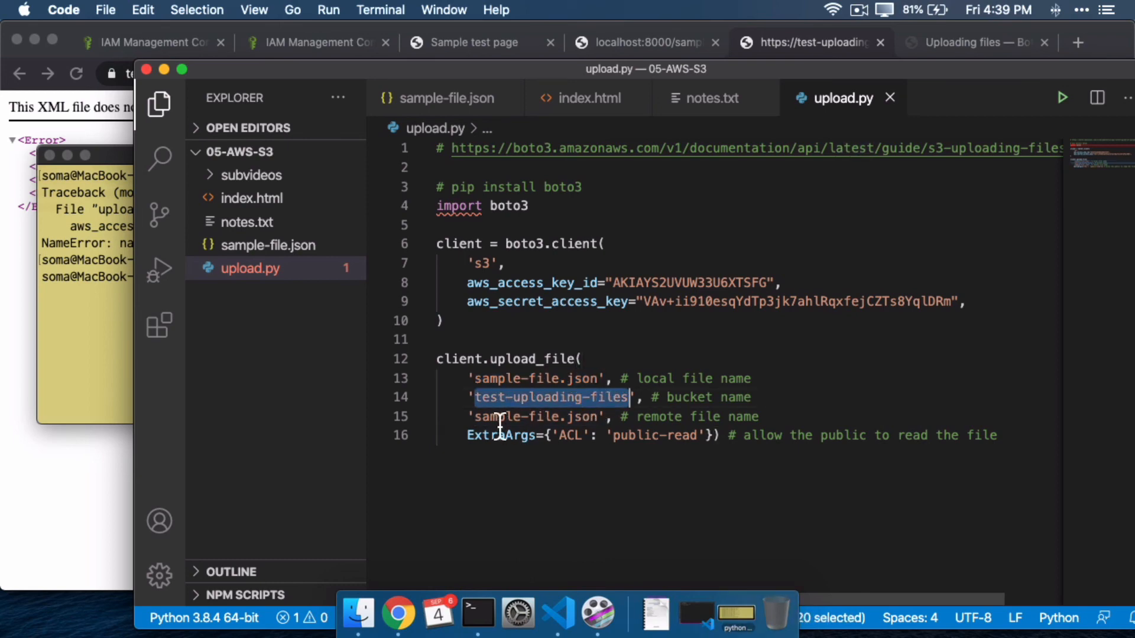
double_click(536, 416)
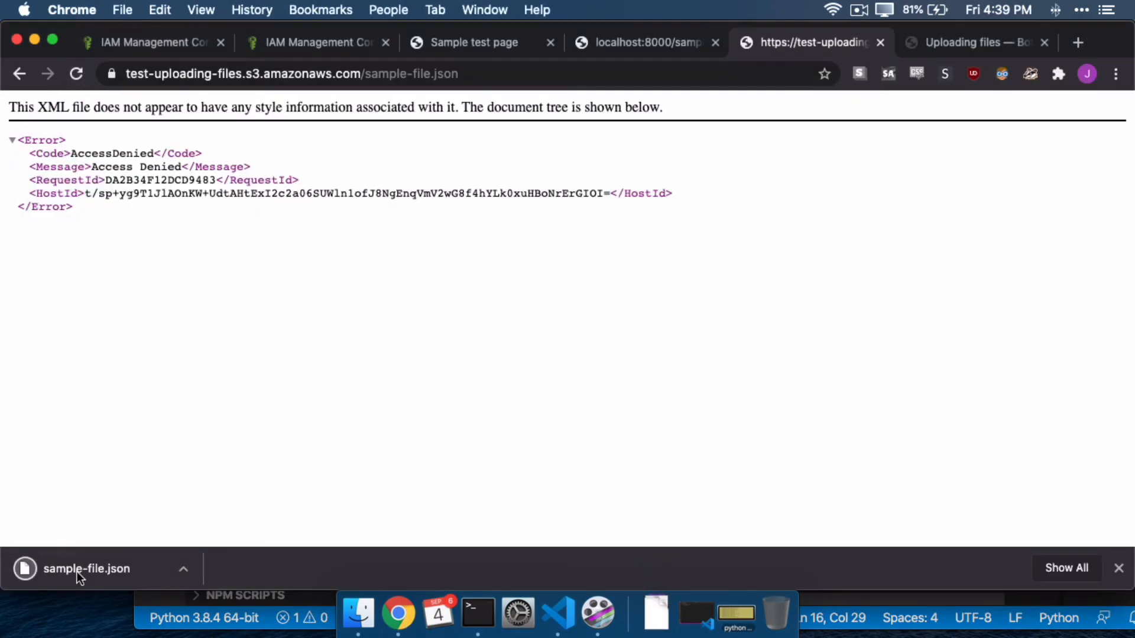
mouse_move(598, 601)
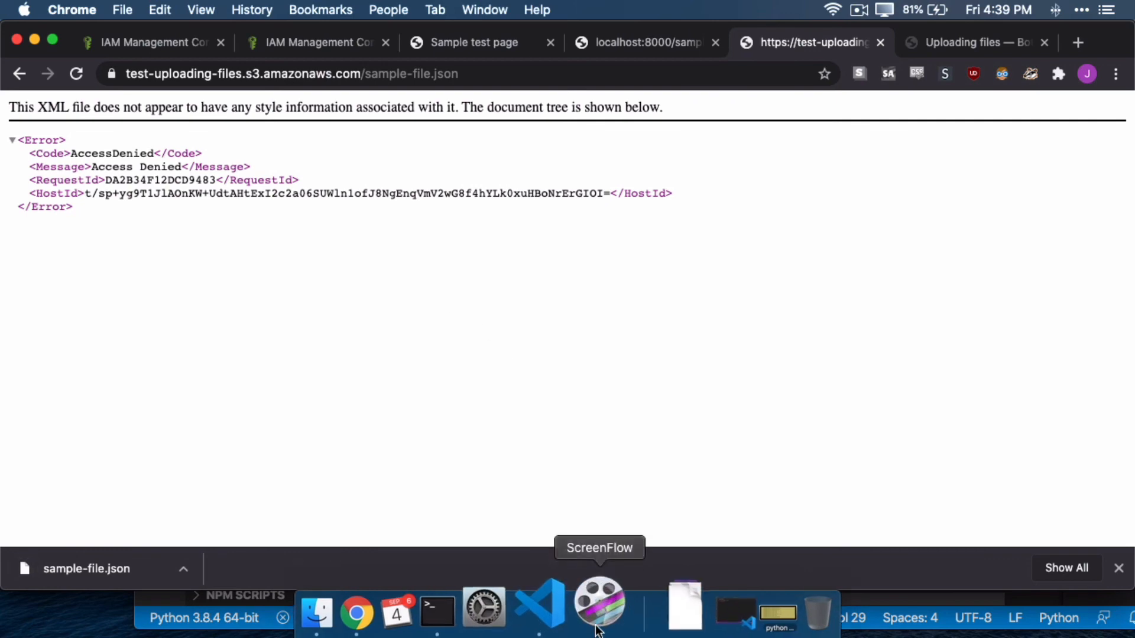
Change sample-file.json's sentence to 'This is a sample remote file'.
click(539, 611)
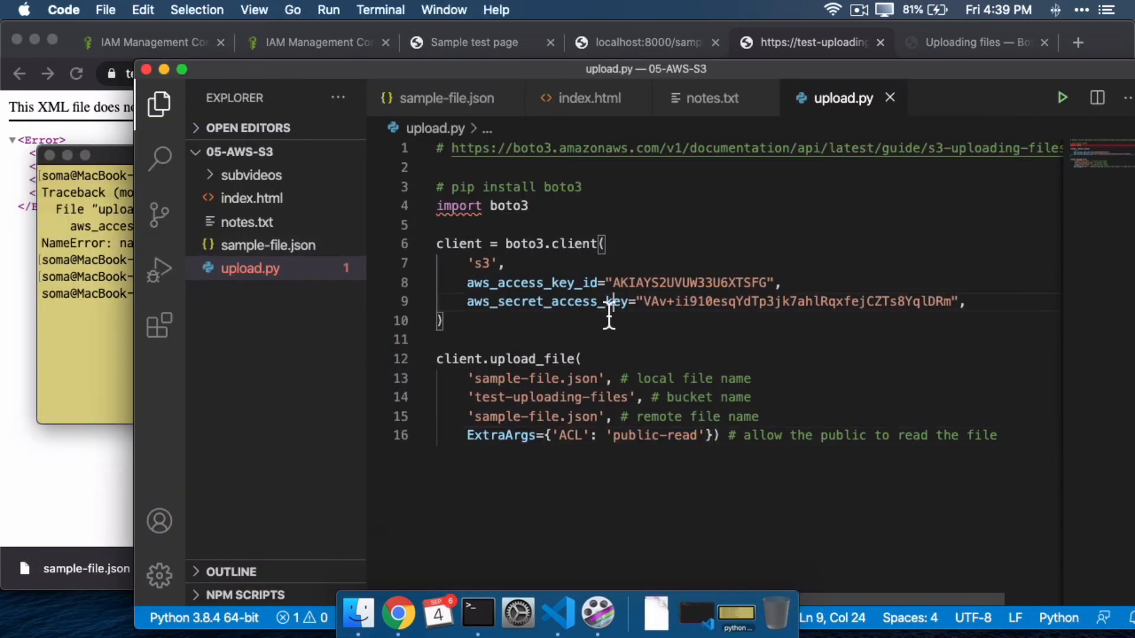
click(446, 224)
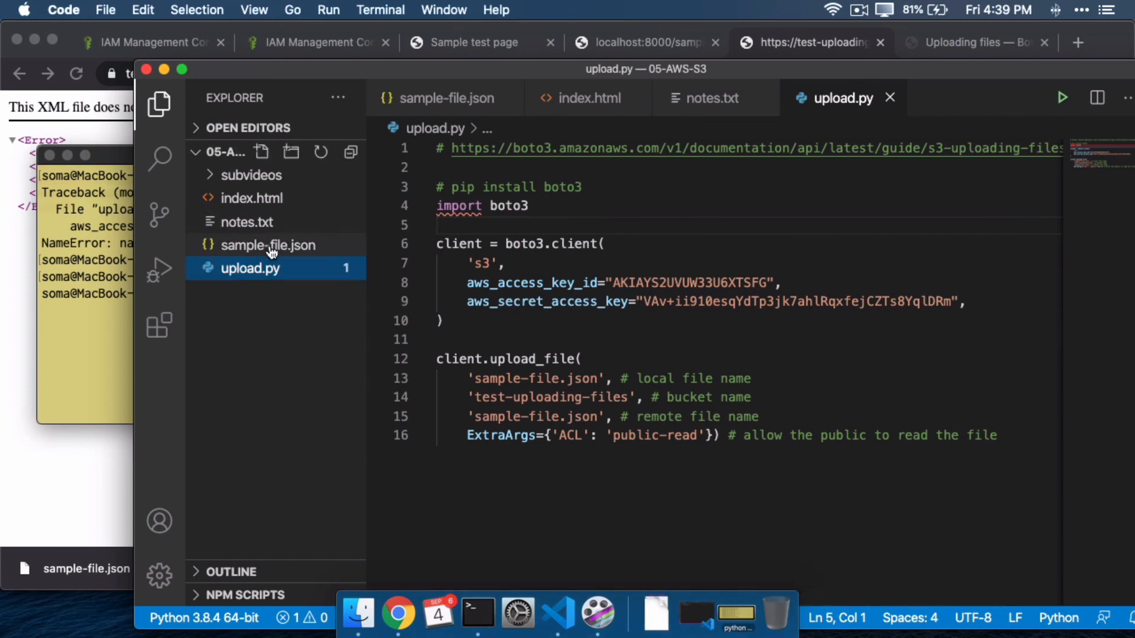
click(268, 245)
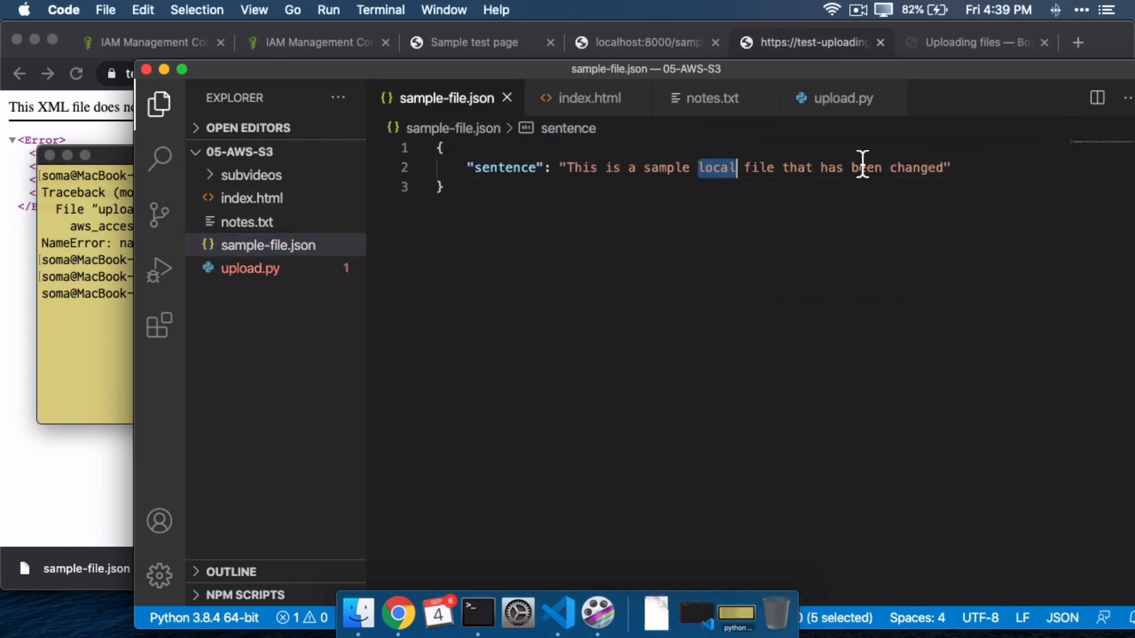
text(remote)
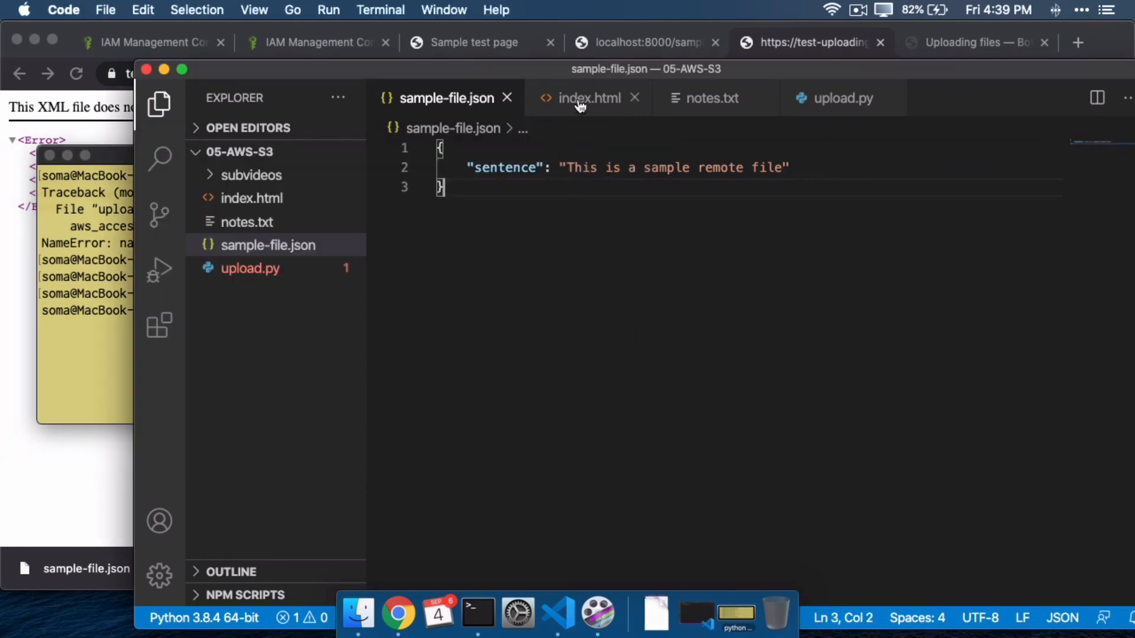
Check index.html's fetch URL and confirm the localhost page shows 'This is a sample remote file'.
click(588, 98)
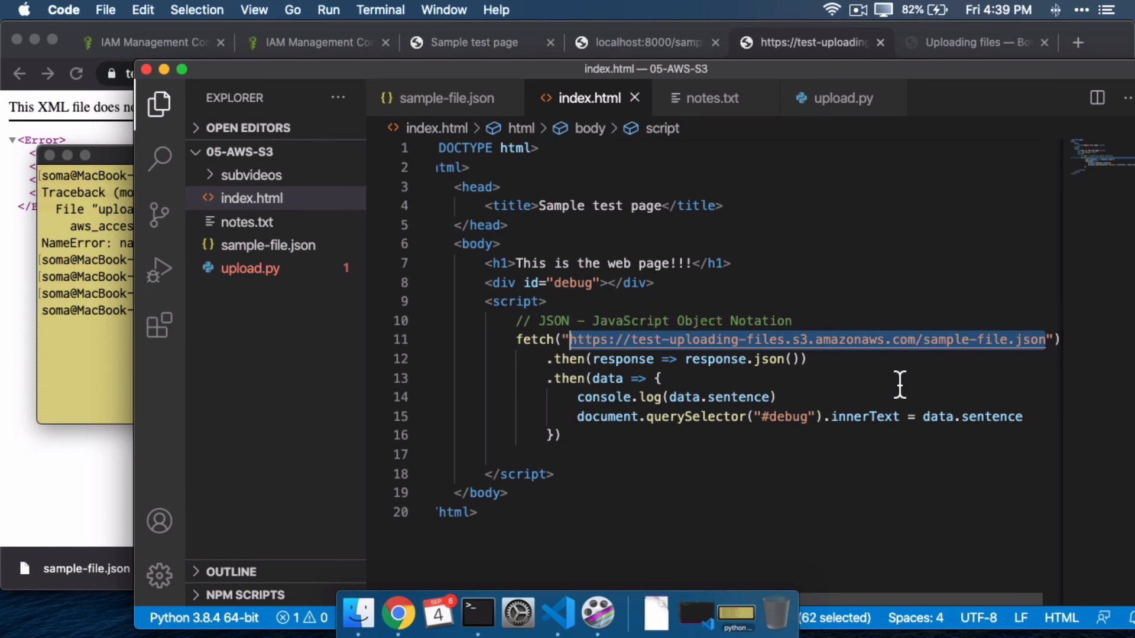
click(446, 98)
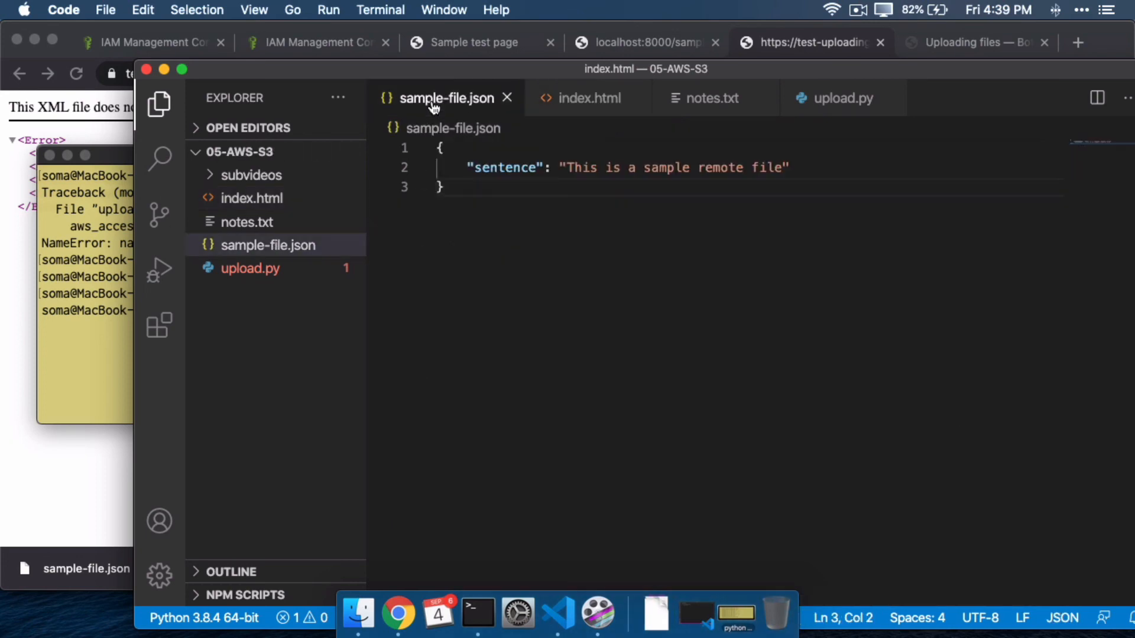
click(589, 98)
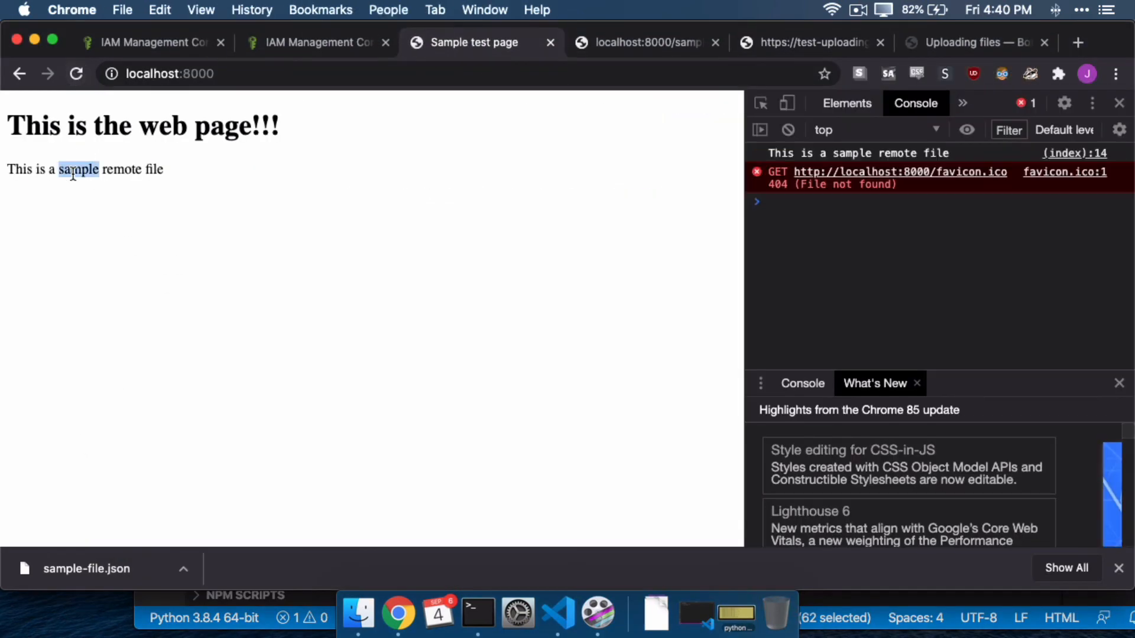
triple_click(83, 169)
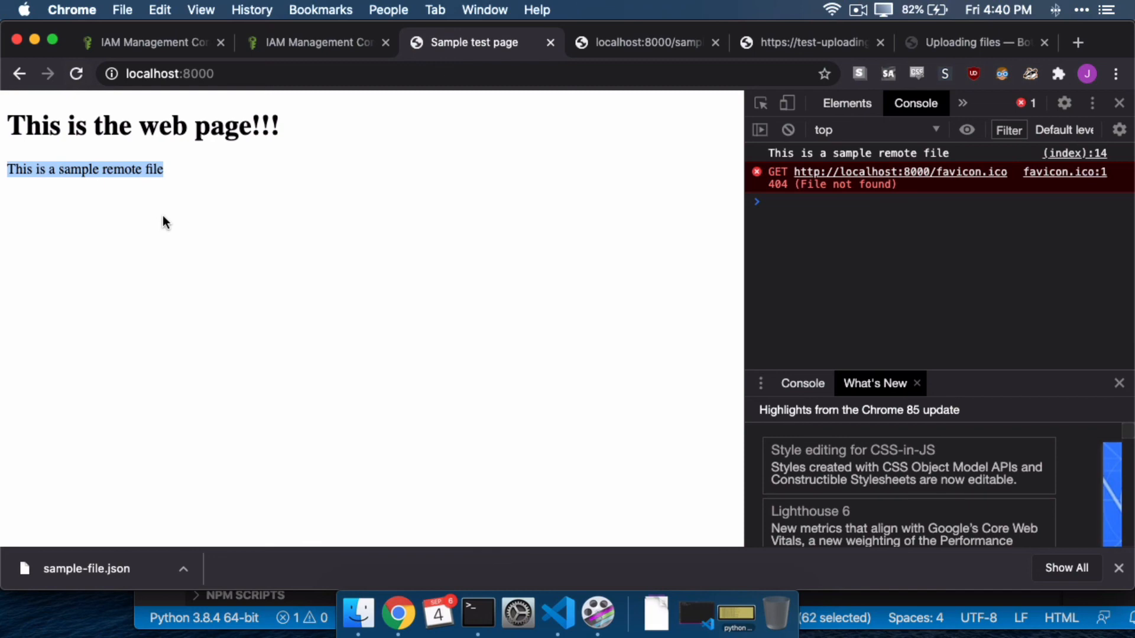
click(557, 614)
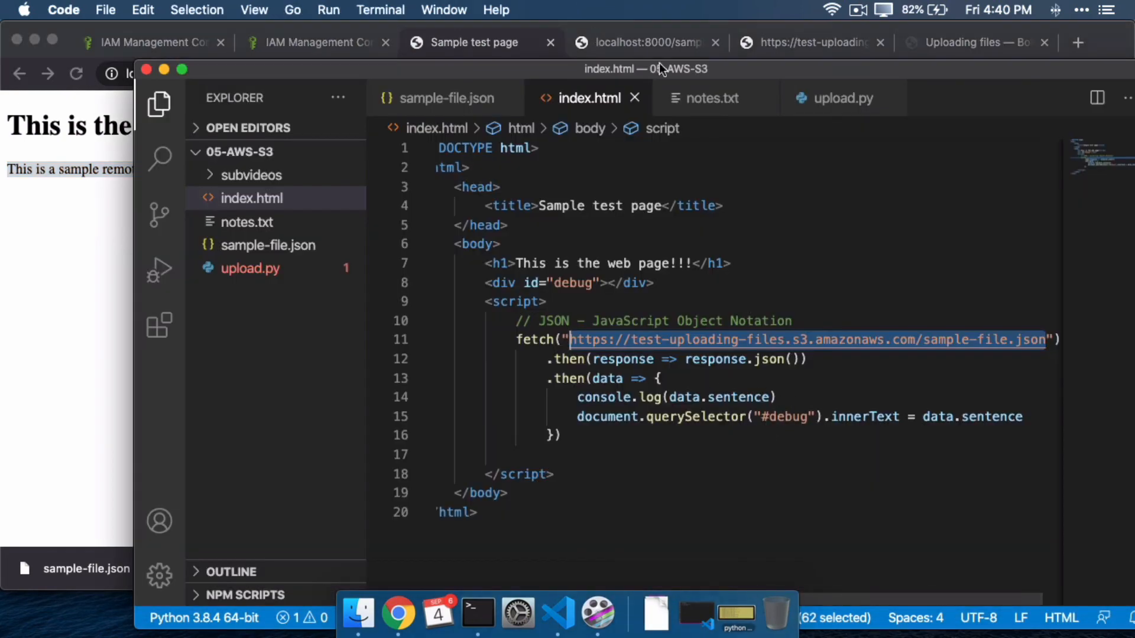
click(843, 98)
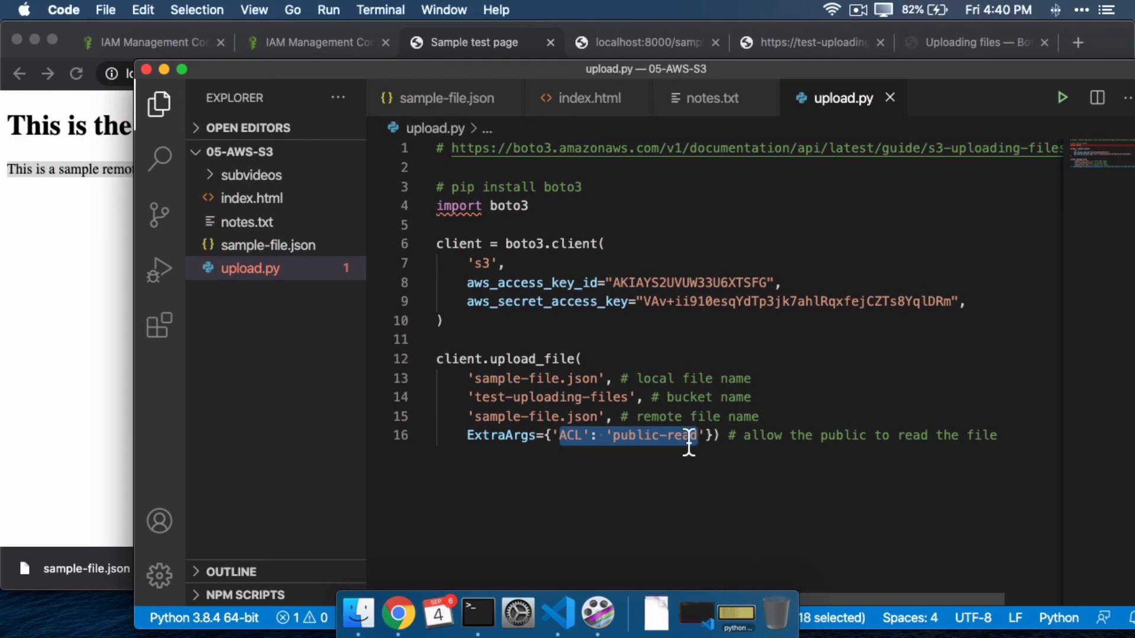
mouse_move(613, 253)
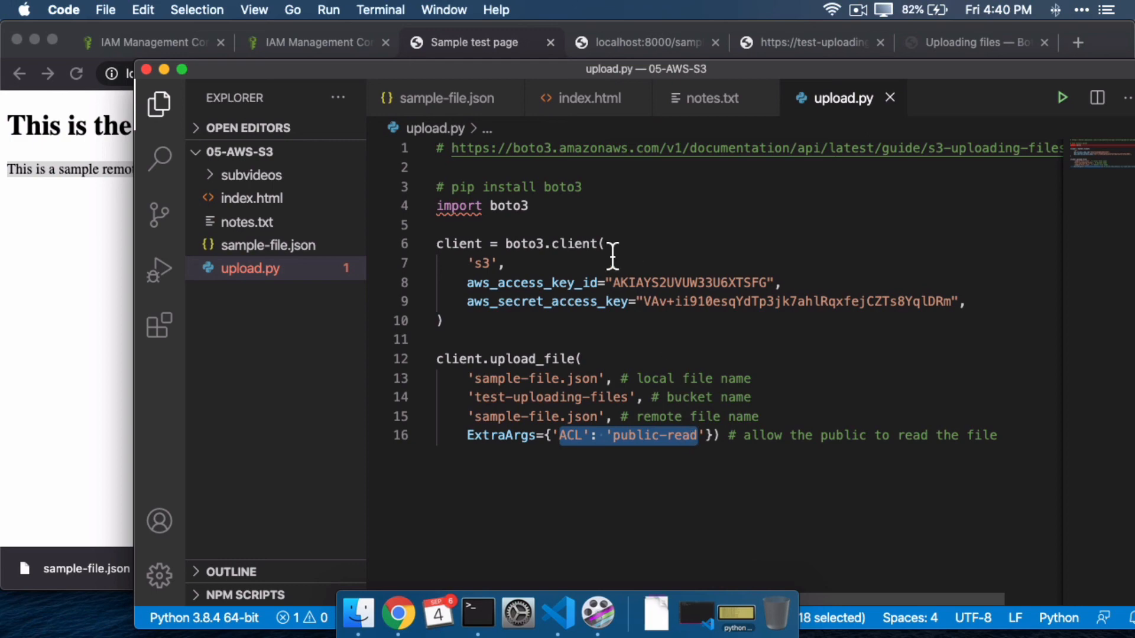
mouse_move(587, 98)
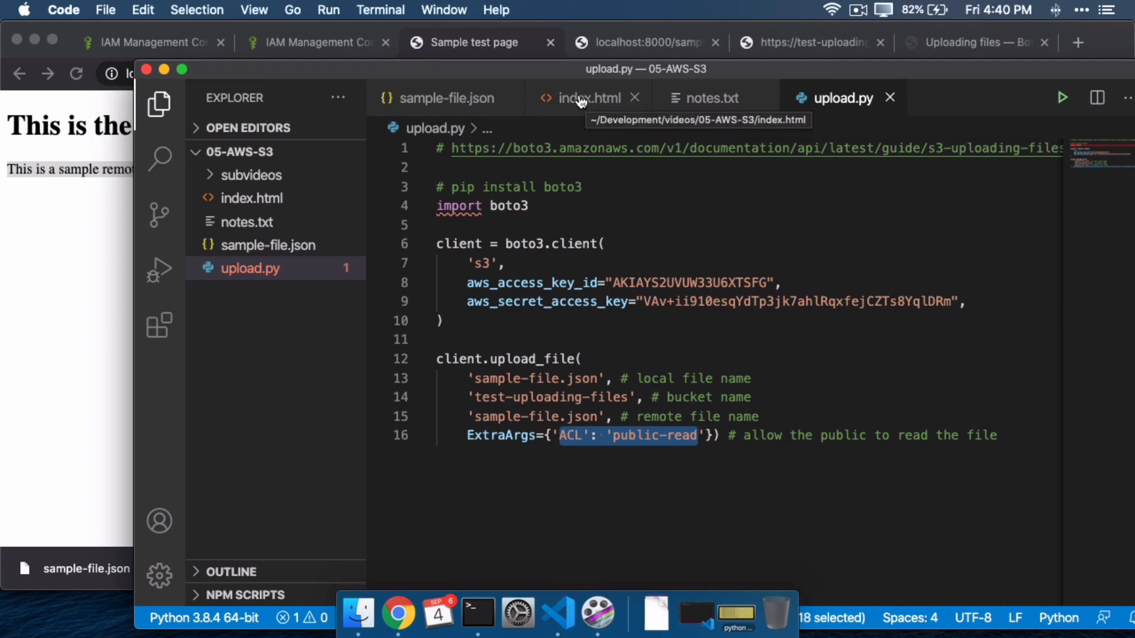
mouse_move(553, 441)
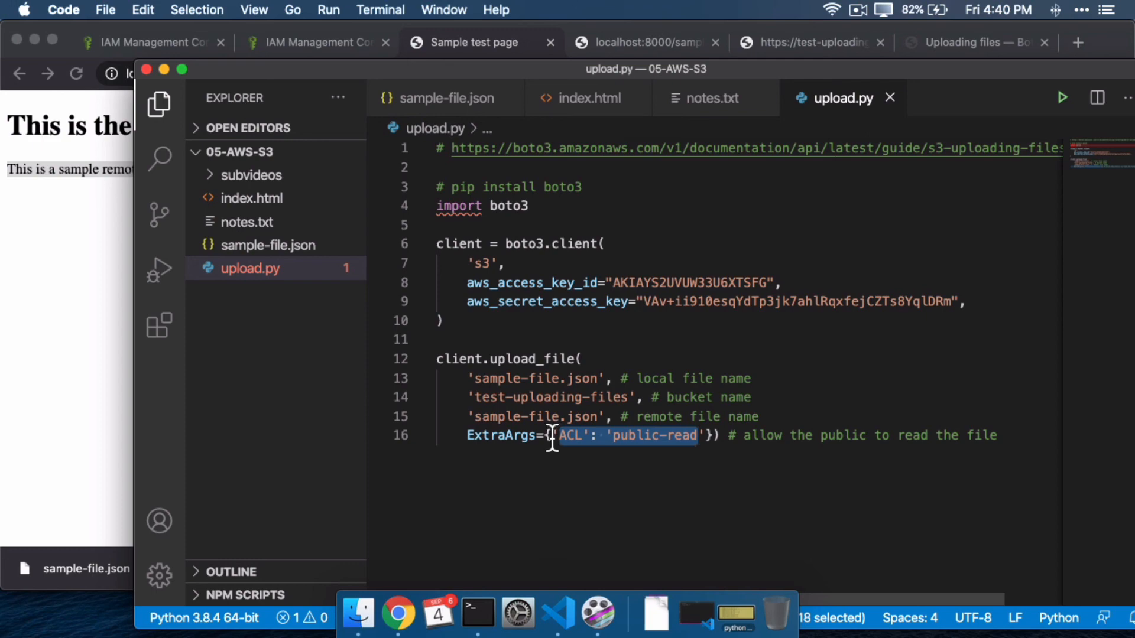
click(712, 435)
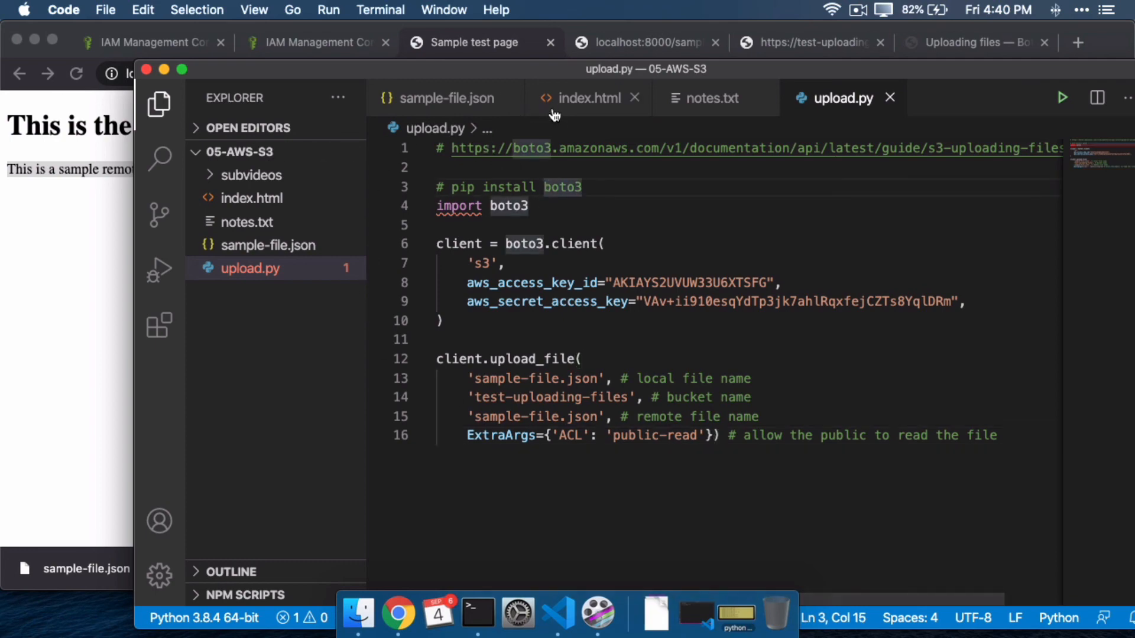
click(588, 98)
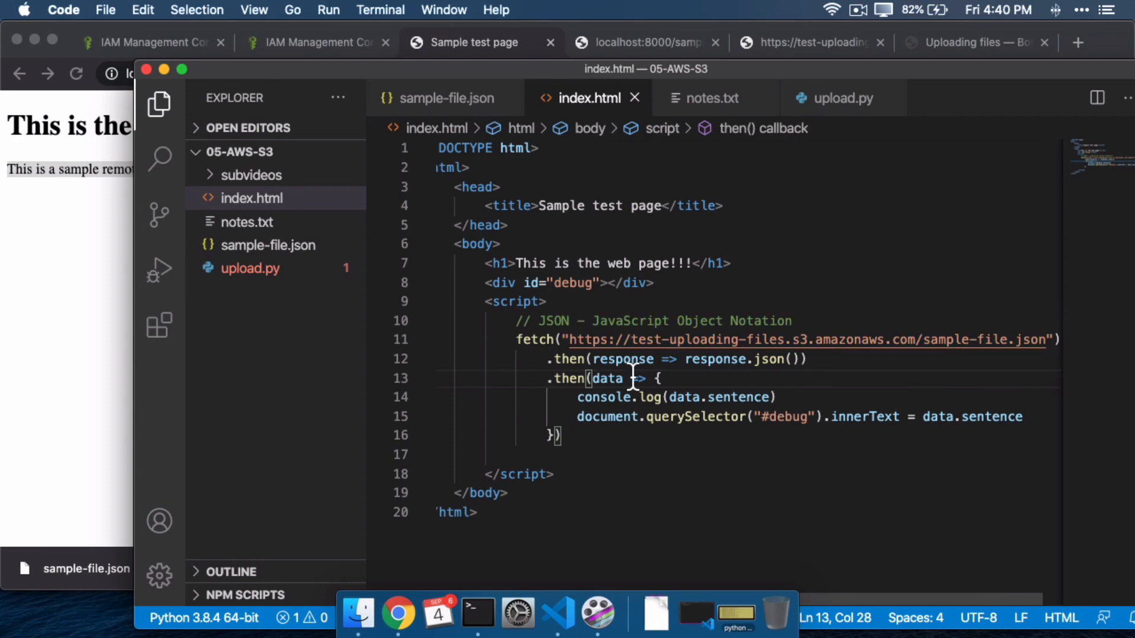
mouse_move(241, 7)
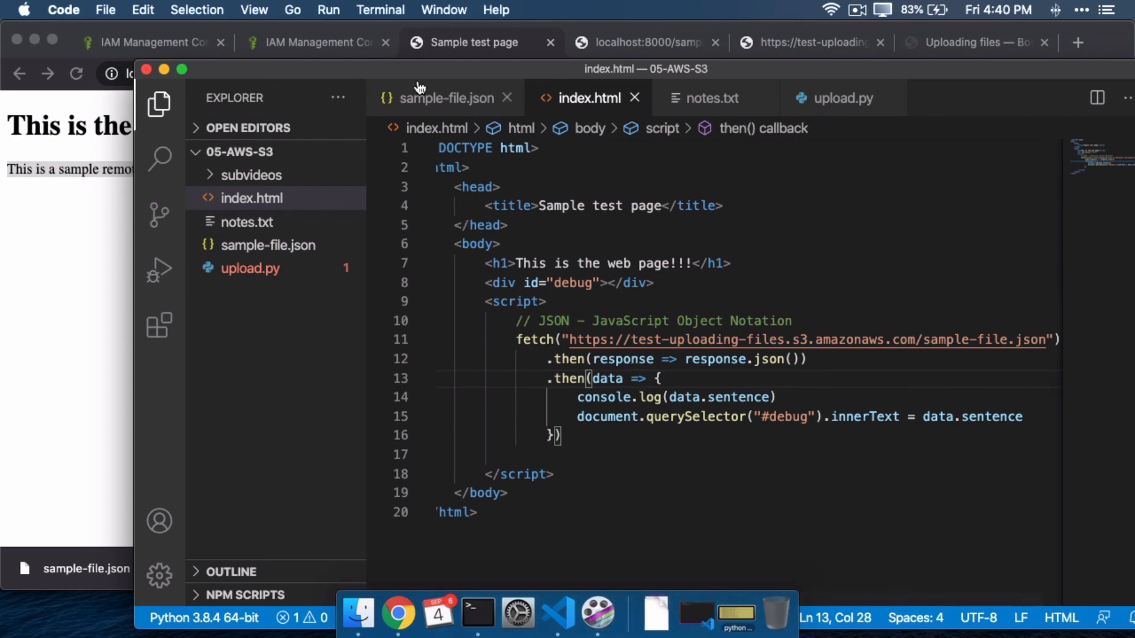
click(446, 98)
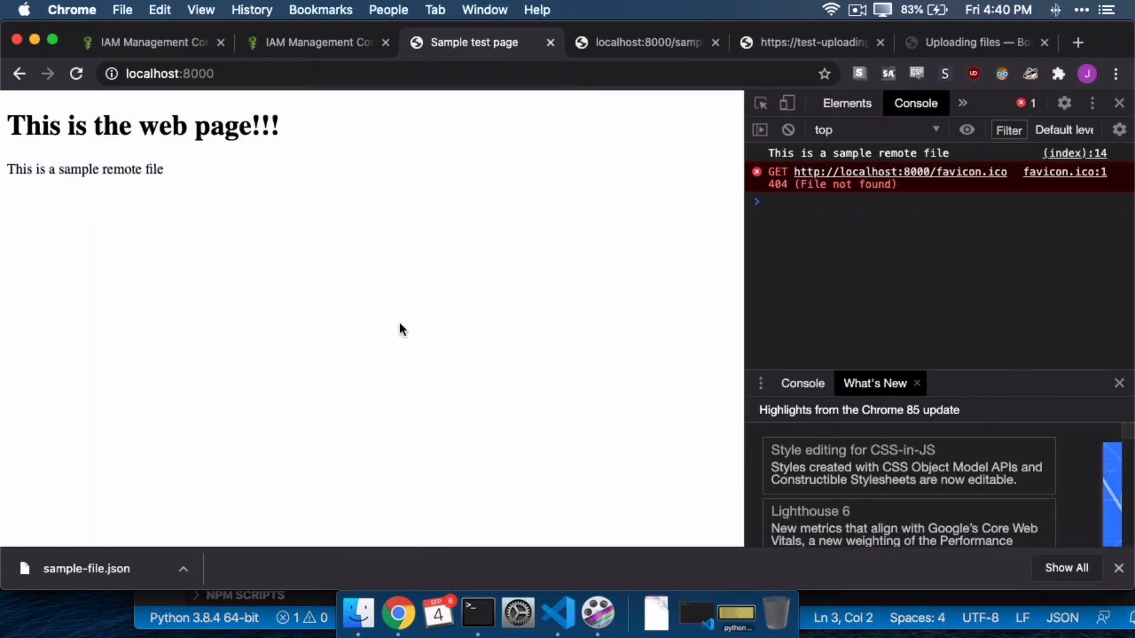
click(556, 613)
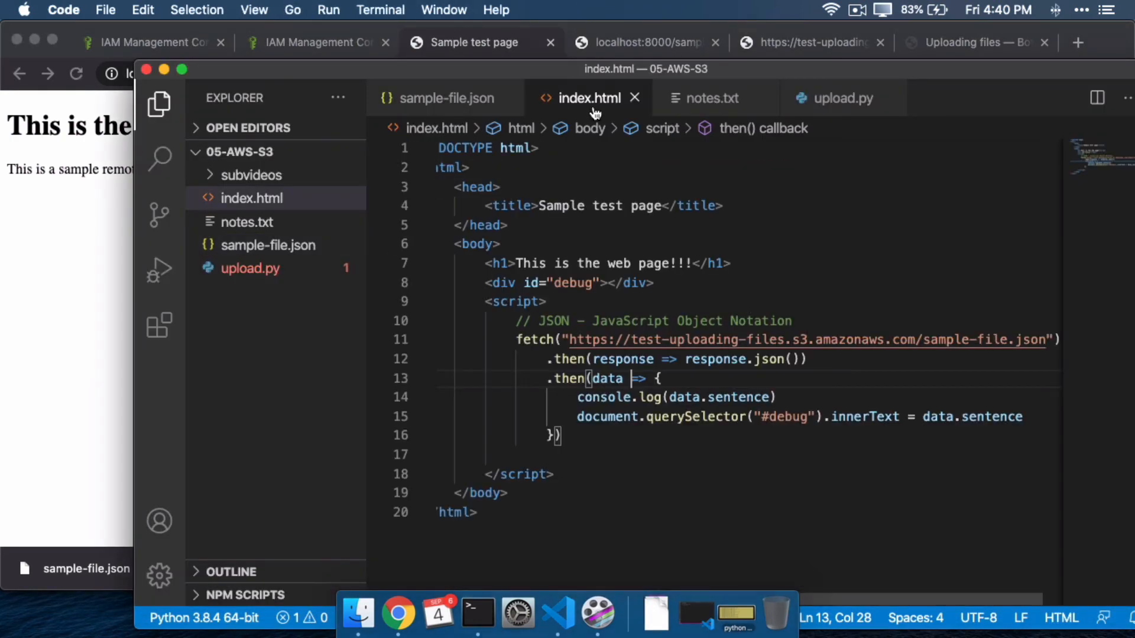
mouse_move(594, 249)
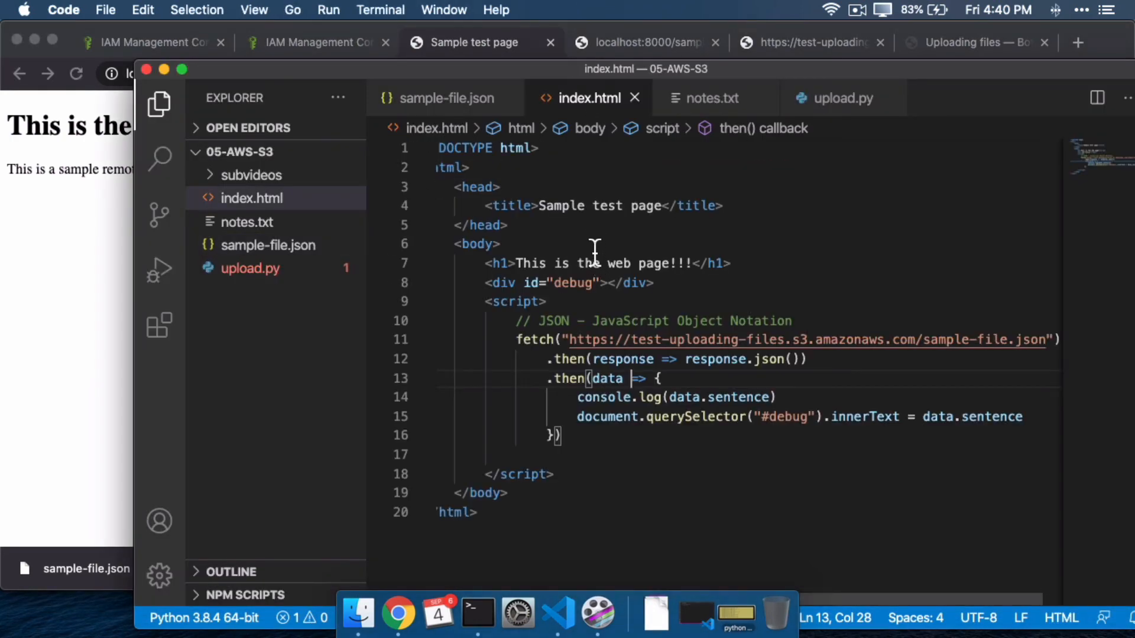